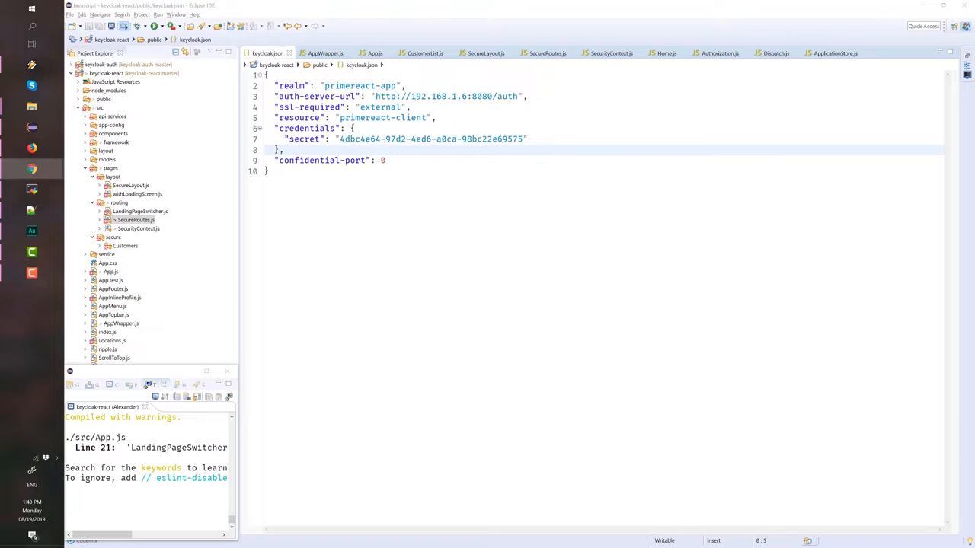
{"action": "mouse_move", "coordinate": [425, 197]}
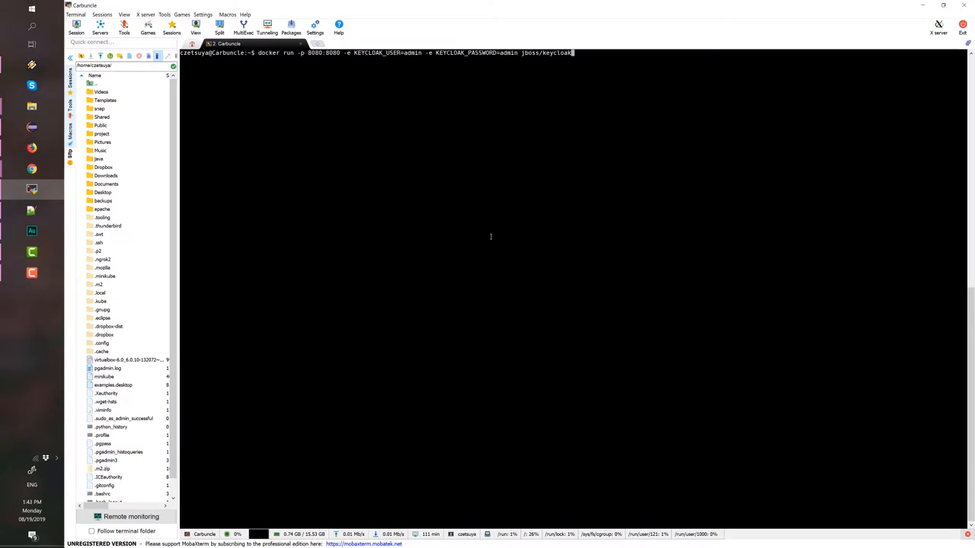
{"action": "mouse_move", "coordinate": [575, 242]}
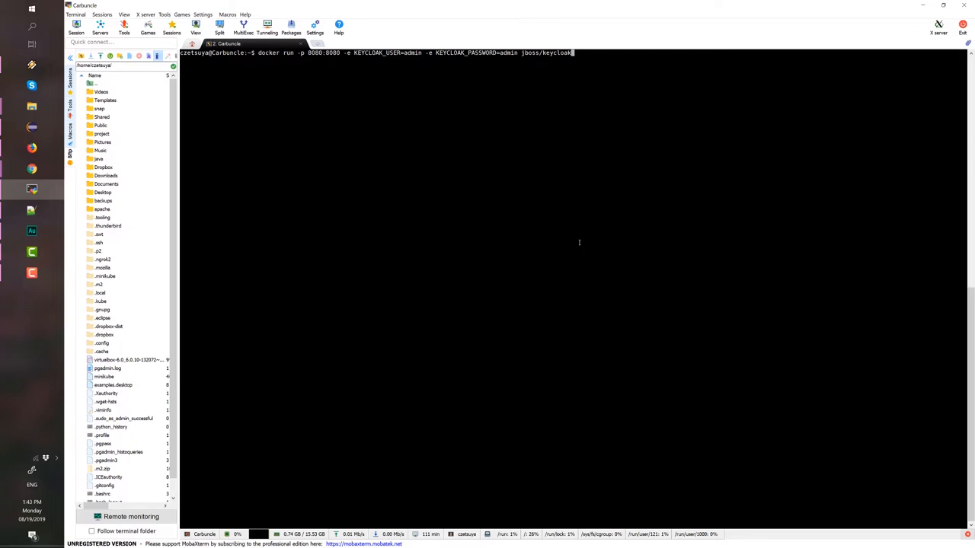
- Run the jboss/keycloak Docker container with an admin user and follow its startup log
{"action": "key", "text": "Return"}
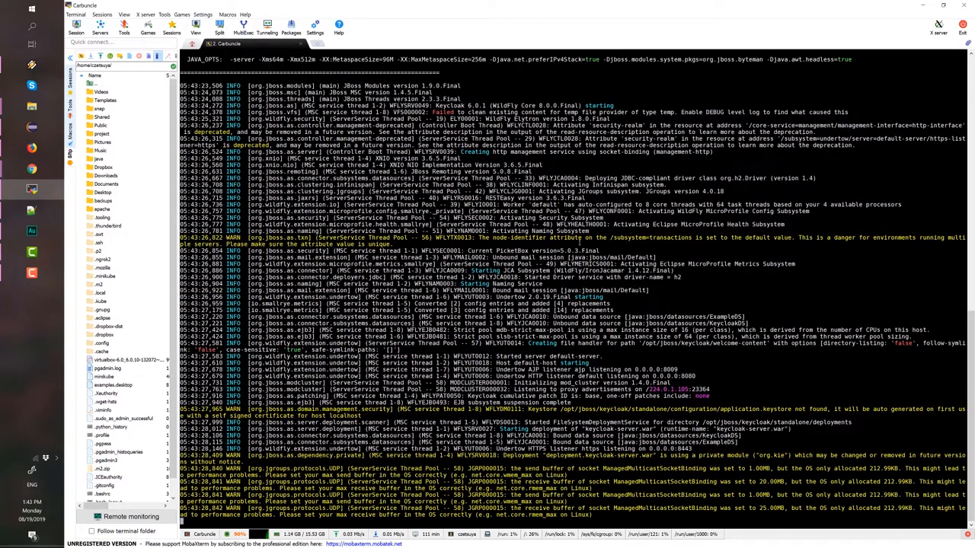
{"action": "scroll", "scroll_direction": "down", "scroll_amount": 3}
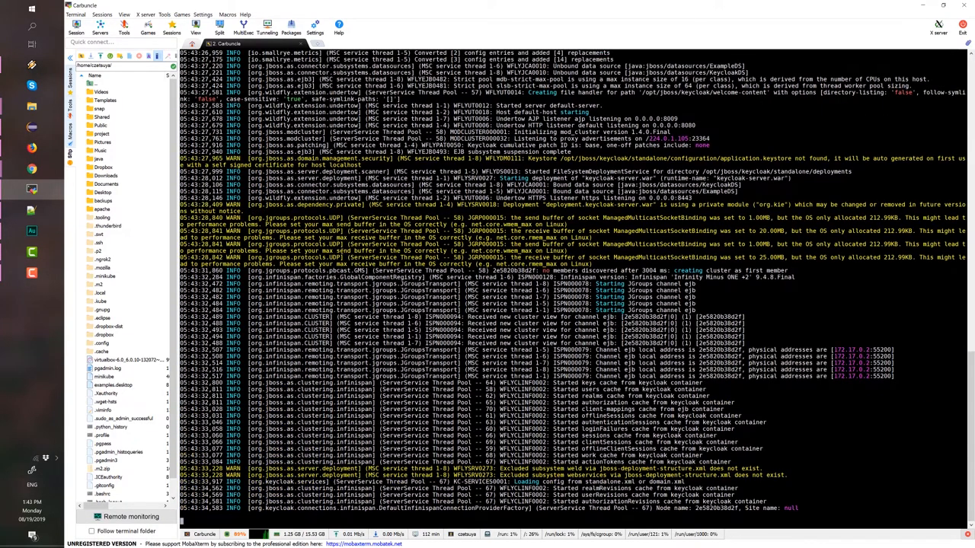
{"action": "scroll", "scroll_direction": "down", "scroll_amount": 3}
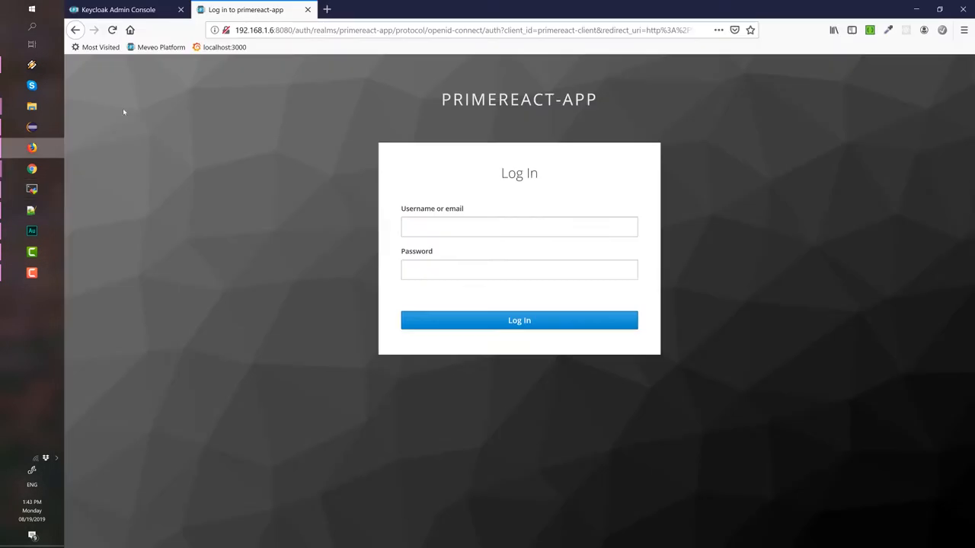
- Point Firefox at the Keycloak server at 192.168.1.6:8080 while startup finishes
{"action": "left_click", "coordinate": [465, 30]}
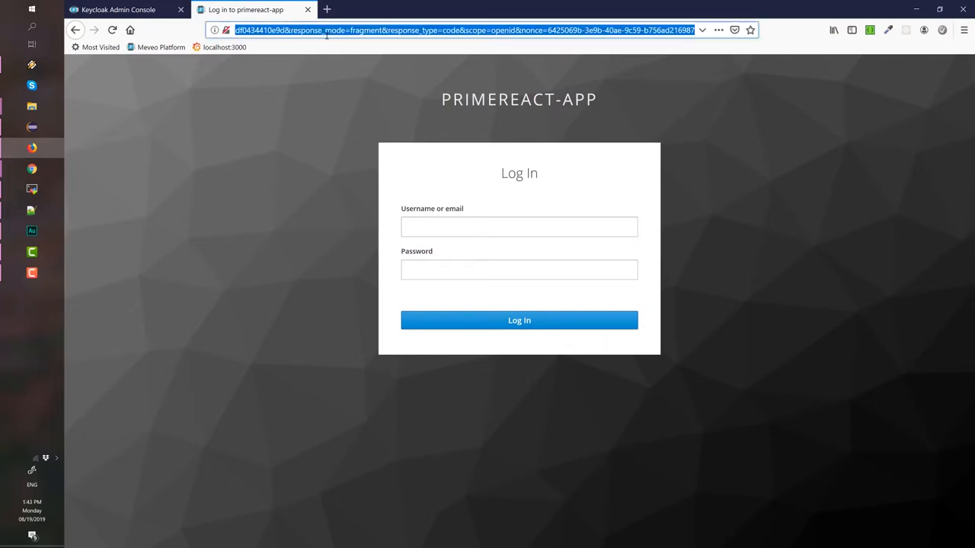
{"action": "type", "text": "192.168.1.6:8080"}
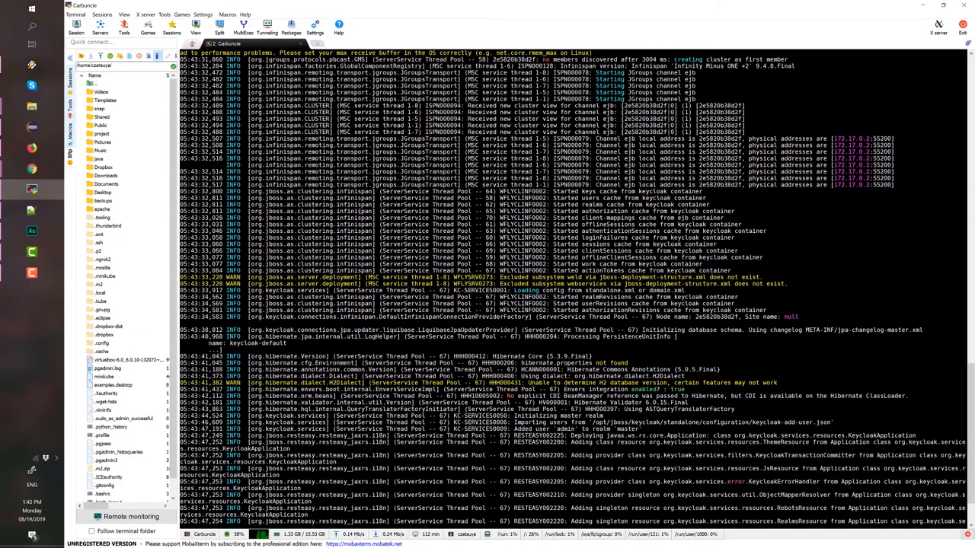
{"action": "scroll", "scroll_direction": "down", "scroll_amount": 3}
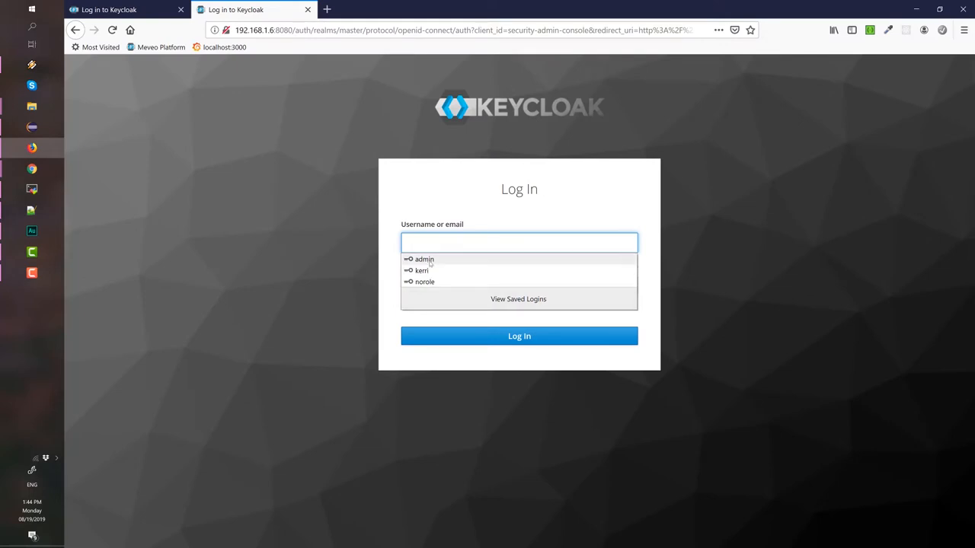
- Log in to the Keycloak master admin console using the saved admin credentials
{"action": "left_click", "coordinate": [424, 259]}
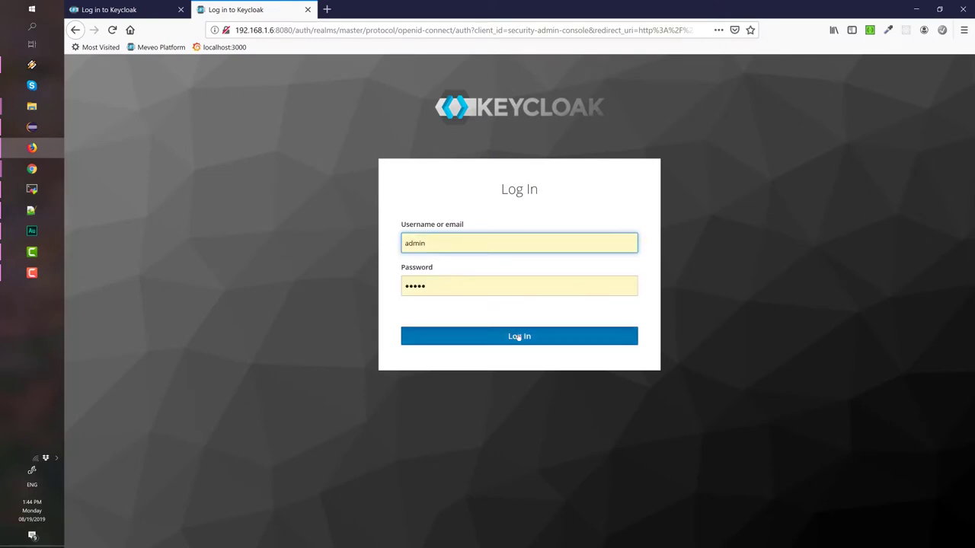
{"action": "left_click", "coordinate": [518, 335]}
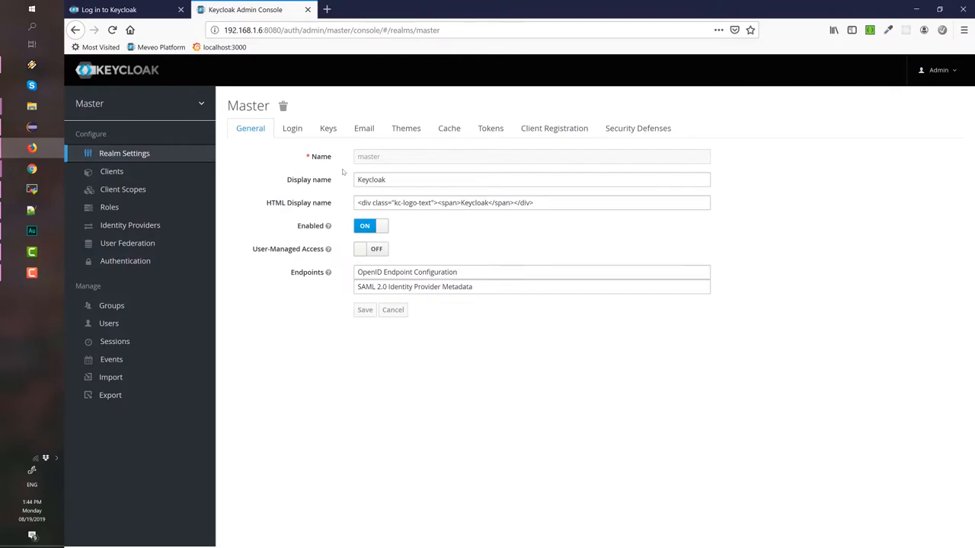
{"action": "mouse_move", "coordinate": [272, 181]}
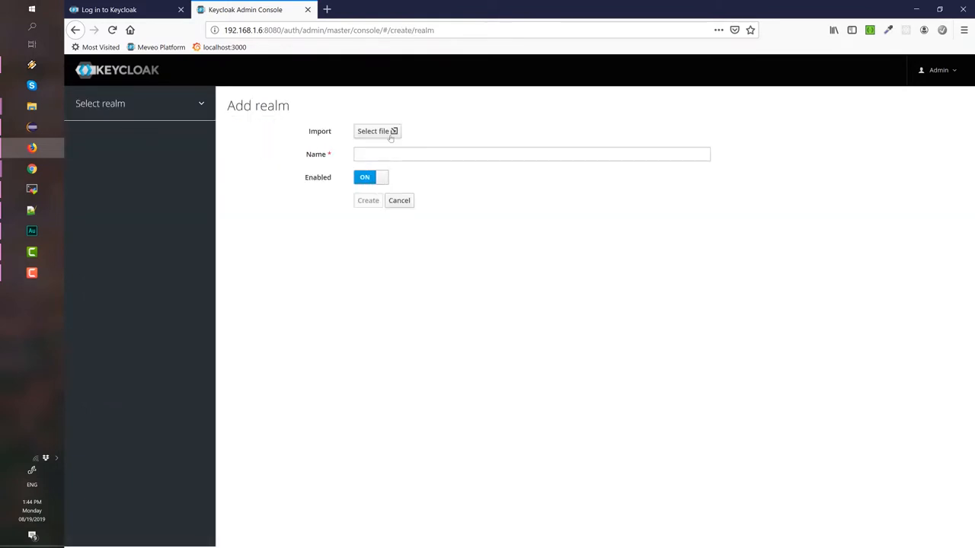
- Import primereact-app-realm.json on Add realm and create the primereact-app realm
{"action": "left_click", "coordinate": [372, 131]}
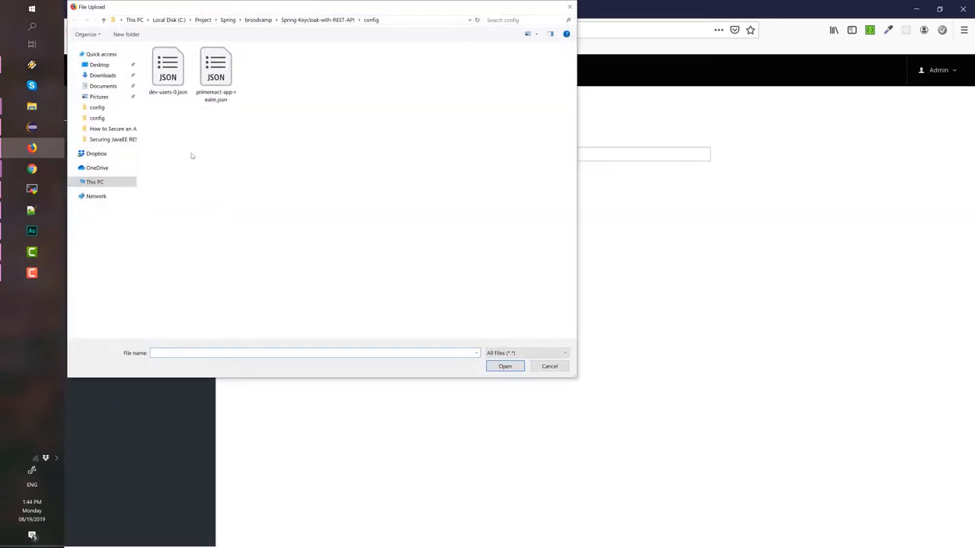
{"action": "left_click", "coordinate": [215, 67]}
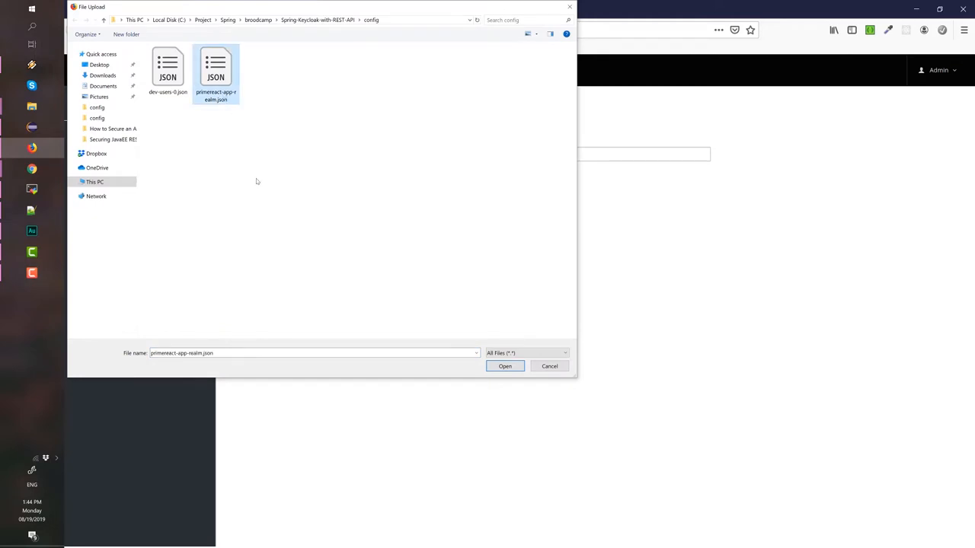
{"action": "mouse_move", "coordinate": [222, 117]}
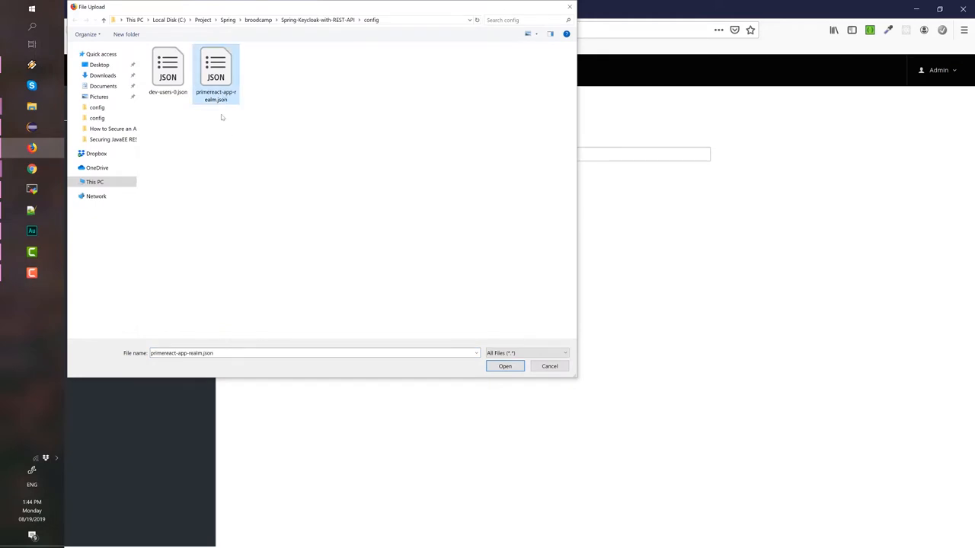
{"action": "left_click", "coordinate": [505, 366]}
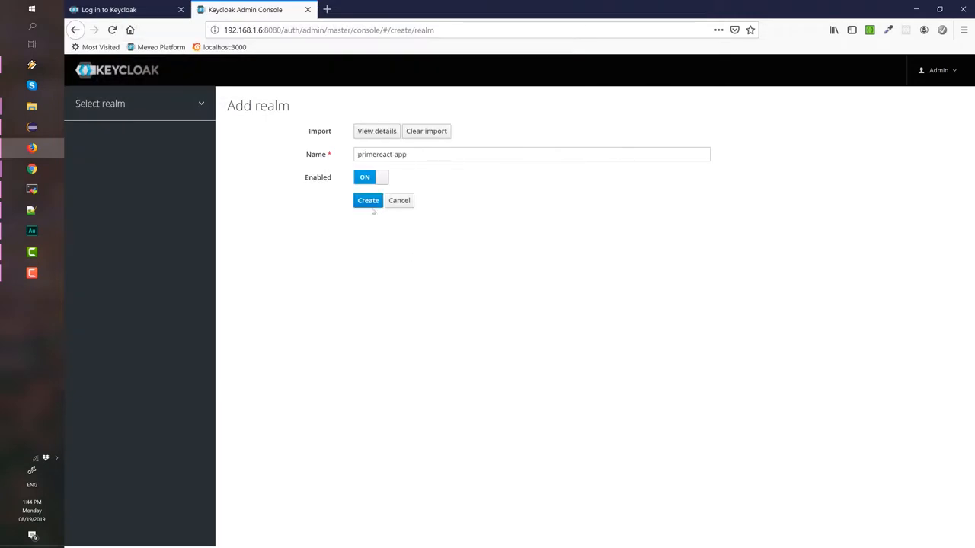
{"action": "left_click", "coordinate": [367, 200]}
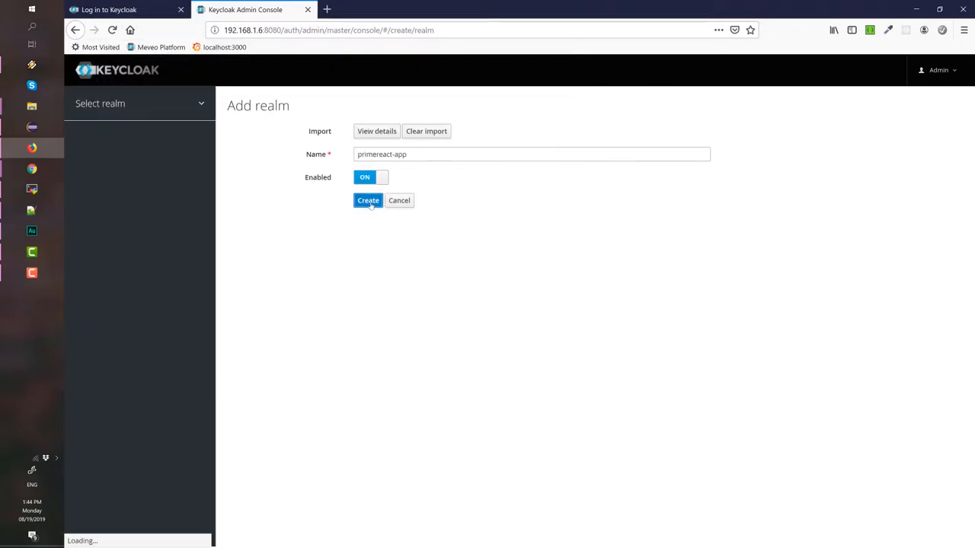
{"action": "left_click", "coordinate": [368, 200]}
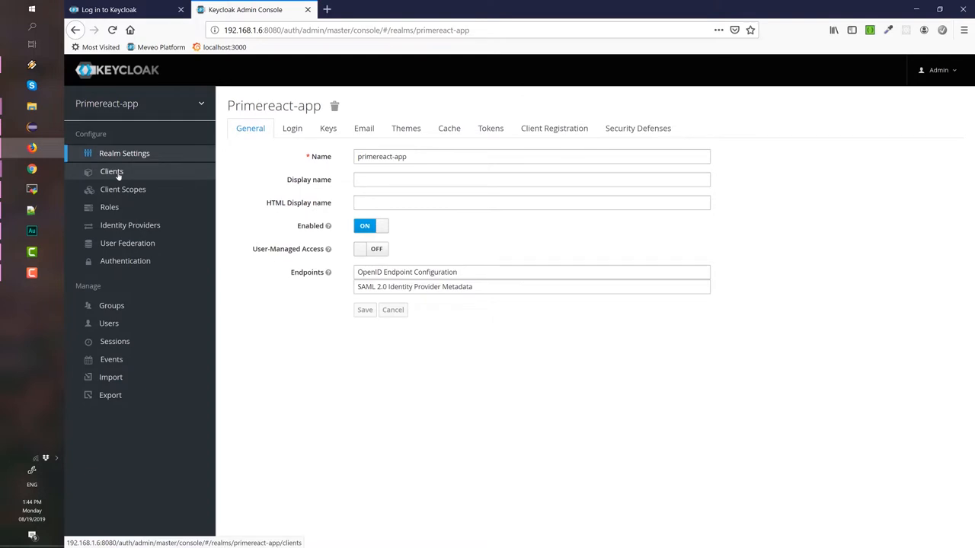
- Check primereact-client's Credentials secret, then show its Installation format options
{"action": "left_click", "coordinate": [111, 170]}
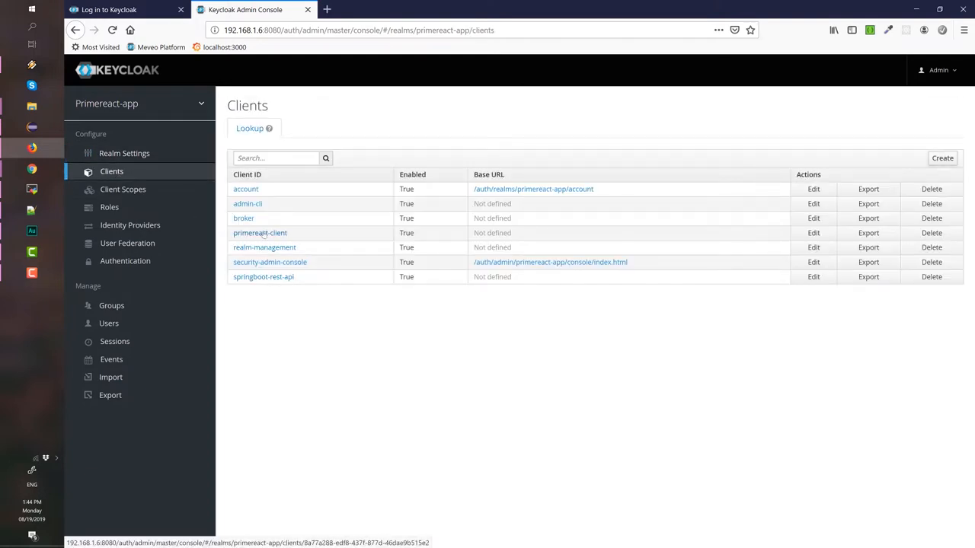
{"action": "left_click", "coordinate": [260, 233]}
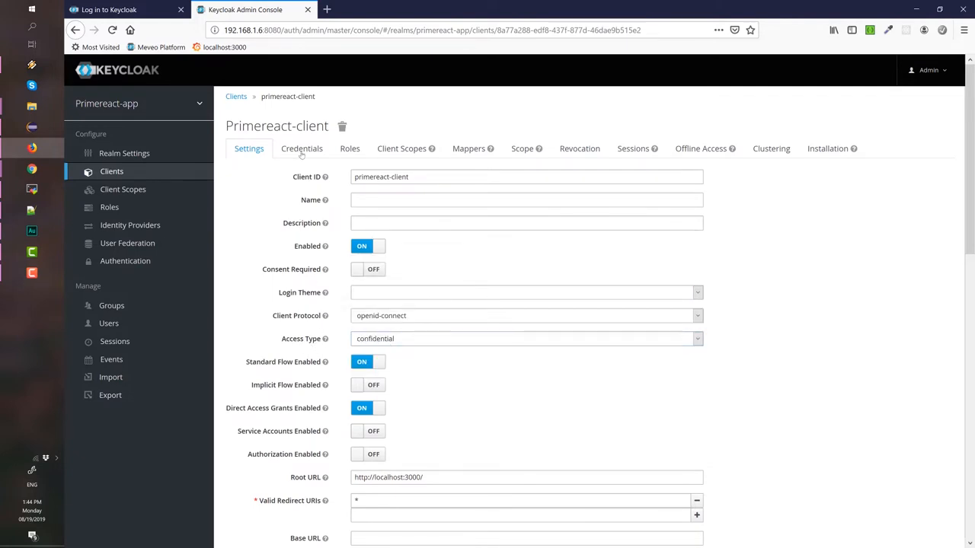
{"action": "left_click", "coordinate": [301, 148]}
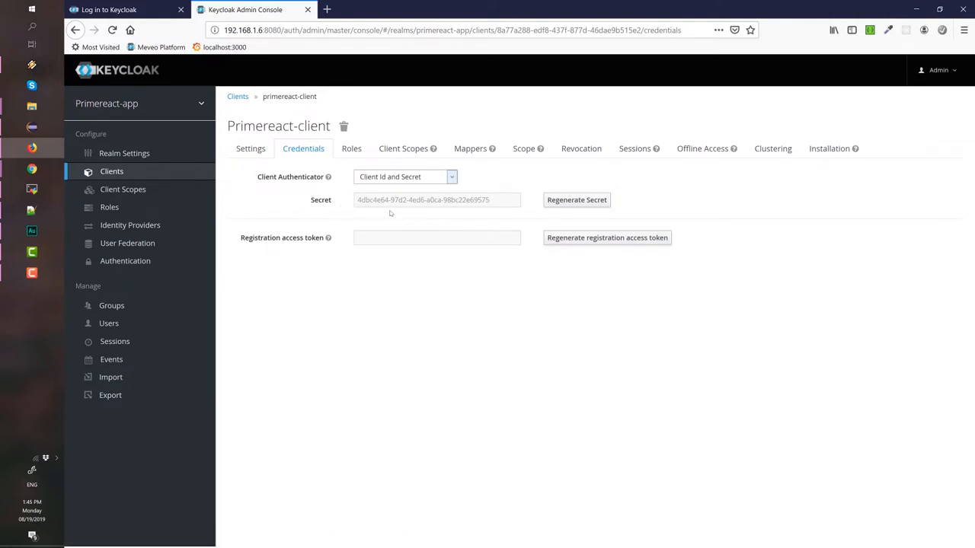
{"action": "mouse_move", "coordinate": [365, 211]}
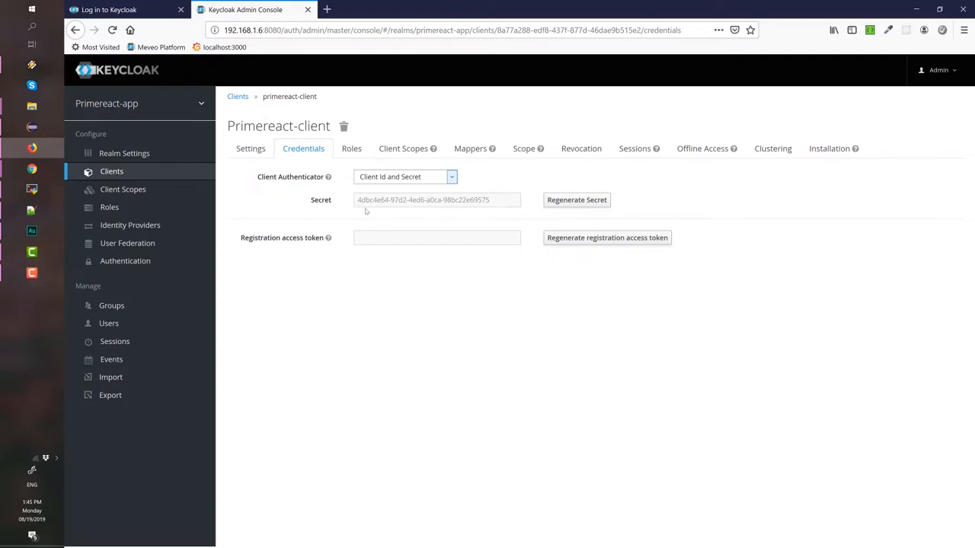
{"action": "mouse_move", "coordinate": [555, 211]}
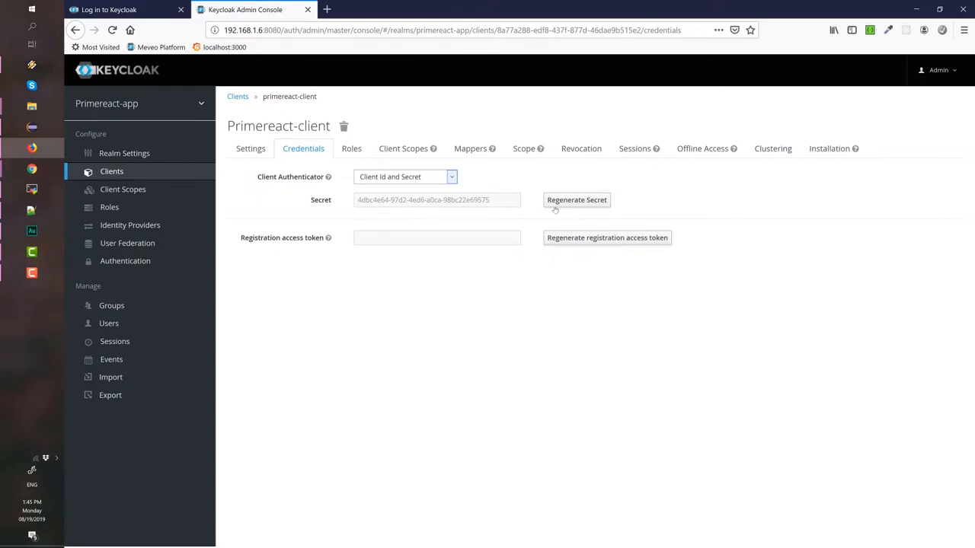
{"action": "mouse_move", "coordinate": [514, 305]}
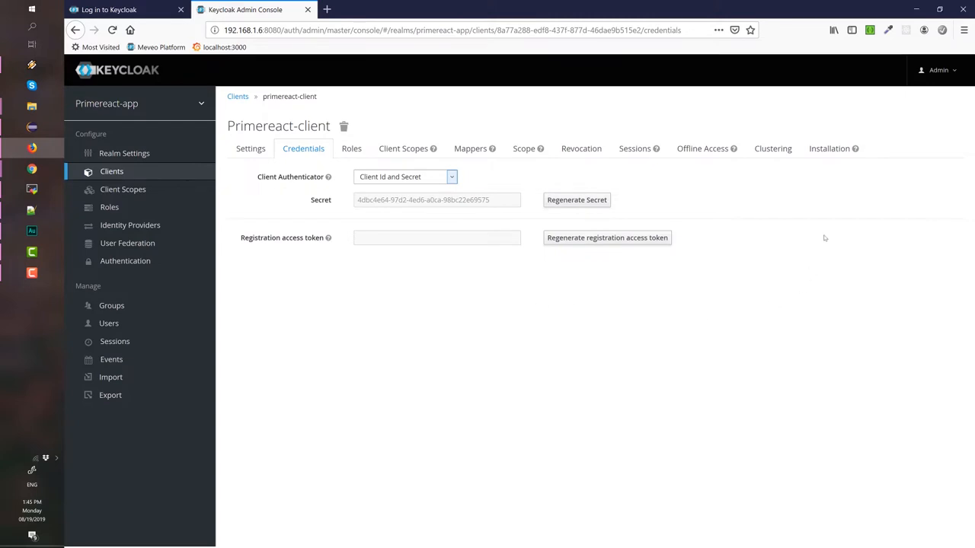
{"action": "left_click", "coordinate": [830, 148]}
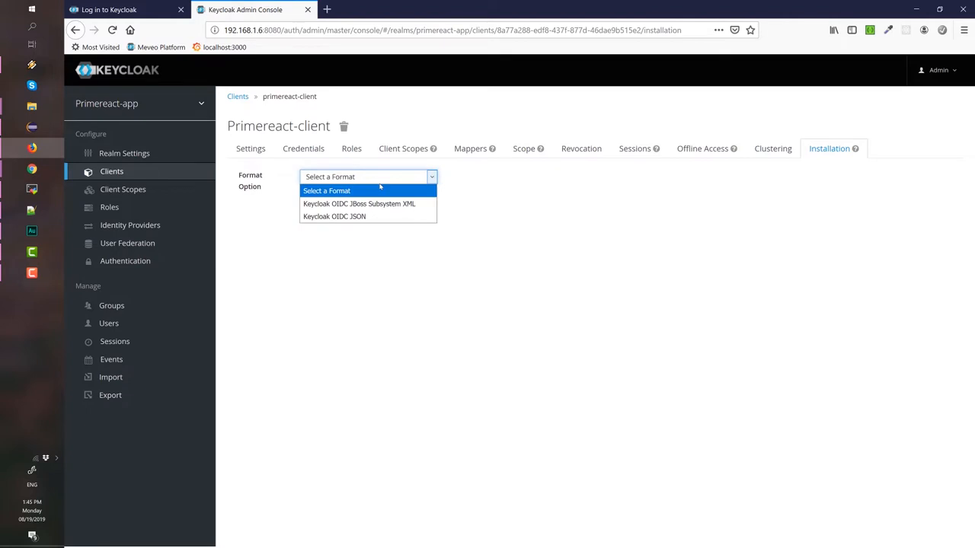
{"action": "mouse_move", "coordinate": [352, 190]}
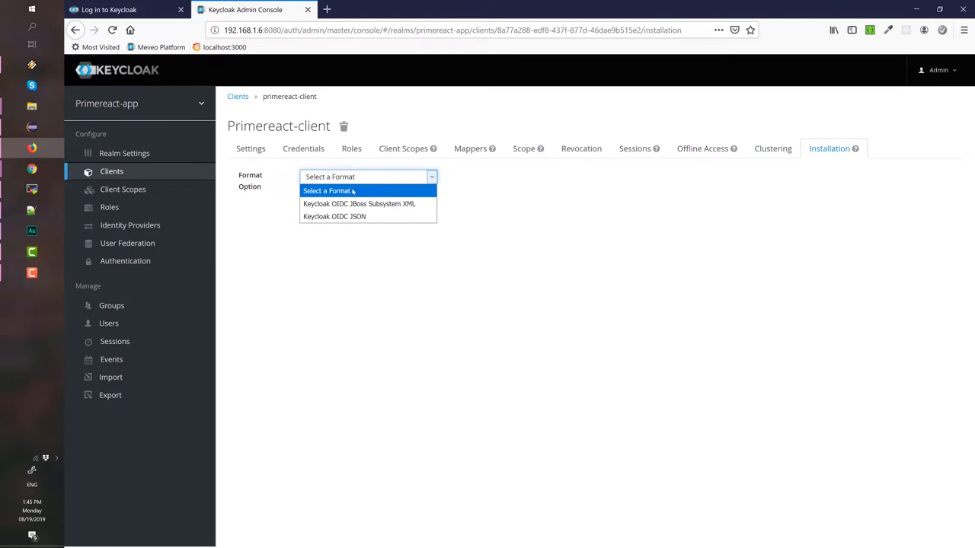
{"action": "mouse_move", "coordinate": [333, 216]}
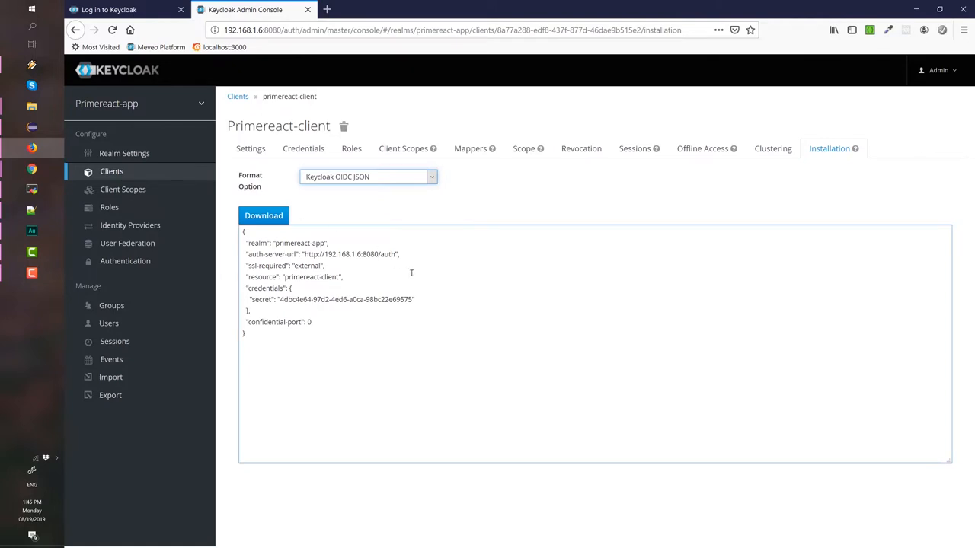
{"action": "mouse_move", "coordinate": [384, 265]}
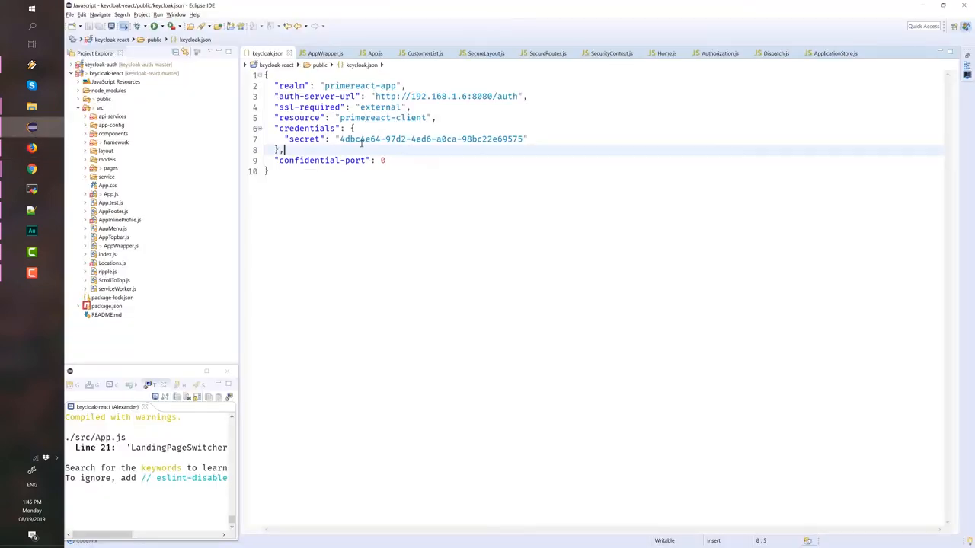
- Copy the primereact-client OIDC installation JSON into public/keycloak.json and return to Keycloak
{"action": "left_click", "coordinate": [245, 9]}
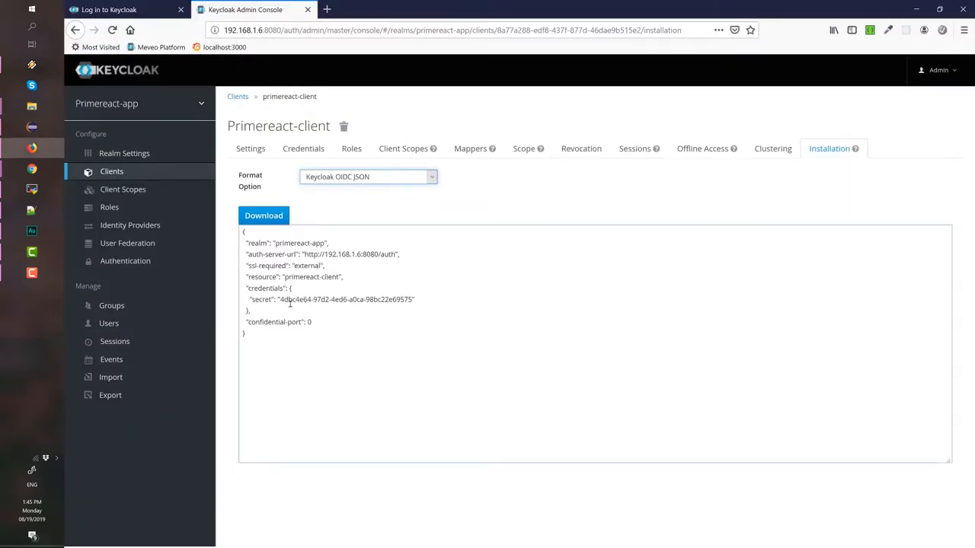
{"action": "double_click", "coordinate": [346, 299]}
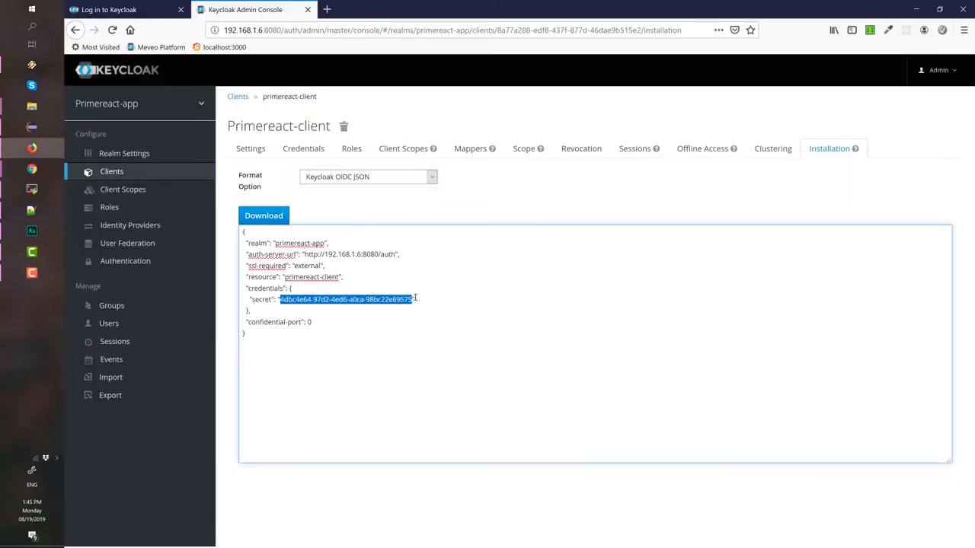
{"action": "key", "text": "ctrl+a"}
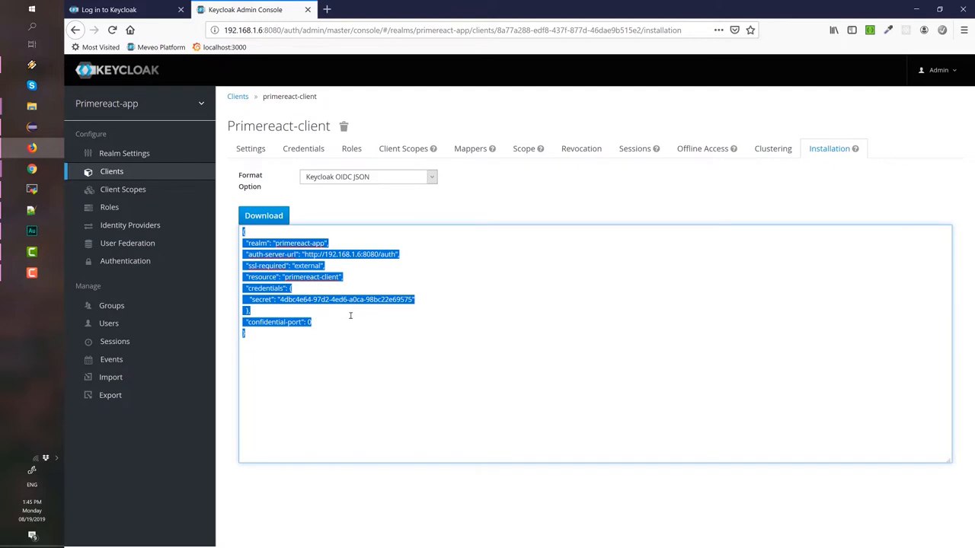
{"action": "mouse_move", "coordinate": [286, 307]}
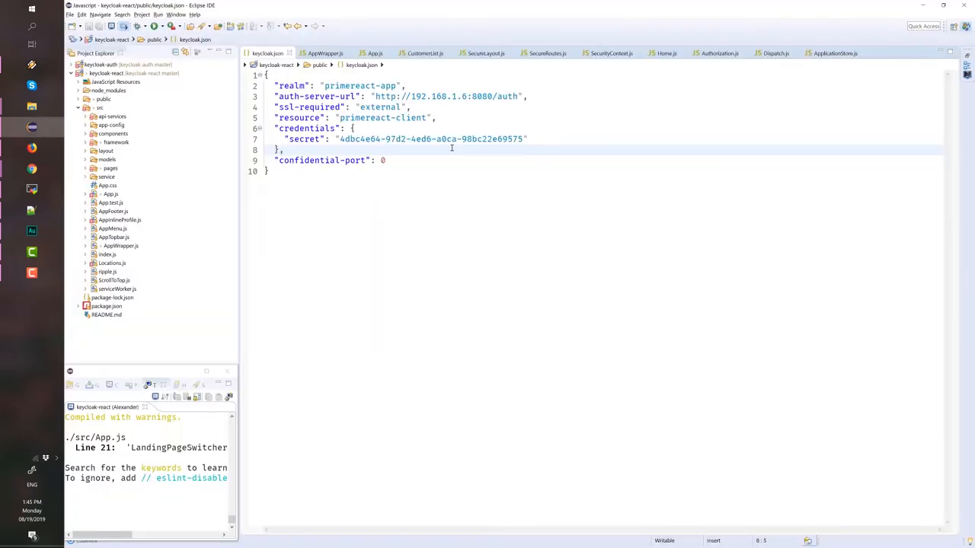
{"action": "mouse_move", "coordinate": [442, 236]}
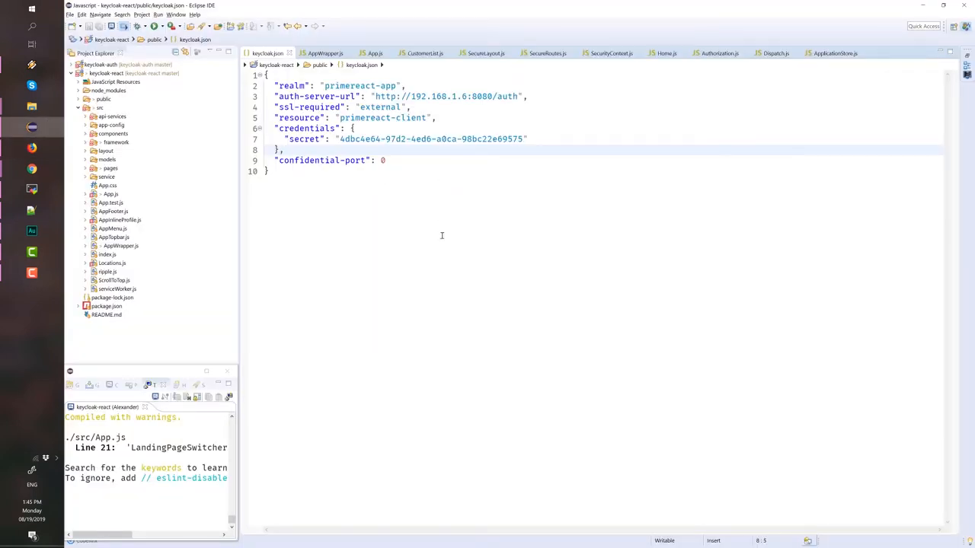
{"action": "key", "text": "alt+tab"}
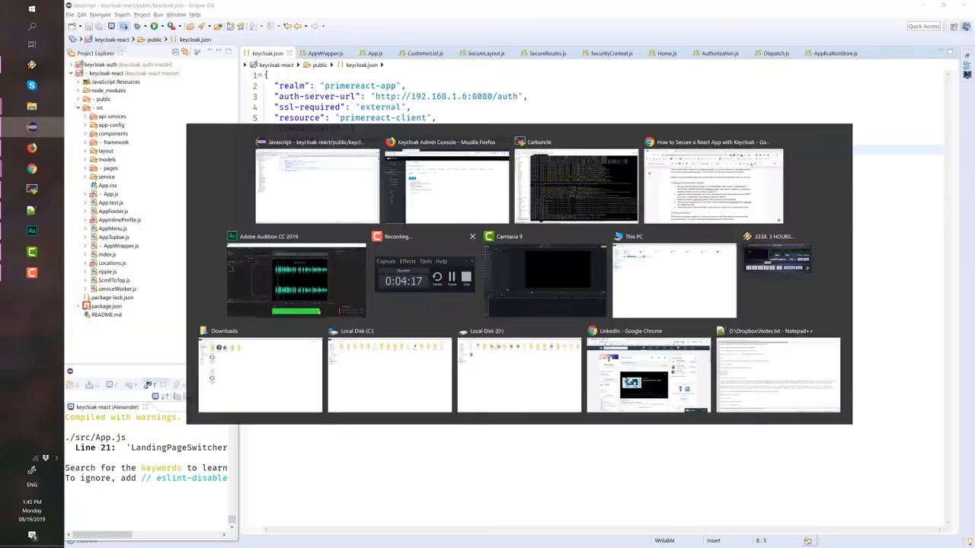
{"action": "left_click", "coordinate": [445, 186]}
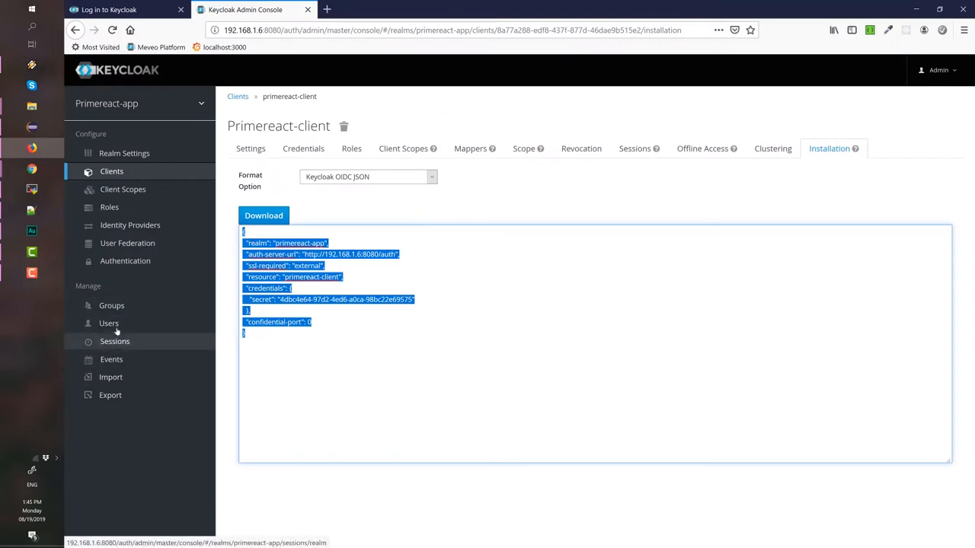
- Partially import users admin, kerri and norole from dev-users-0.json
{"action": "left_click", "coordinate": [108, 322]}
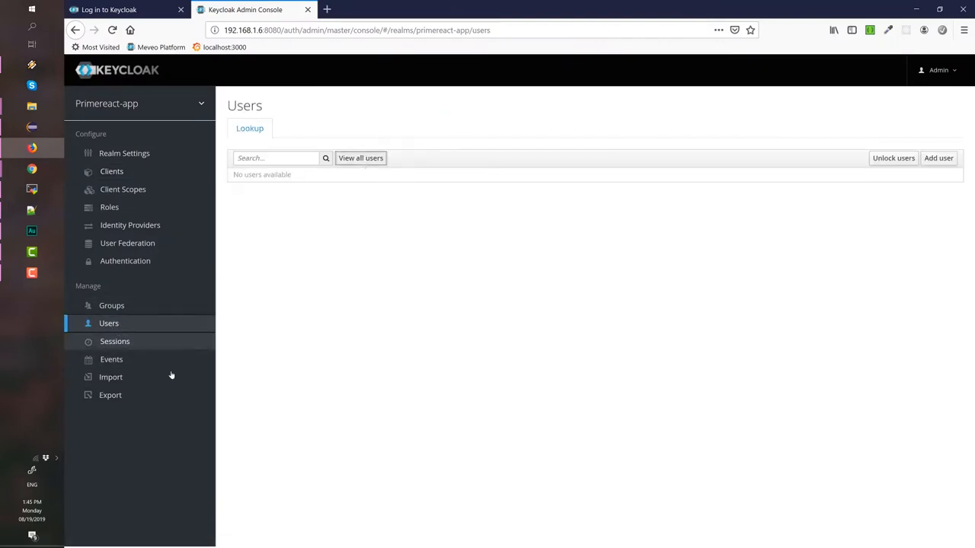
{"action": "left_click", "coordinate": [110, 377]}
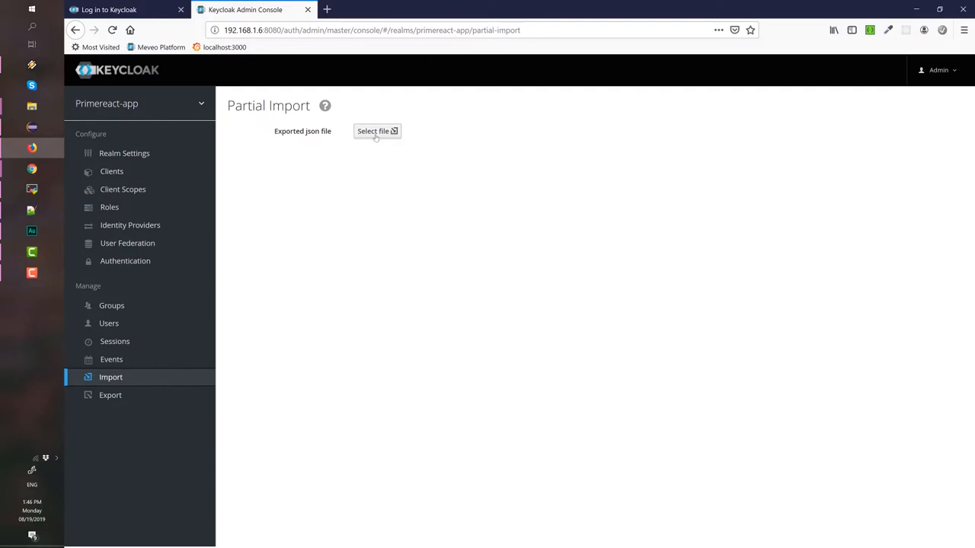
{"action": "left_click", "coordinate": [374, 131]}
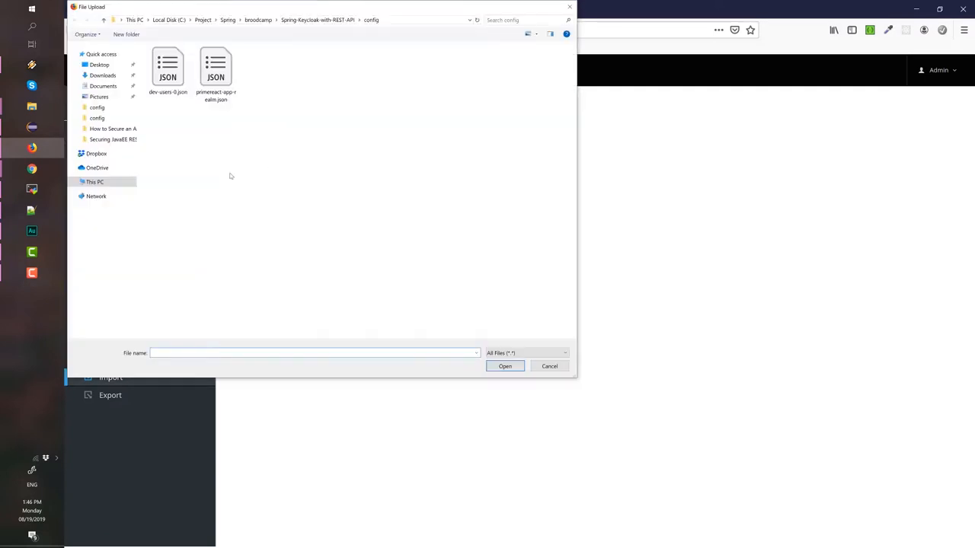
{"action": "left_click", "coordinate": [168, 67]}
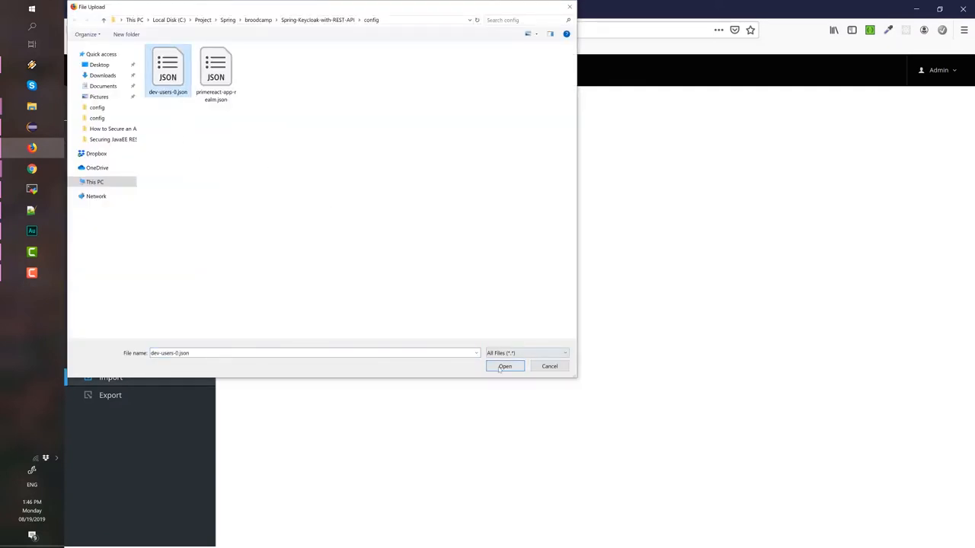
{"action": "left_click", "coordinate": [505, 367]}
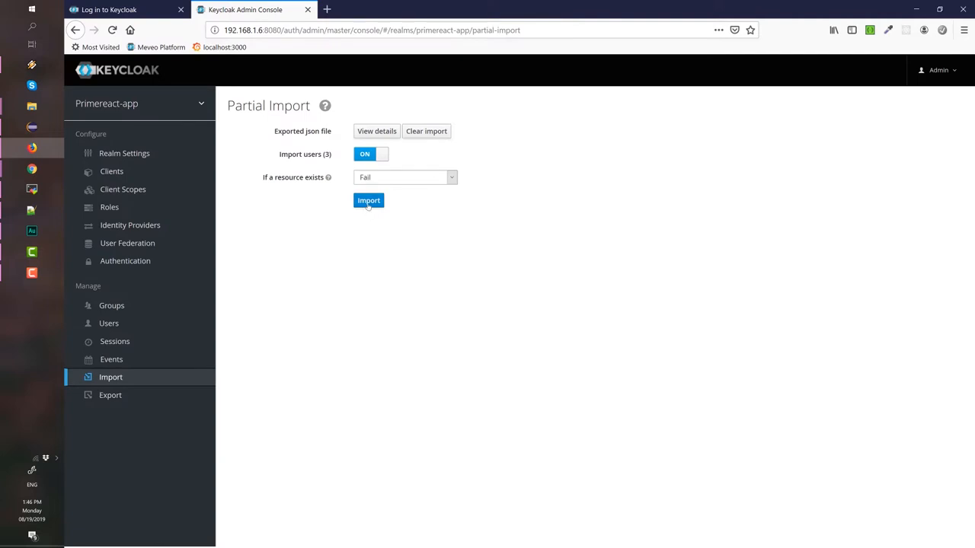
{"action": "left_click", "coordinate": [369, 201]}
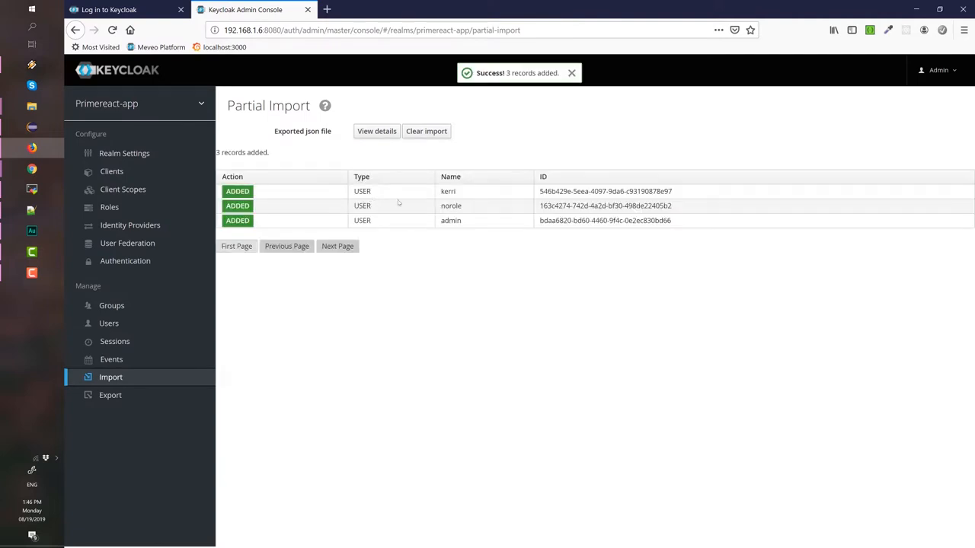
{"action": "mouse_move", "coordinate": [409, 230]}
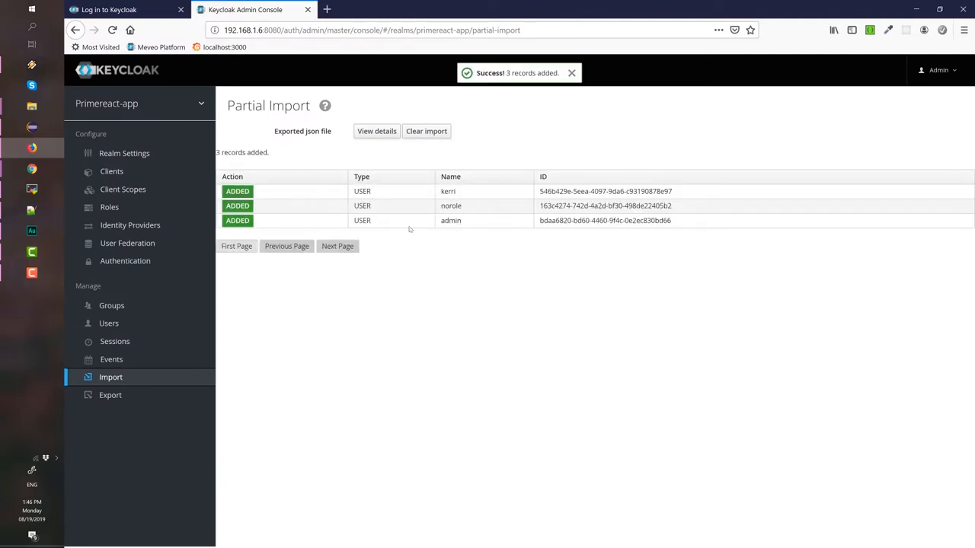
{"action": "mouse_move", "coordinate": [109, 323]}
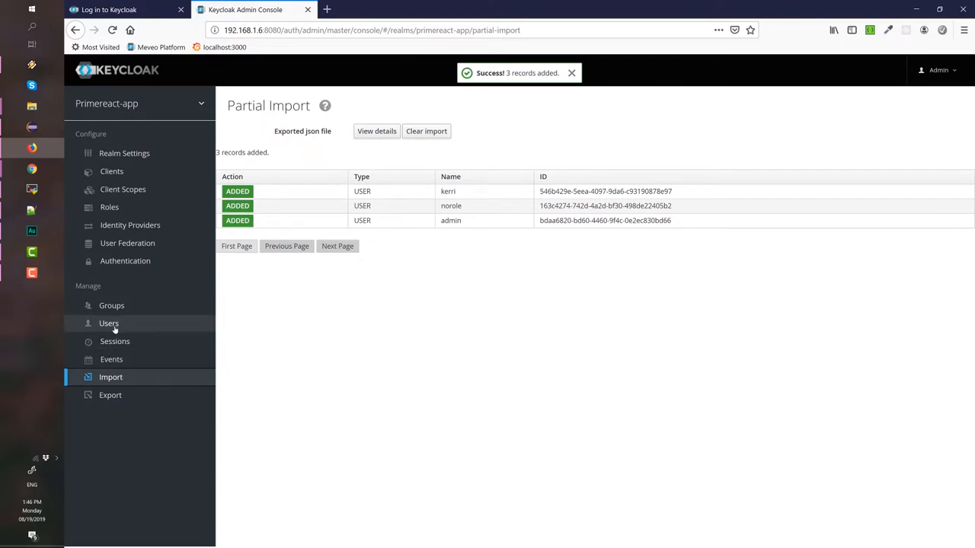
- Review the role mappings of admin, kerri and norole from the Users list
{"action": "left_click", "coordinate": [109, 323]}
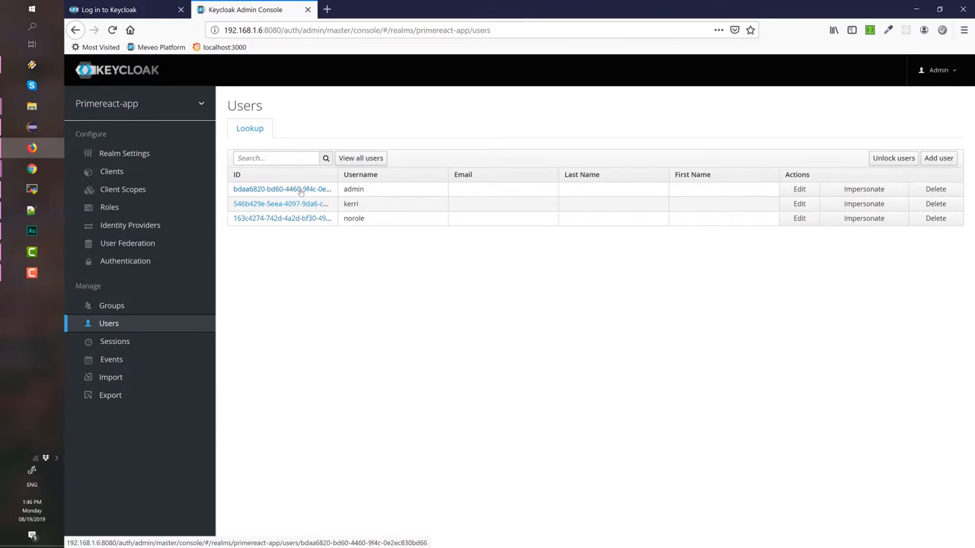
{"action": "left_click", "coordinate": [282, 189]}
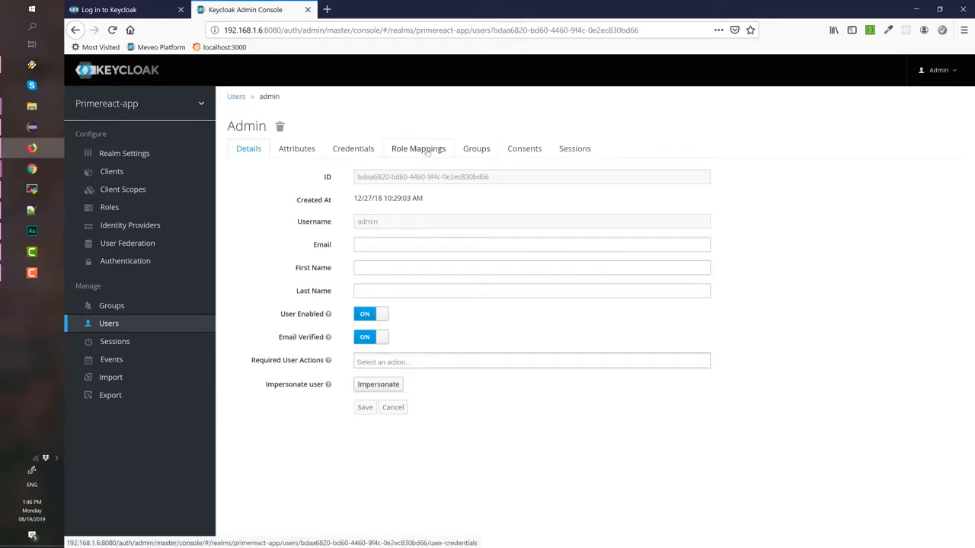
{"action": "left_click", "coordinate": [418, 148]}
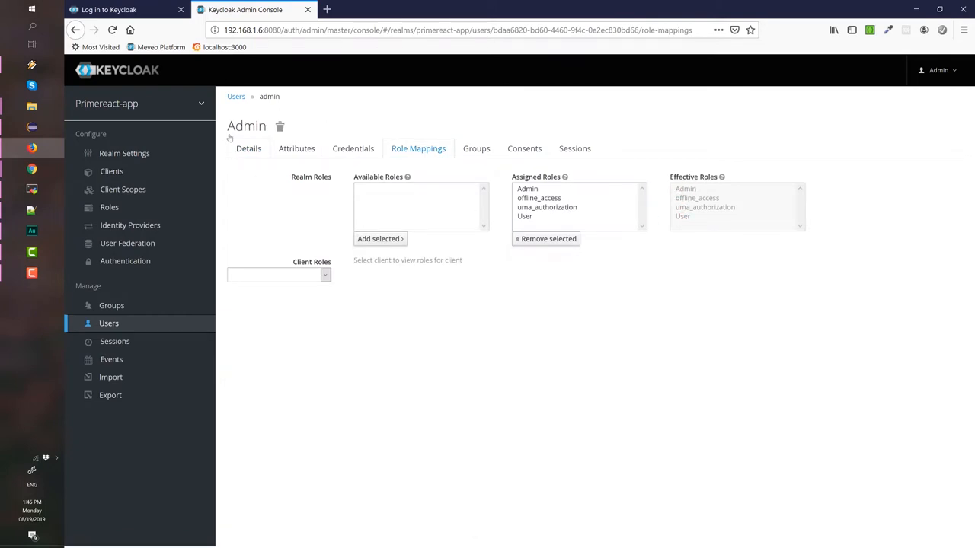
{"action": "left_click", "coordinate": [236, 96]}
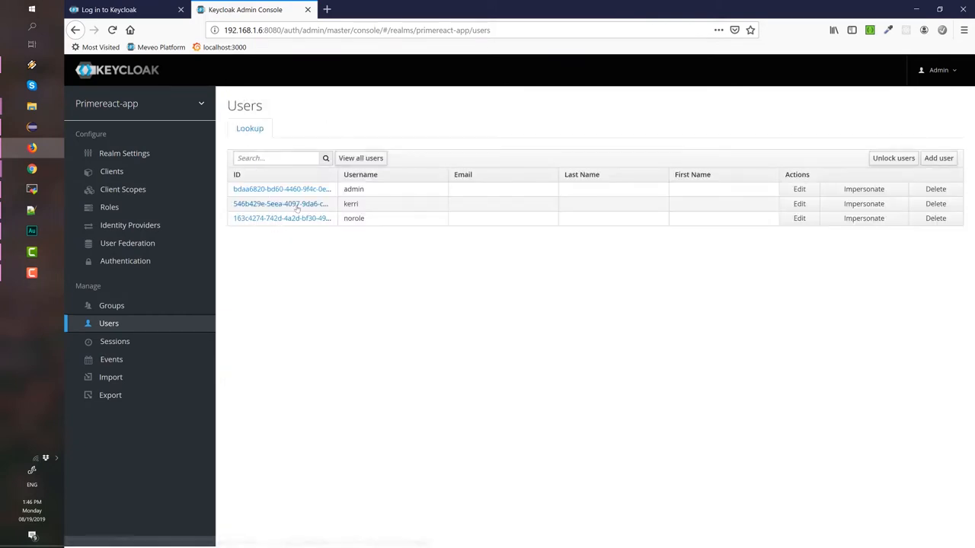
{"action": "left_click", "coordinate": [799, 203]}
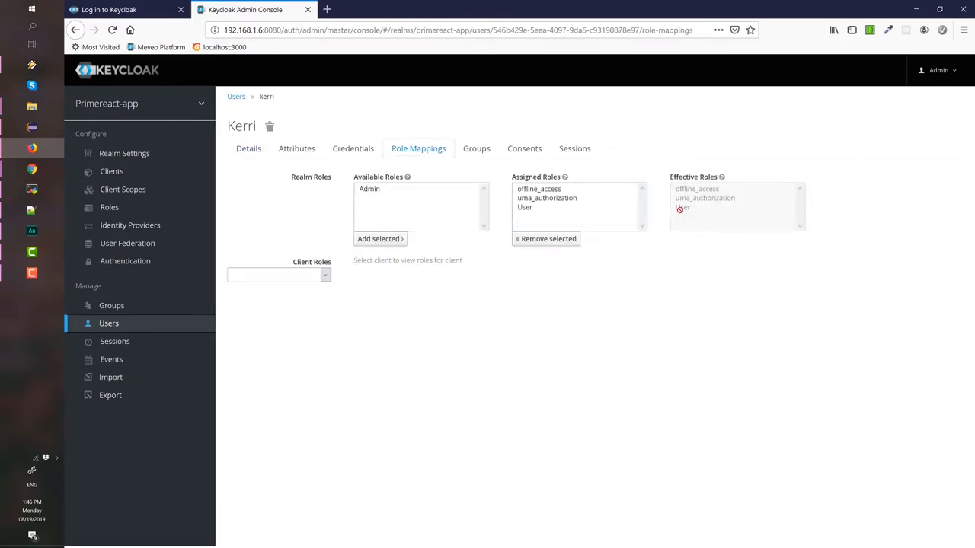
{"action": "left_click", "coordinate": [235, 96]}
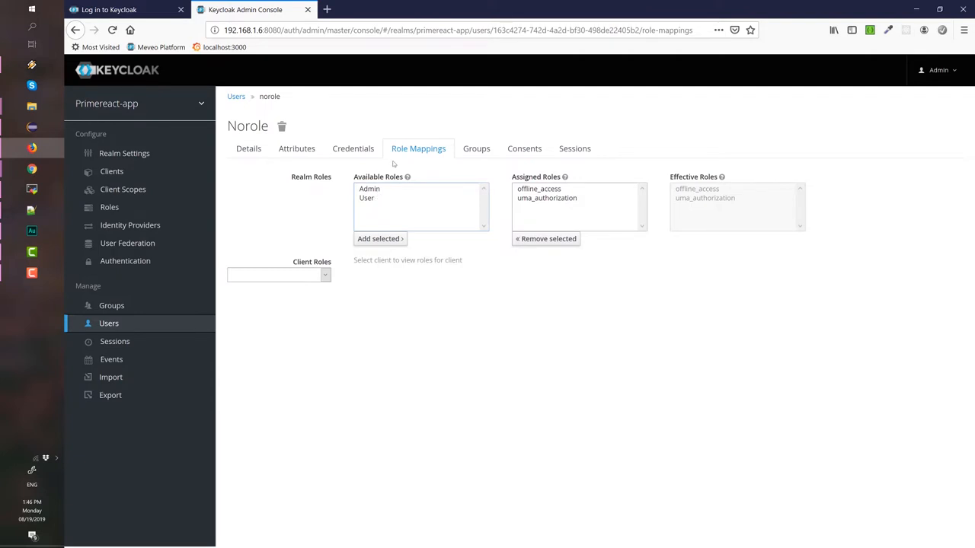
{"action": "mouse_move", "coordinate": [236, 97]}
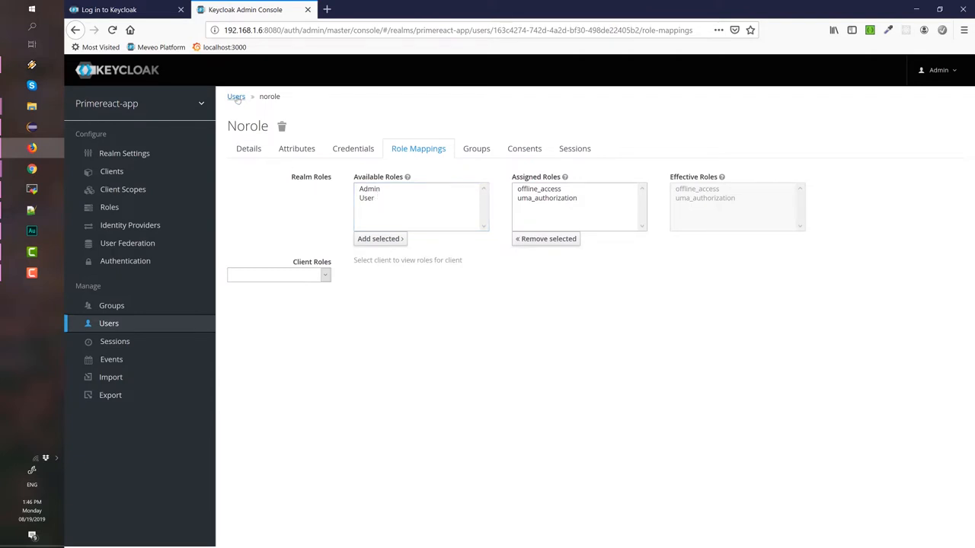
{"action": "left_click", "coordinate": [236, 96]}
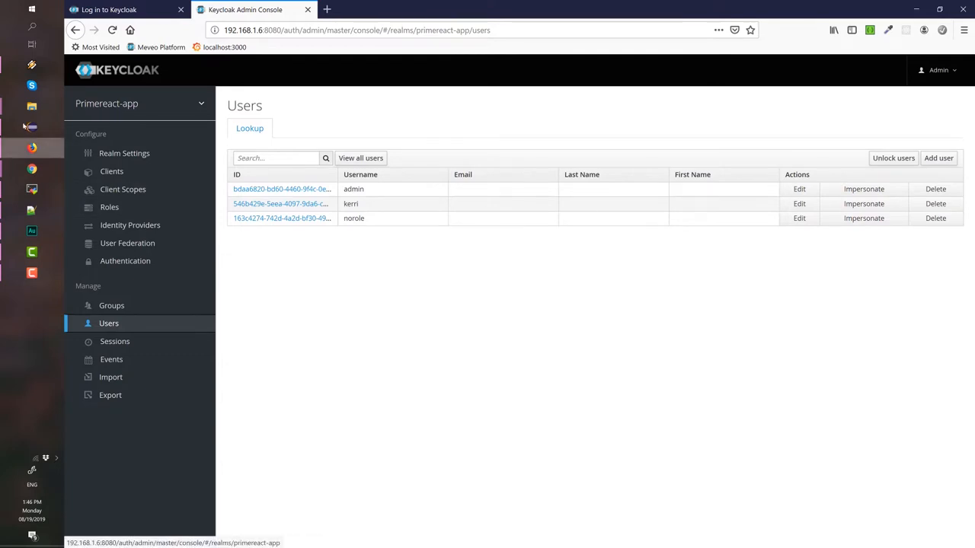
- Back in Eclipse, expand src > framework > redux to reach ApplicationStore.js
{"action": "left_click", "coordinate": [31, 127]}
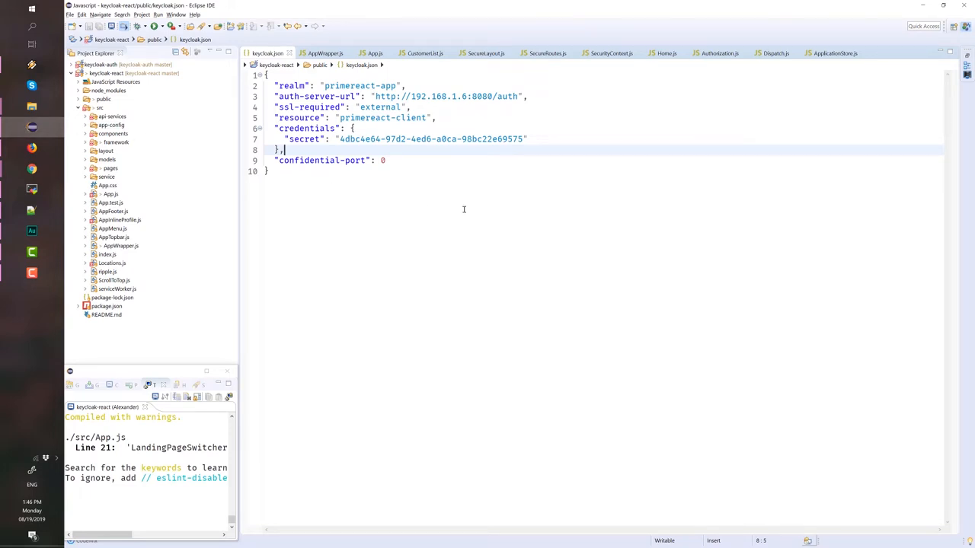
{"action": "mouse_move", "coordinate": [379, 217]}
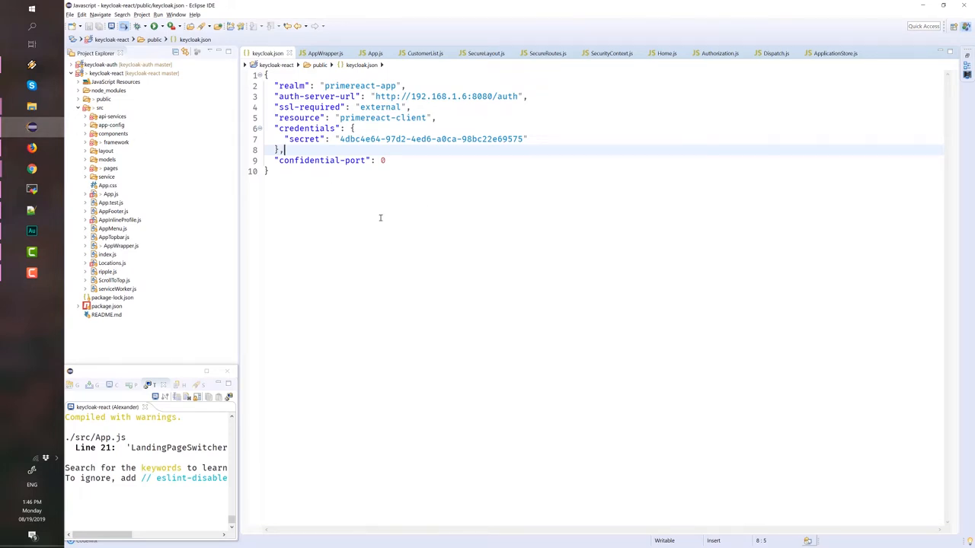
{"action": "mouse_move", "coordinate": [121, 186]}
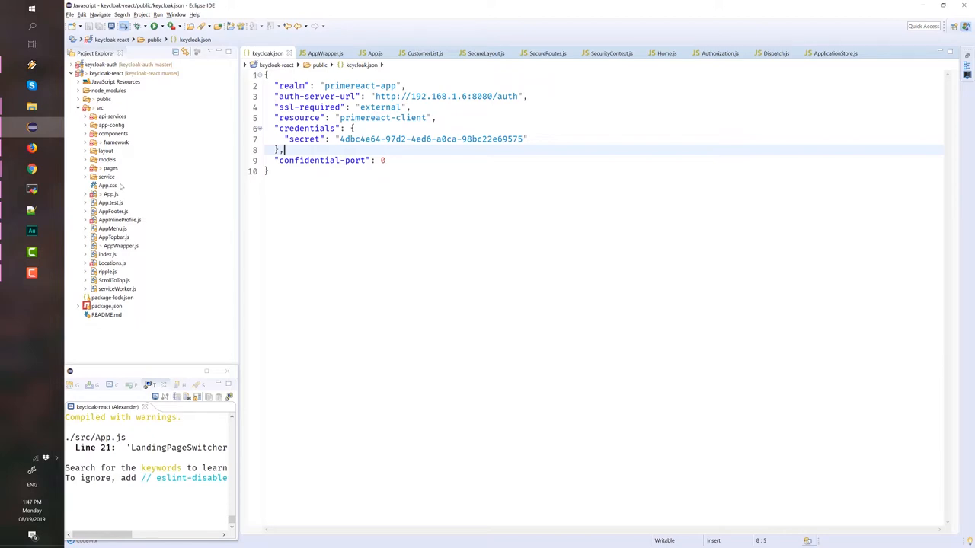
{"action": "mouse_move", "coordinate": [120, 158]}
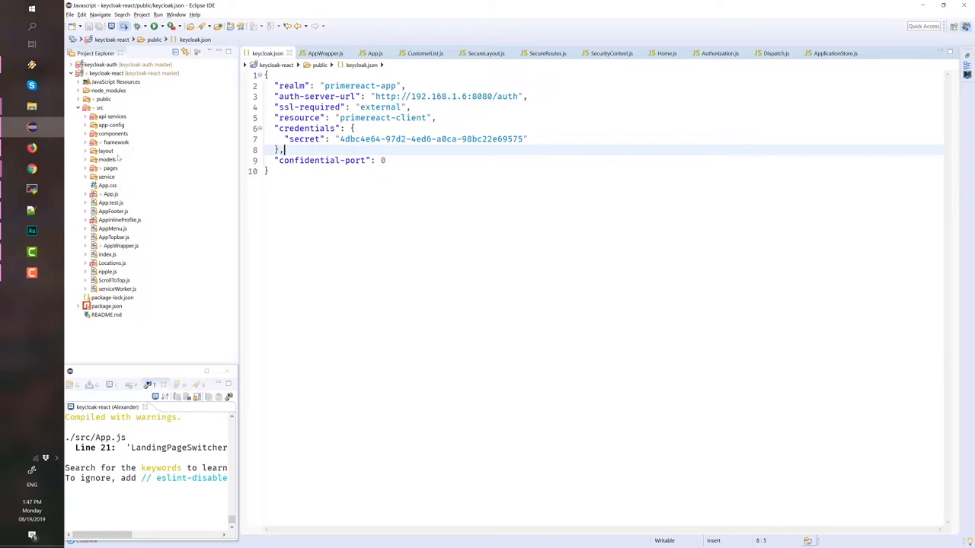
{"action": "left_click", "coordinate": [112, 115]}
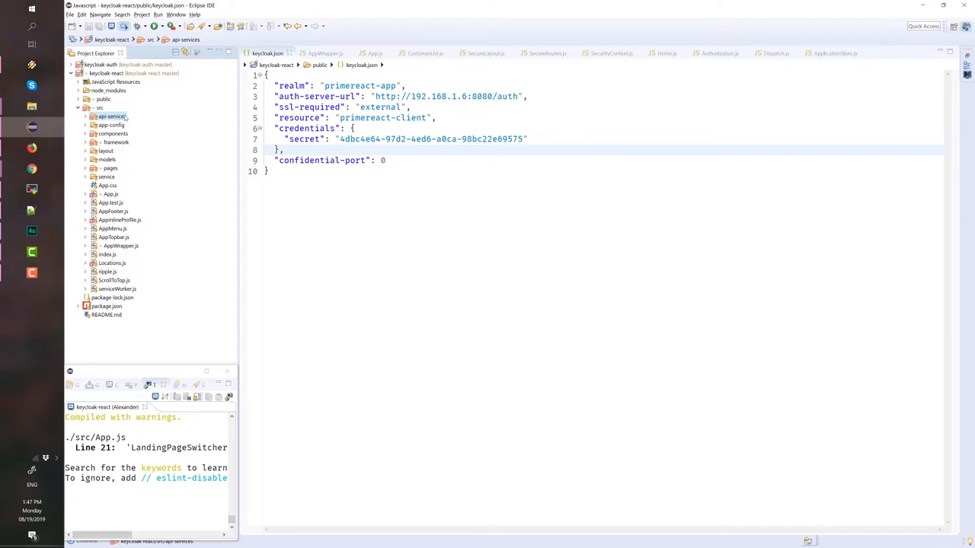
{"action": "mouse_move", "coordinate": [117, 160]}
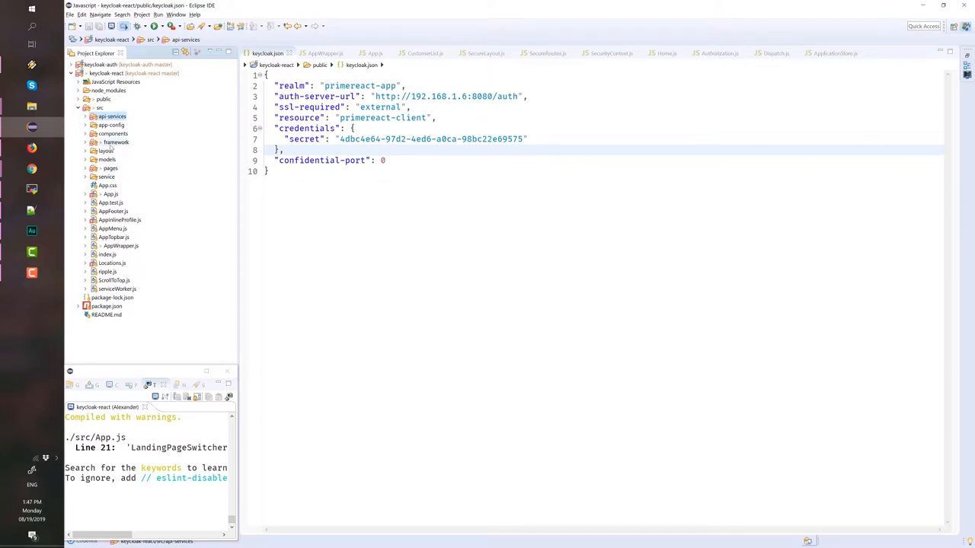
{"action": "left_click", "coordinate": [86, 143]}
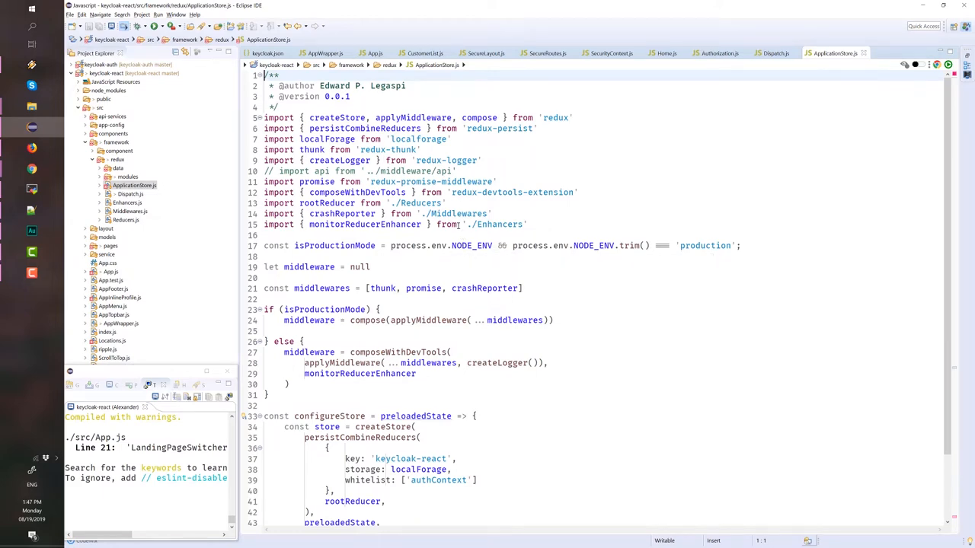
{"action": "double_click", "coordinate": [500, 224]}
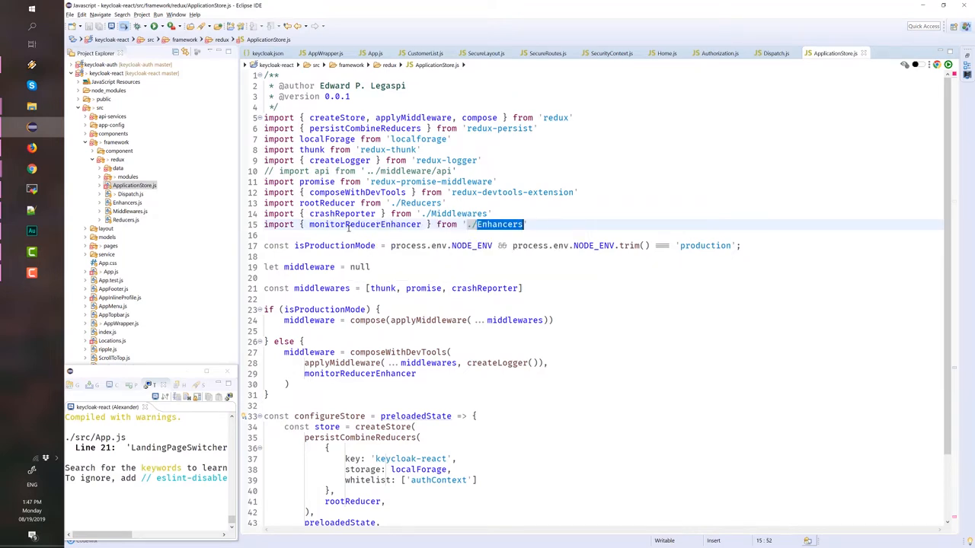
{"action": "double_click", "coordinate": [364, 224]}
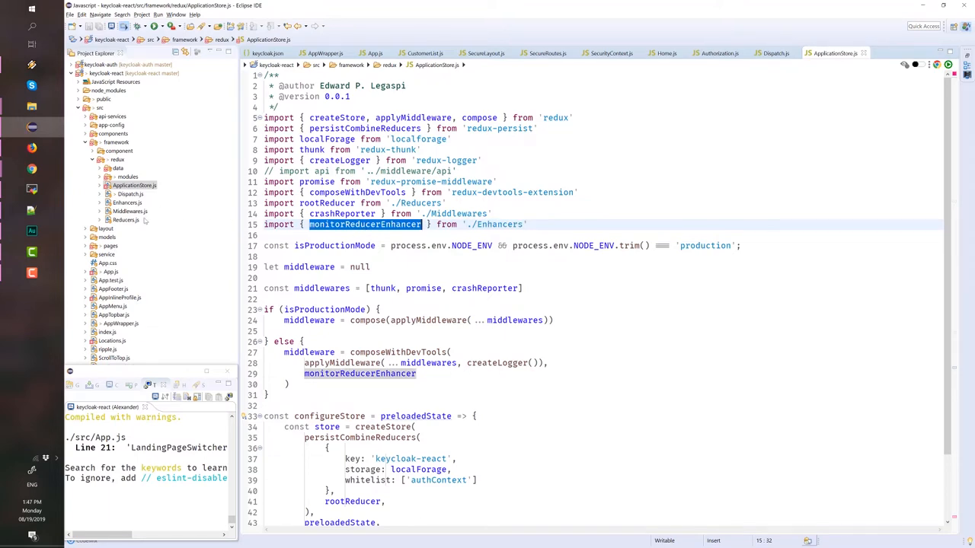
{"action": "left_click", "coordinate": [129, 211]}
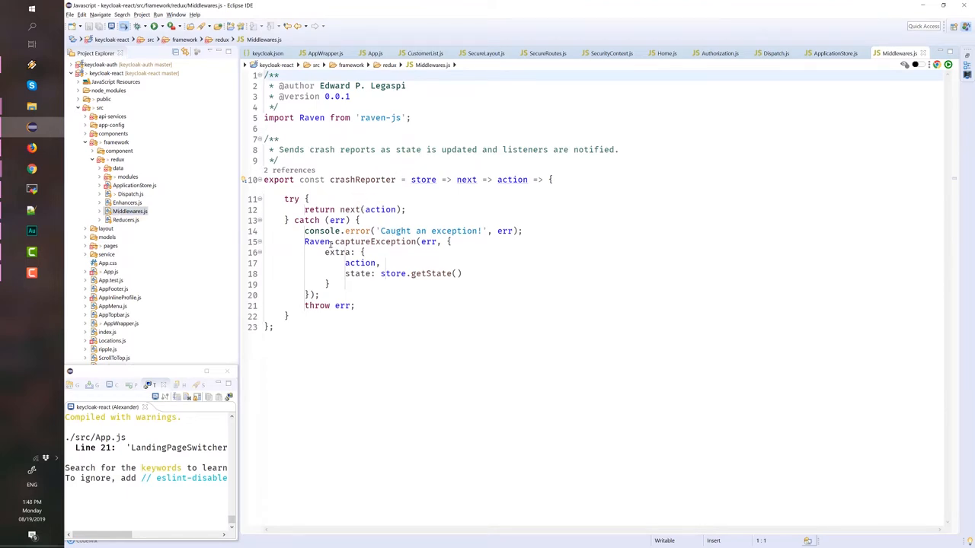
{"action": "left_click", "coordinate": [128, 202]}
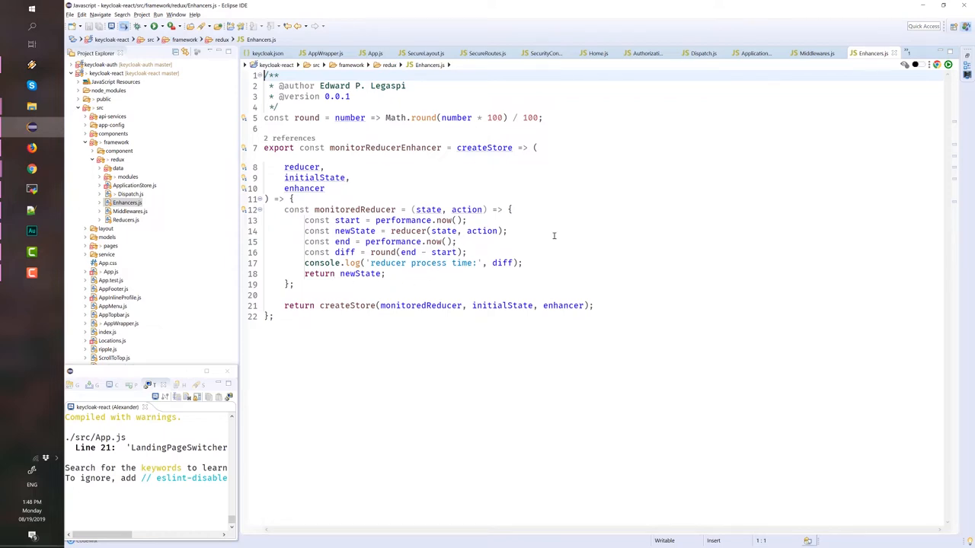
{"action": "left_click", "coordinate": [133, 185]}
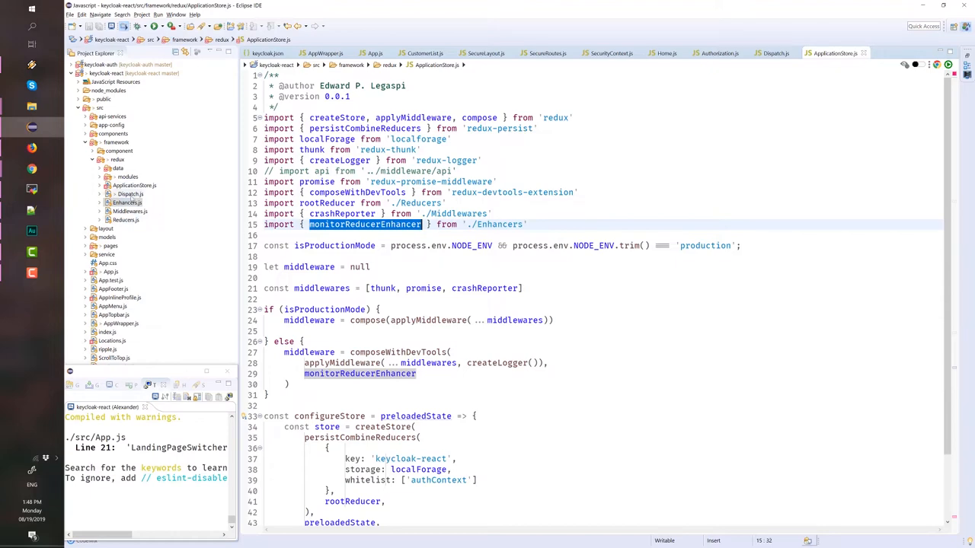
- Open Dispatch.js and scroll through its loading, success, error and fatal helpers
{"action": "left_click", "coordinate": [775, 54]}
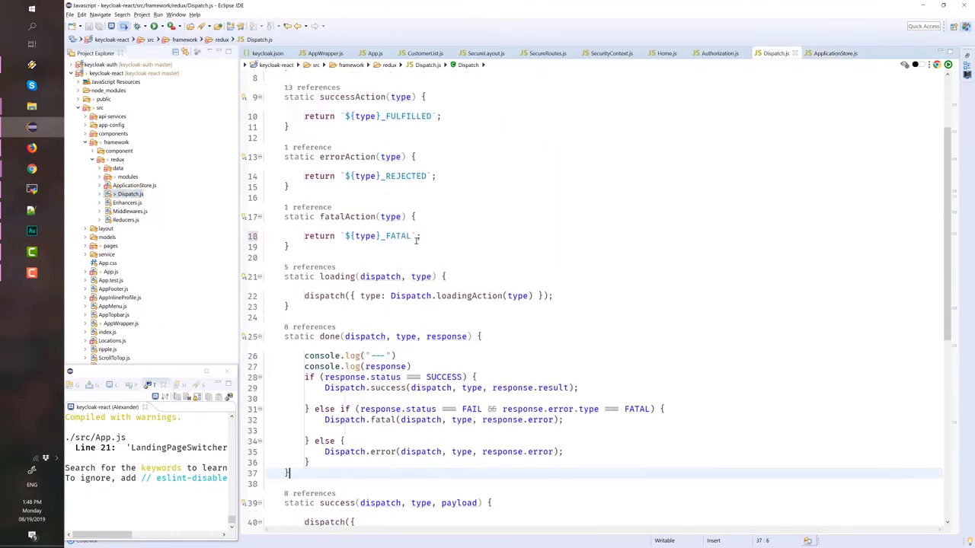
{"action": "scroll", "scroll_direction": "down", "scroll_amount": 3}
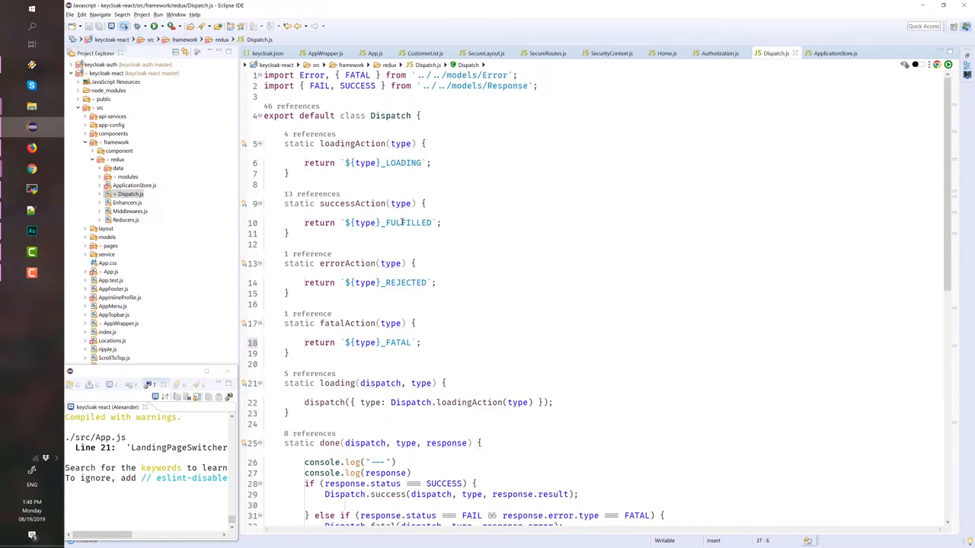
{"action": "mouse_move", "coordinate": [543, 270]}
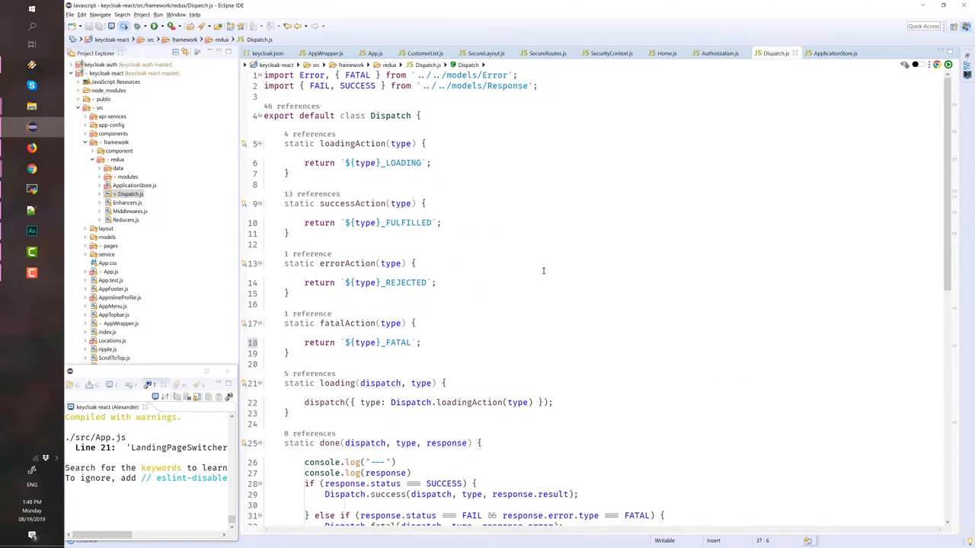
{"action": "mouse_move", "coordinate": [529, 339]}
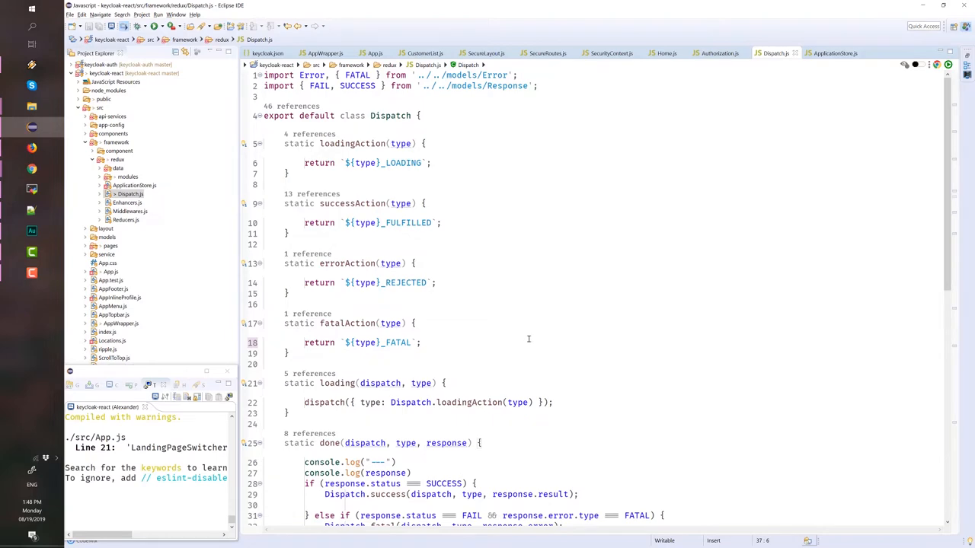
{"action": "scroll", "scroll_direction": "down", "scroll_amount": 3}
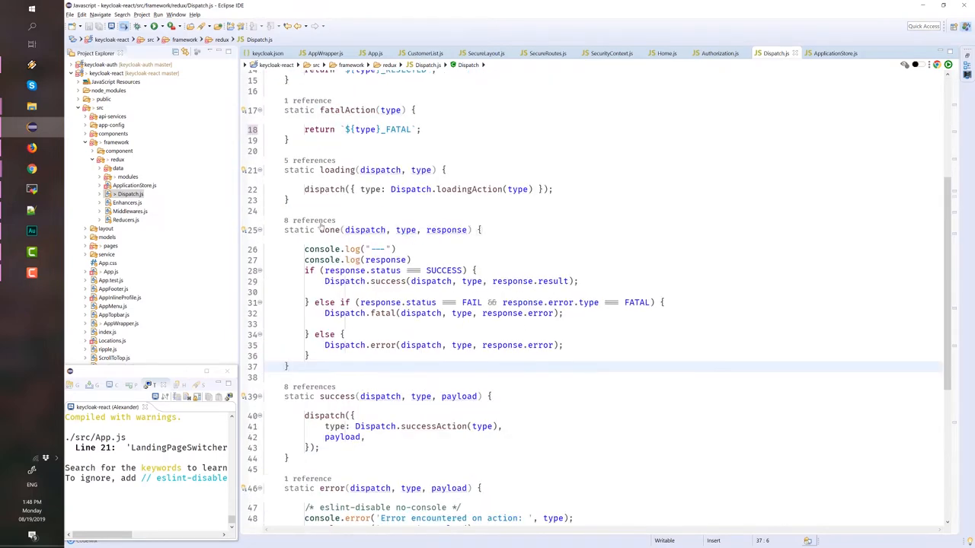
{"action": "scroll", "scroll_direction": "down", "scroll_amount": 3}
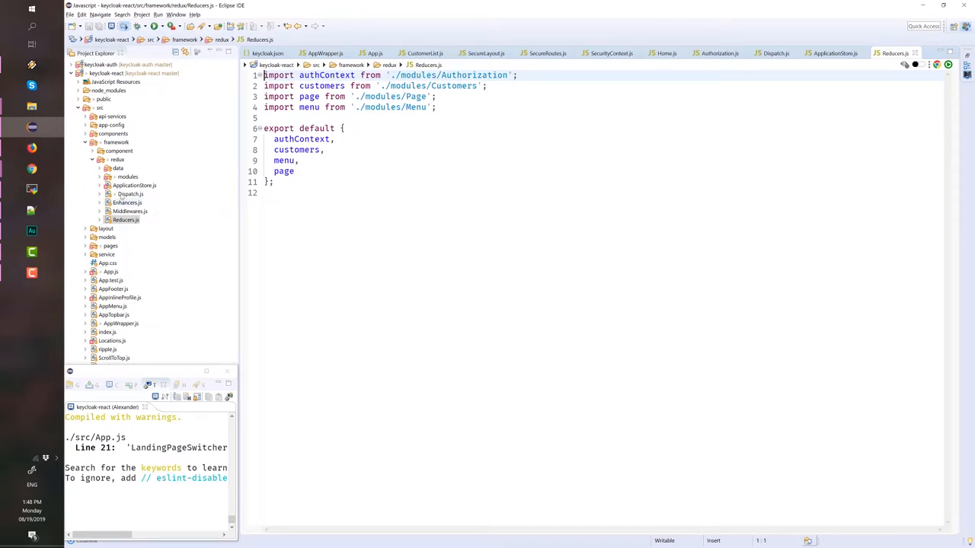
- Open Authorization.js and scroll through its token-refresh and logout logic
{"action": "left_click", "coordinate": [107, 176]}
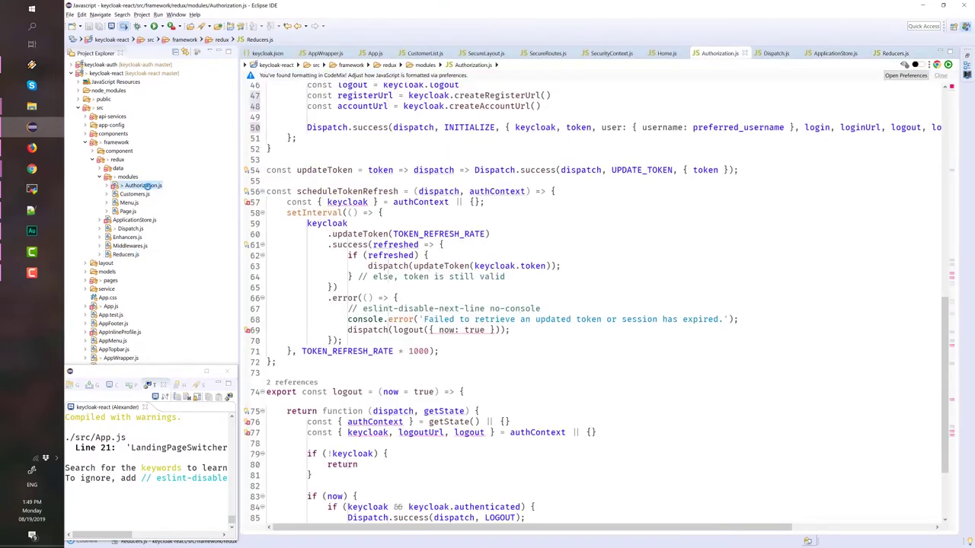
{"action": "left_click", "coordinate": [440, 245]}
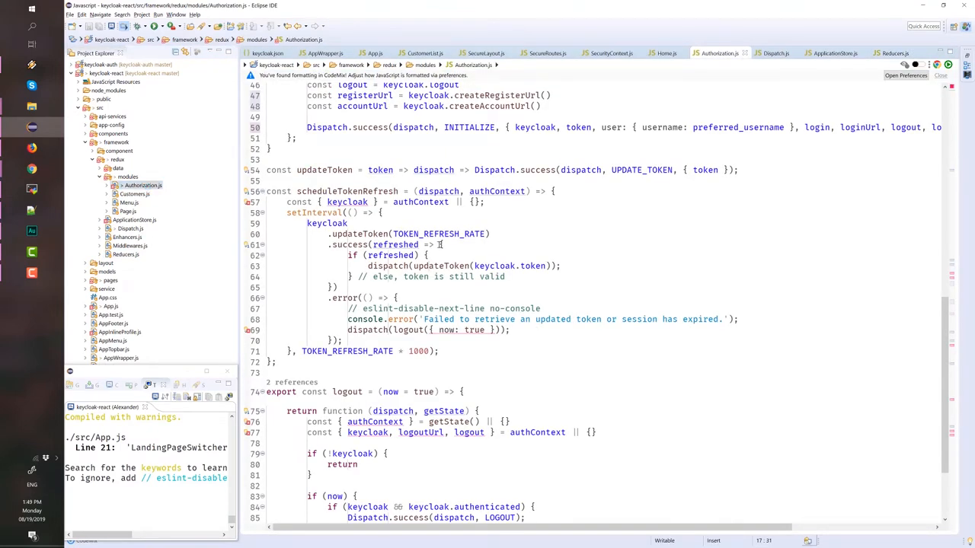
{"action": "scroll", "scroll_direction": "up", "scroll_amount": 3}
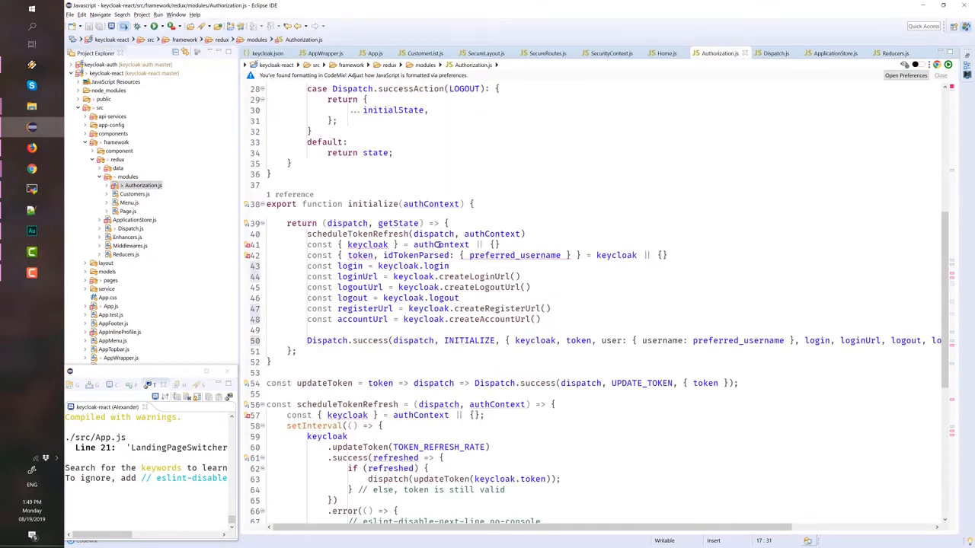
{"action": "scroll", "scroll_direction": "up", "scroll_amount": 3}
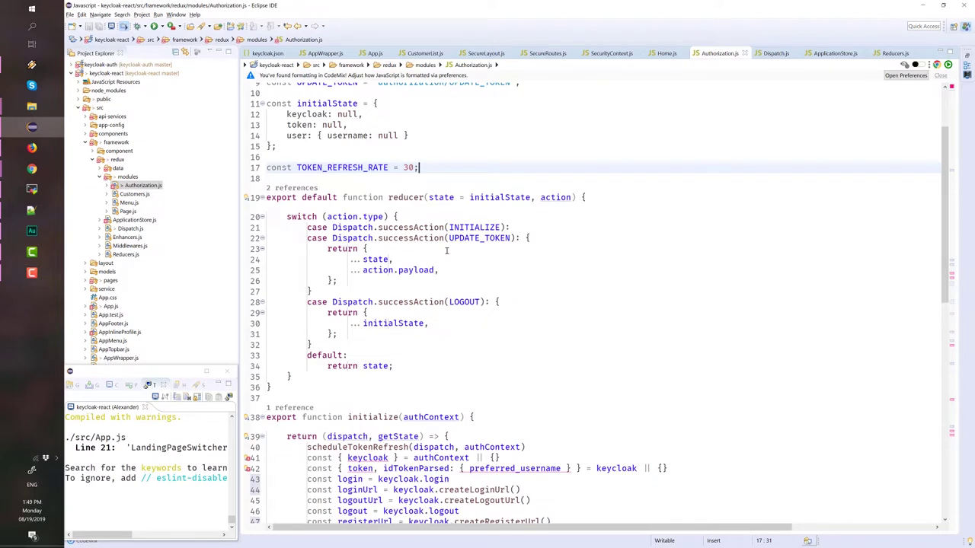
{"action": "mouse_move", "coordinate": [471, 279]}
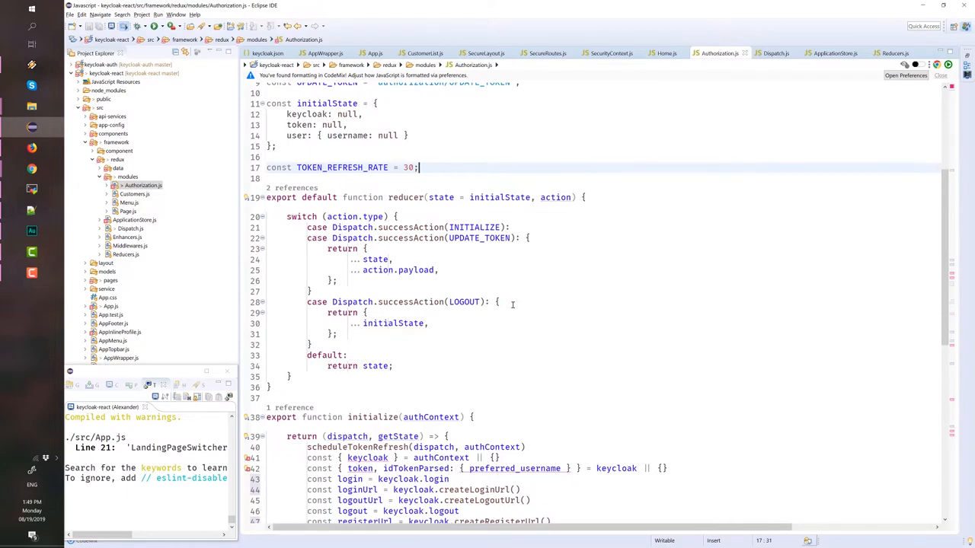
{"action": "scroll", "scroll_direction": "down", "scroll_amount": 3}
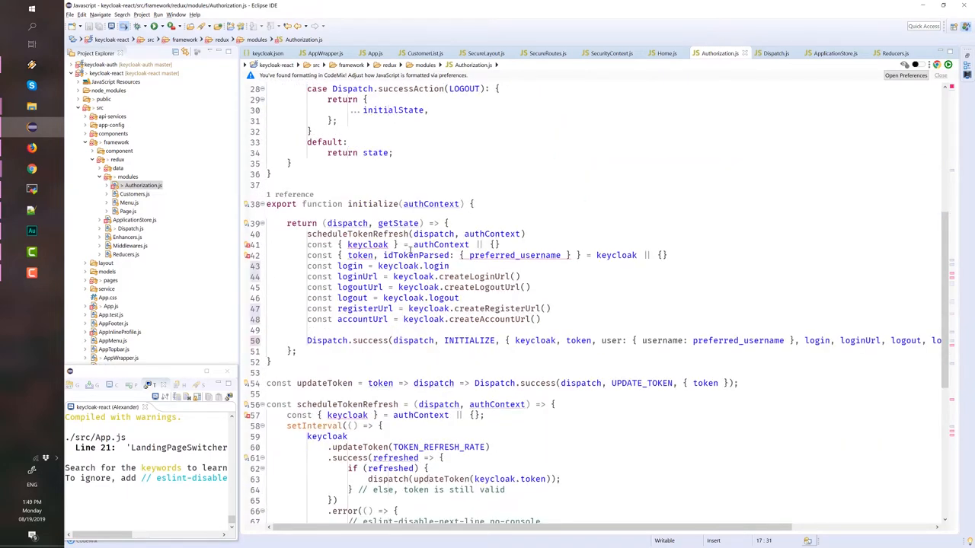
{"action": "scroll", "scroll_direction": "down", "scroll_amount": 3}
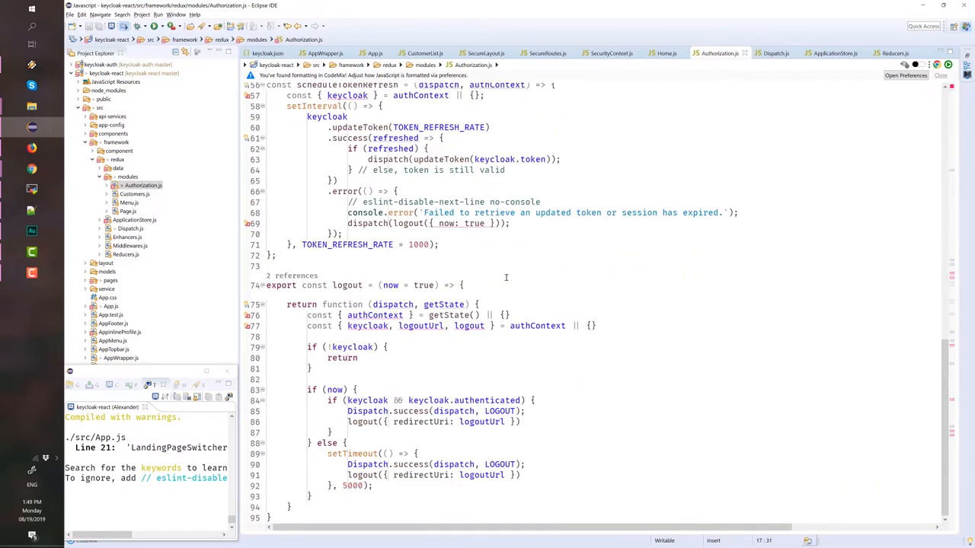
{"action": "scroll", "scroll_direction": "up", "scroll_amount": 3}
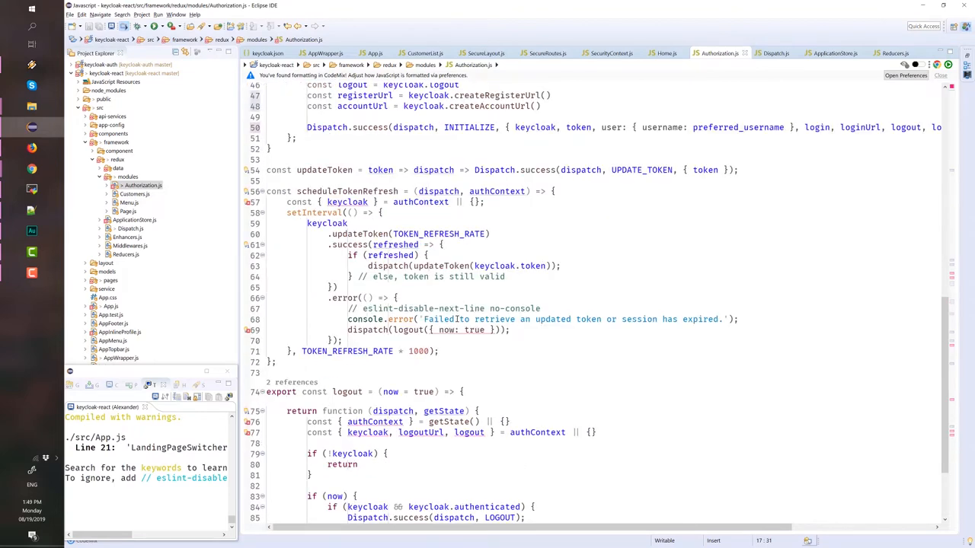
{"action": "scroll", "scroll_direction": "up", "scroll_amount": 3}
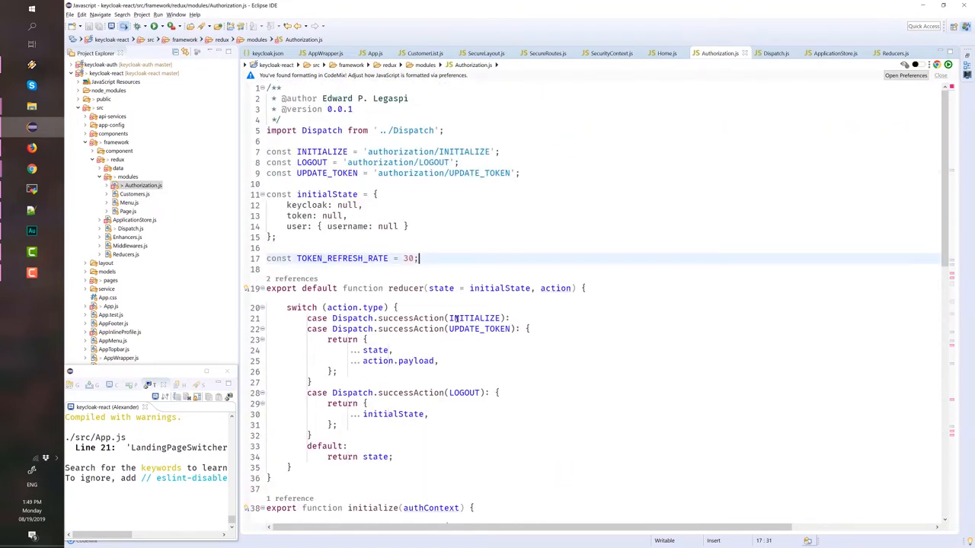
{"action": "scroll", "scroll_direction": "down", "scroll_amount": 3}
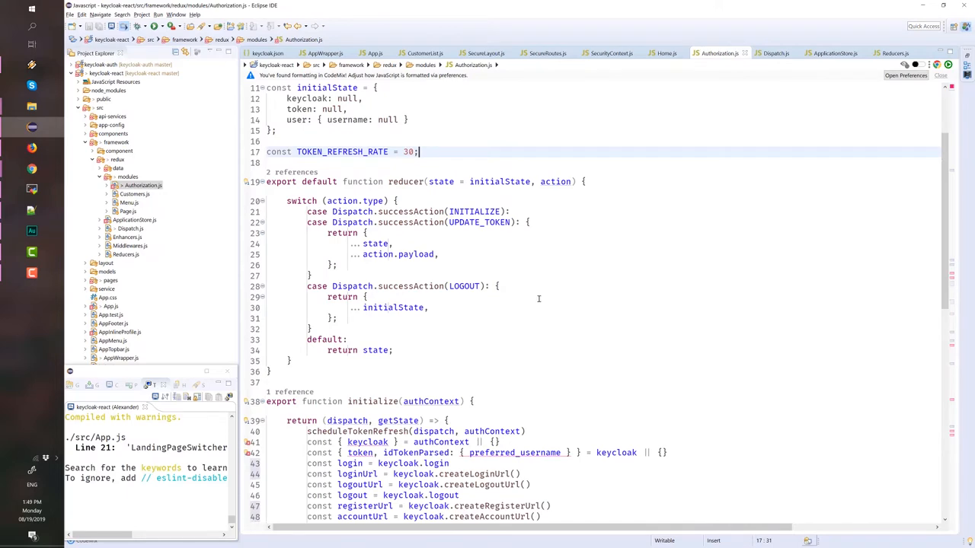
{"action": "scroll", "scroll_direction": "down", "scroll_amount": 3}
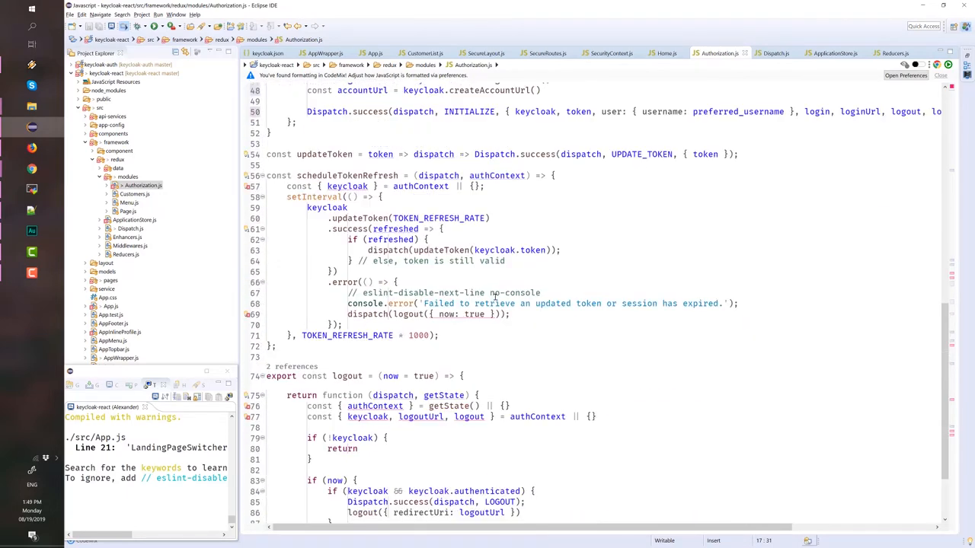
{"action": "scroll", "scroll_direction": "down", "scroll_amount": 3}
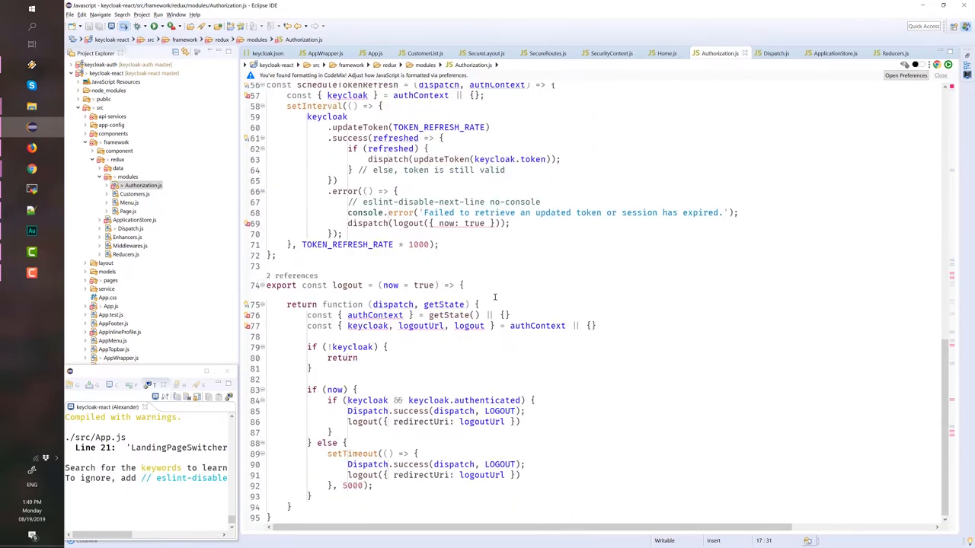
{"action": "scroll", "scroll_direction": "up", "scroll_amount": 3}
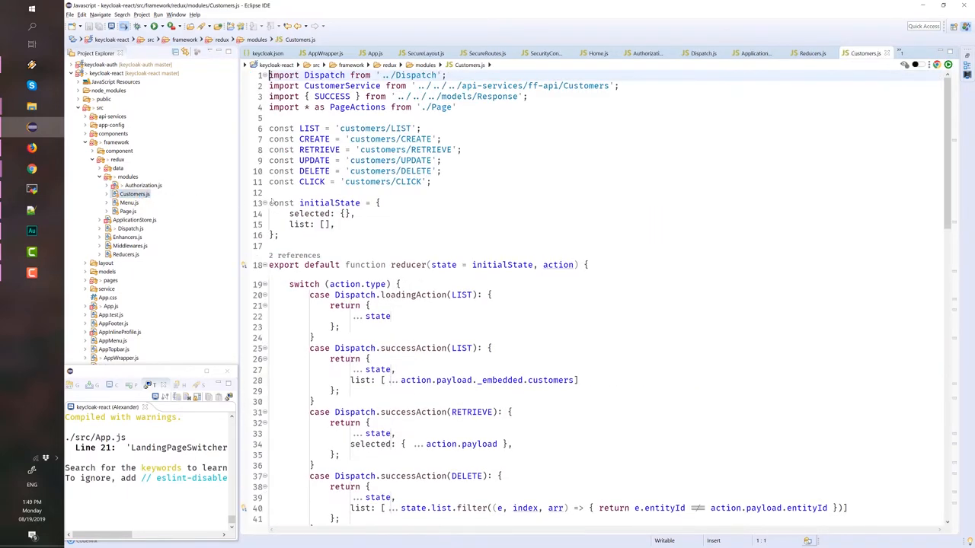
- Scroll Customers.js, then collapse the redux folder and expand pages in Project Explorer
{"action": "scroll", "scroll_direction": "down", "scroll_amount": 3}
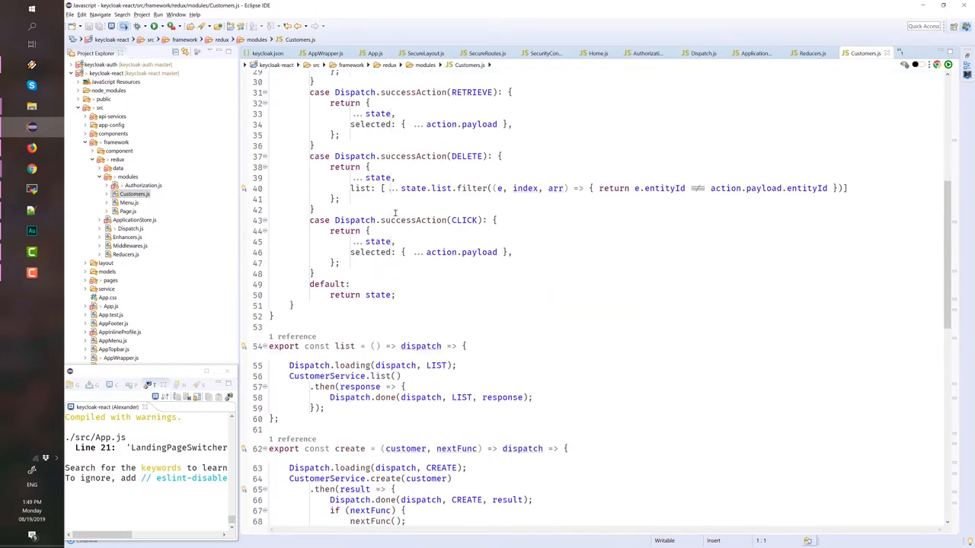
{"action": "scroll", "scroll_direction": "down", "scroll_amount": 3}
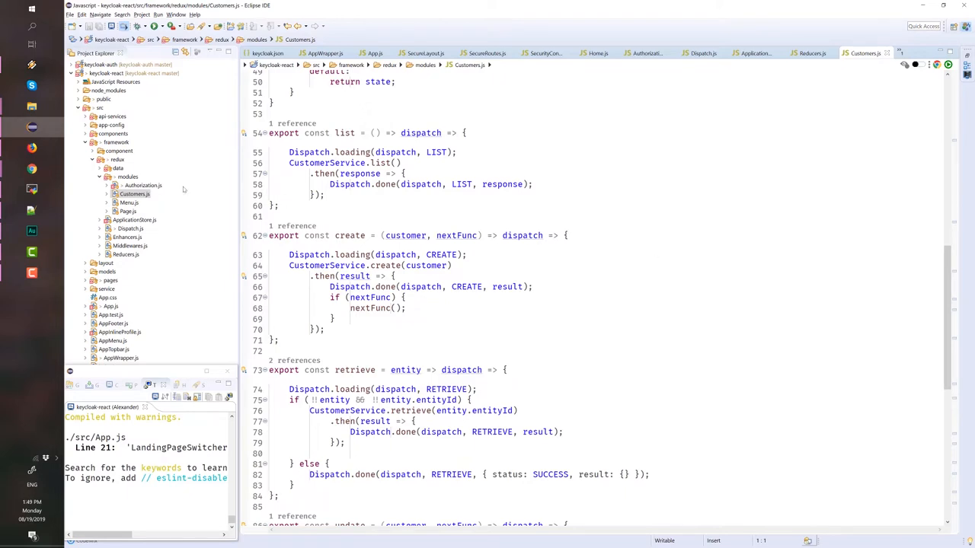
{"action": "left_click", "coordinate": [93, 142]}
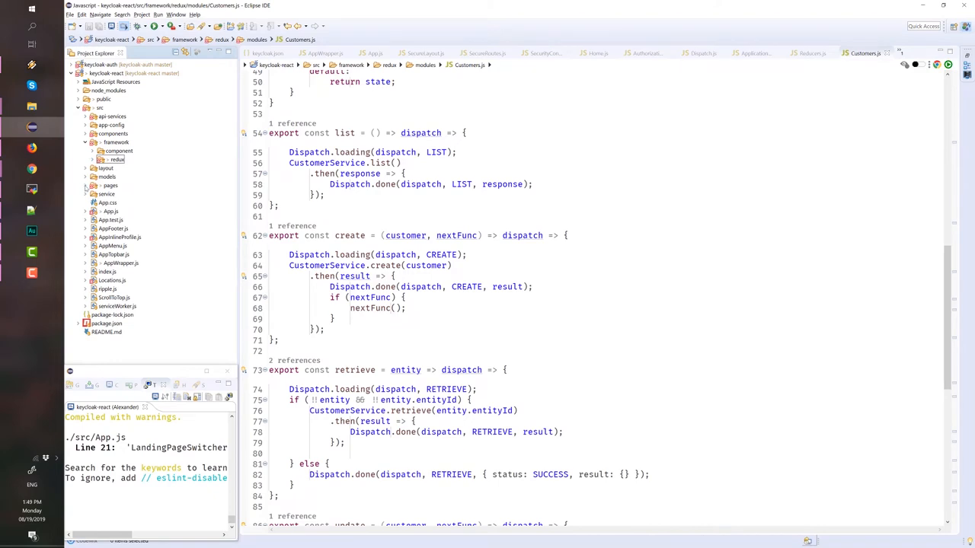
{"action": "left_click", "coordinate": [93, 193]}
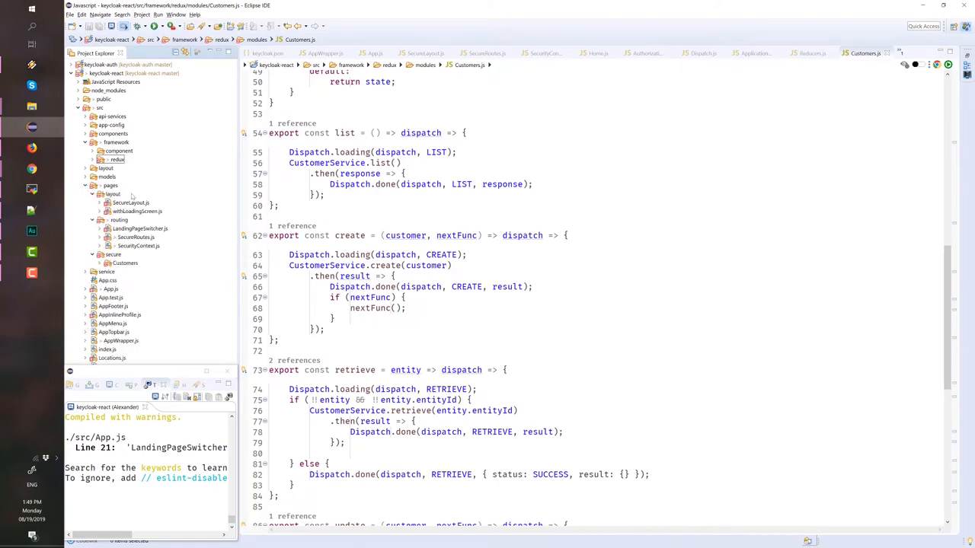
{"action": "left_click", "coordinate": [130, 202]}
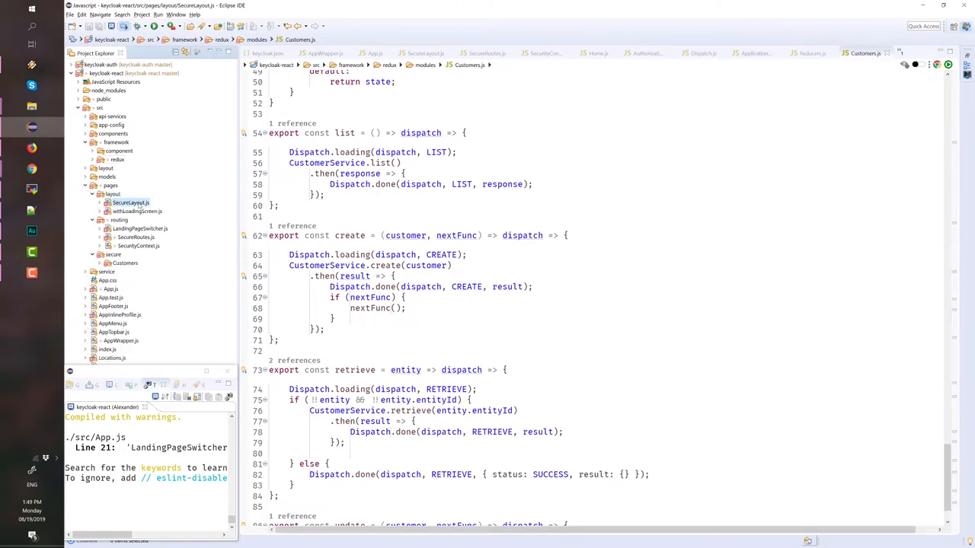
{"action": "left_click", "coordinate": [422, 53]}
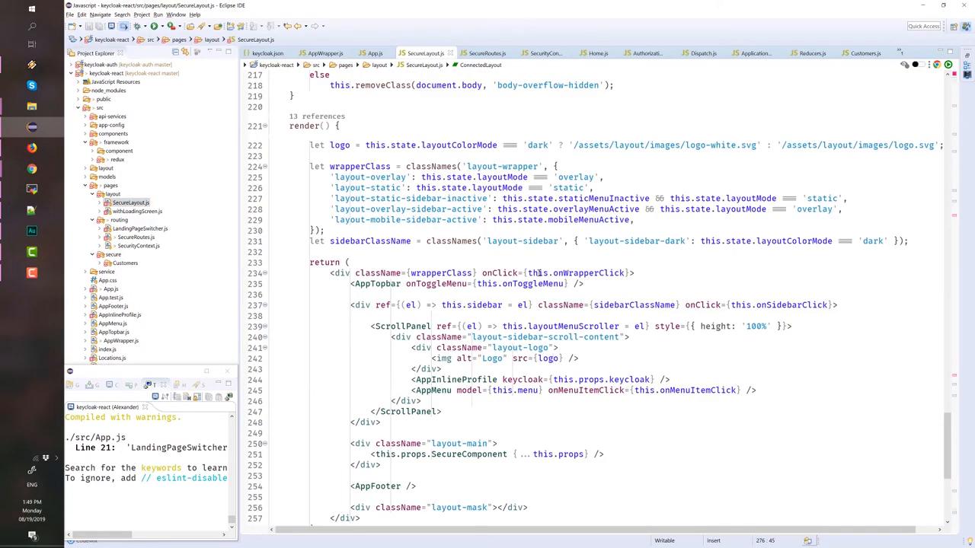
{"action": "scroll", "scroll_direction": "up", "scroll_amount": 3}
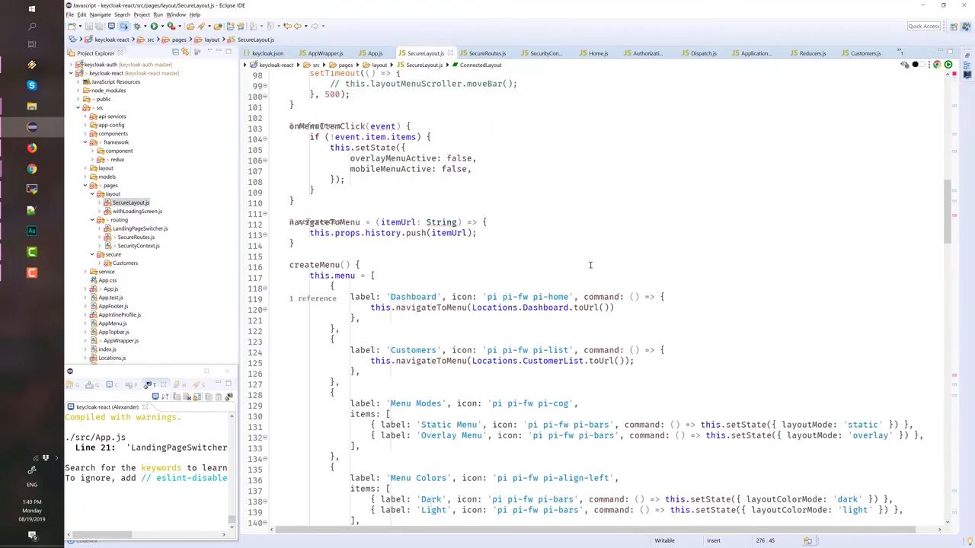
{"action": "scroll", "scroll_direction": "up", "scroll_amount": 3}
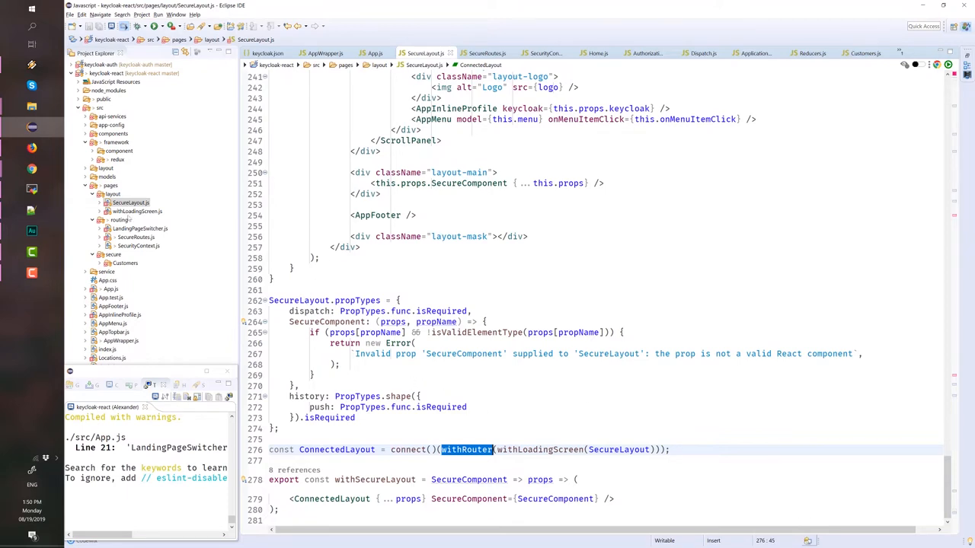
{"action": "mouse_move", "coordinate": [488, 369]}
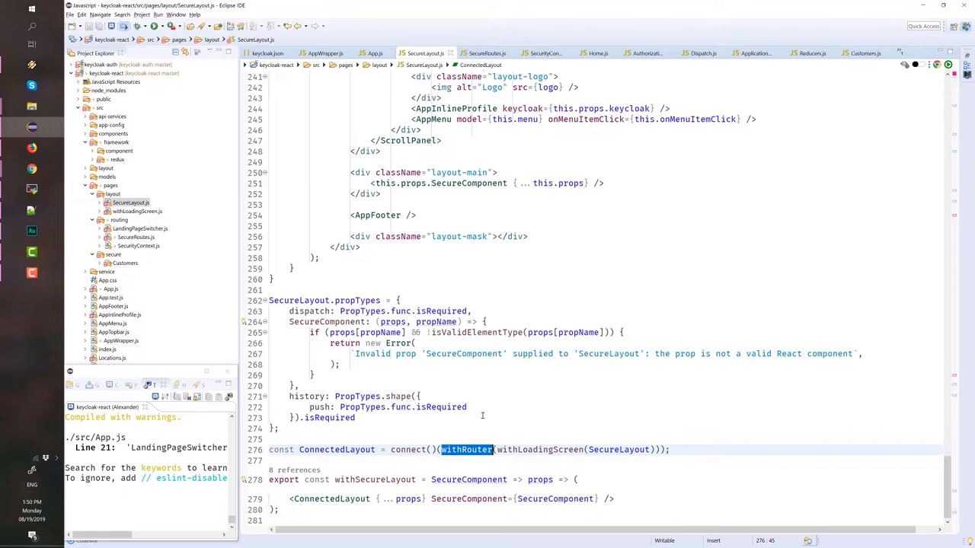
{"action": "scroll", "scroll_direction": "up", "scroll_amount": 3}
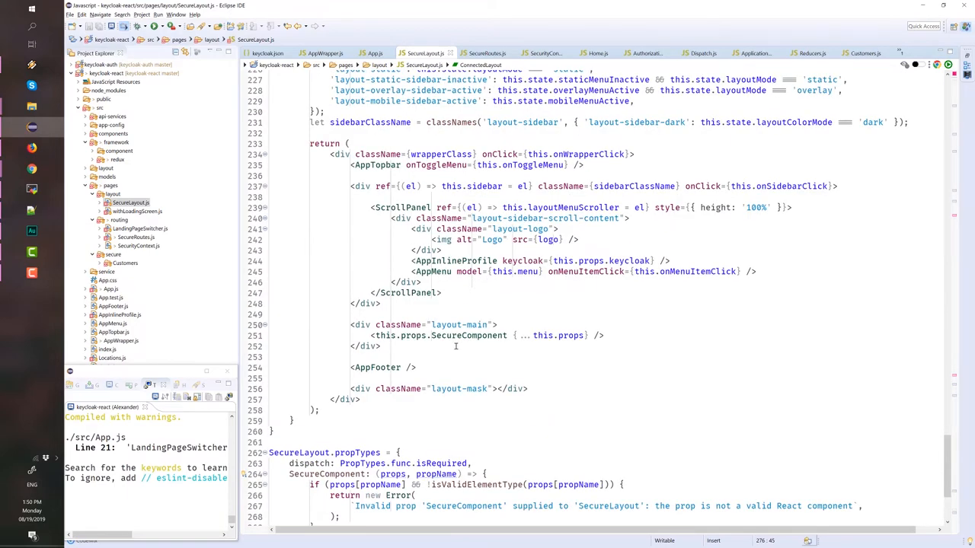
{"action": "left_click", "coordinate": [371, 335]}
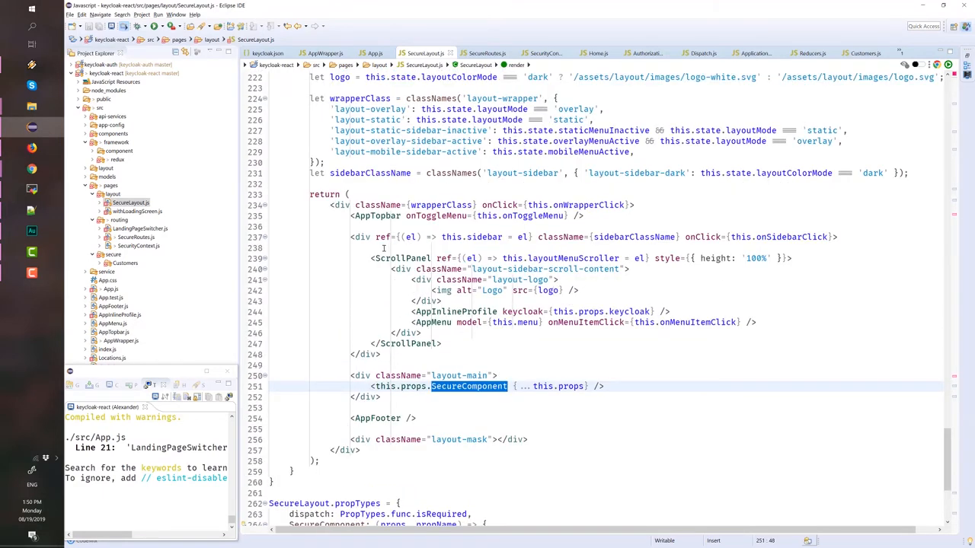
{"action": "scroll", "scroll_direction": "up", "scroll_amount": 3}
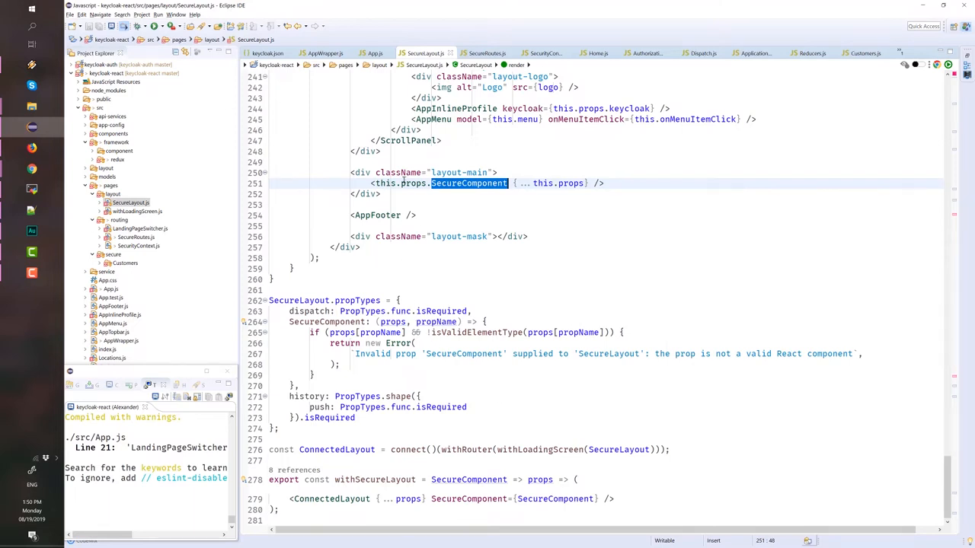
{"action": "mouse_move", "coordinate": [501, 158]}
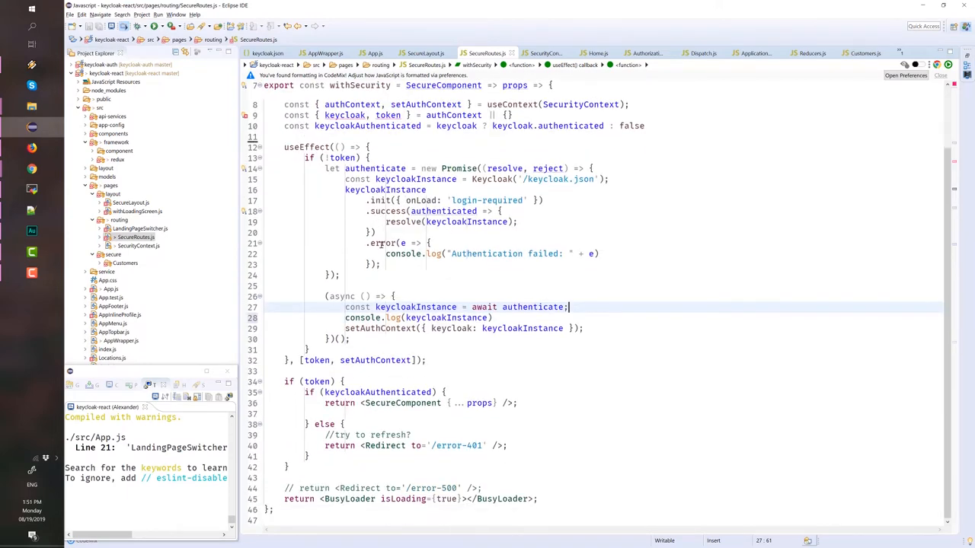
- Review withSecurity in SecureRoutes.js, selecting SecureComponent, token and setAuthContext
{"action": "scroll", "scroll_direction": "up", "scroll_amount": 3}
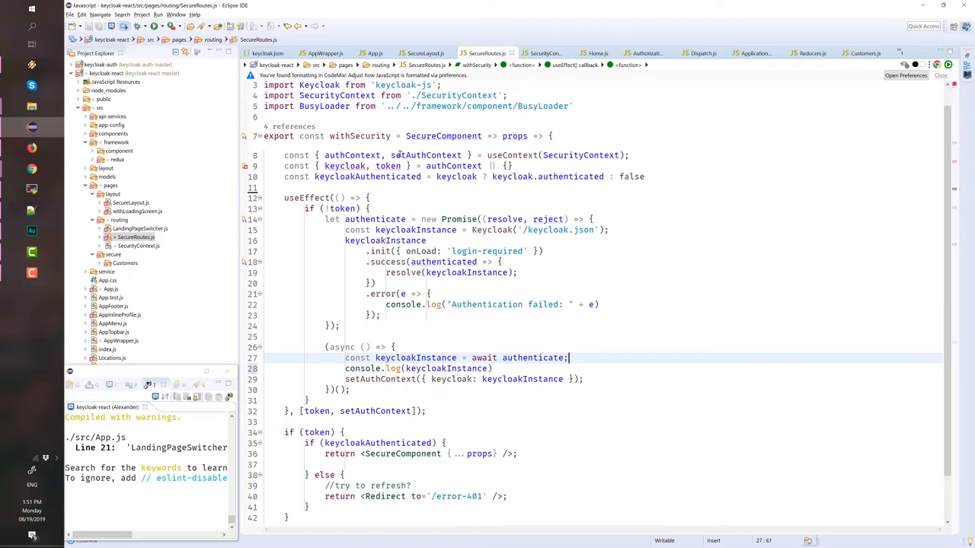
{"action": "double_click", "coordinate": [444, 136]}
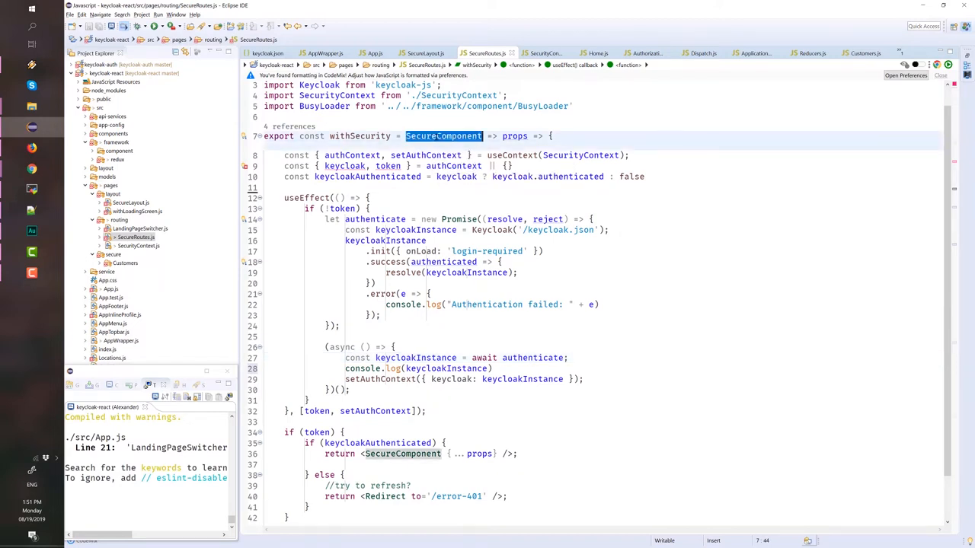
{"action": "mouse_move", "coordinate": [444, 135]}
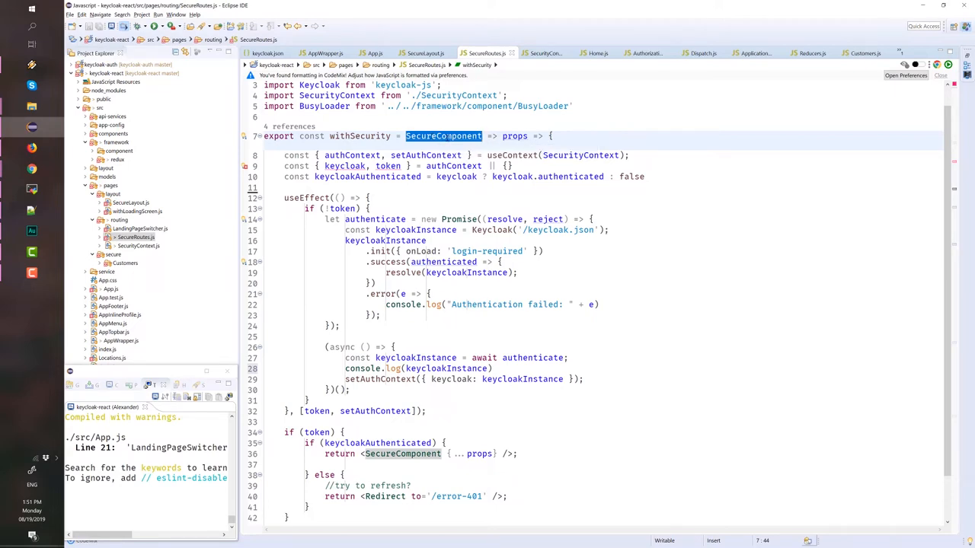
{"action": "scroll", "scroll_direction": "down", "scroll_amount": 3}
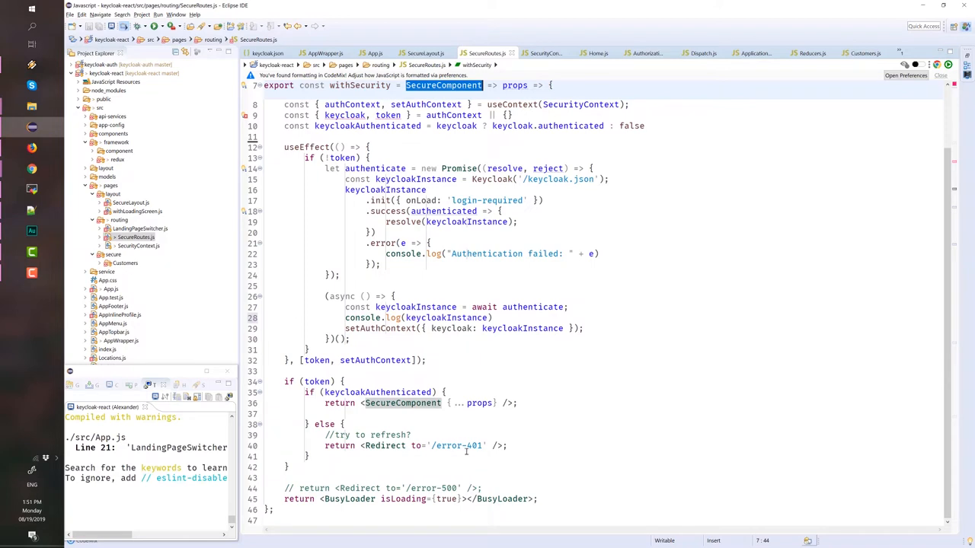
{"action": "mouse_move", "coordinate": [465, 451]}
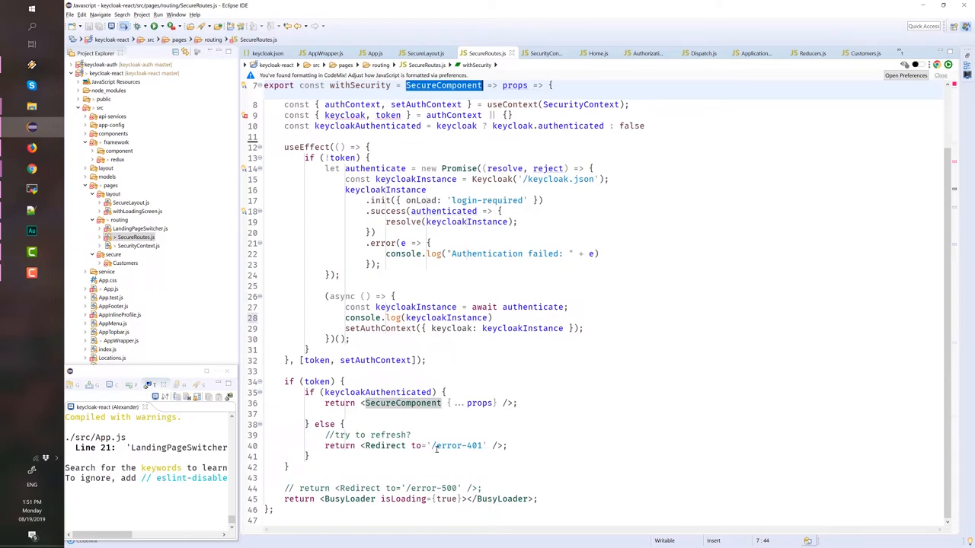
{"action": "scroll", "scroll_direction": "up", "scroll_amount": 3}
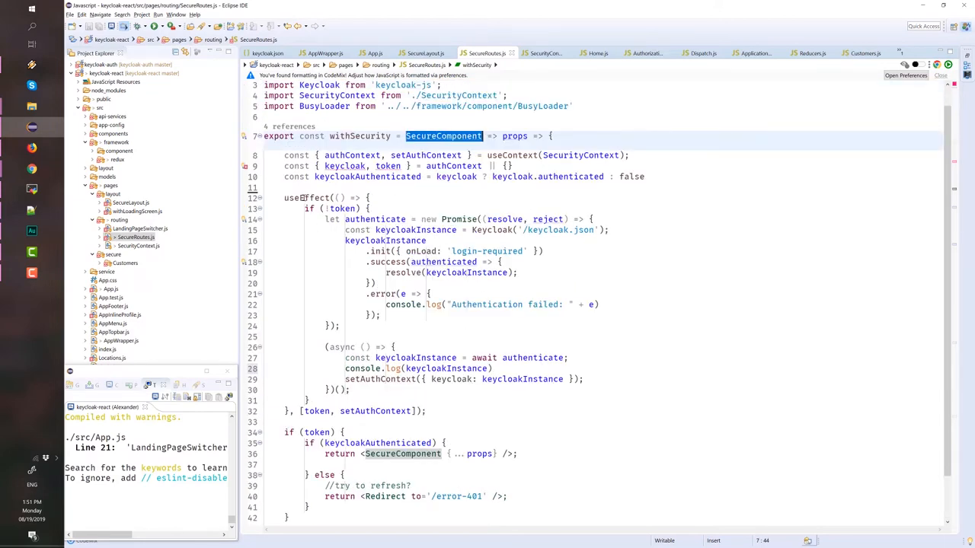
{"action": "double_click", "coordinate": [306, 198]}
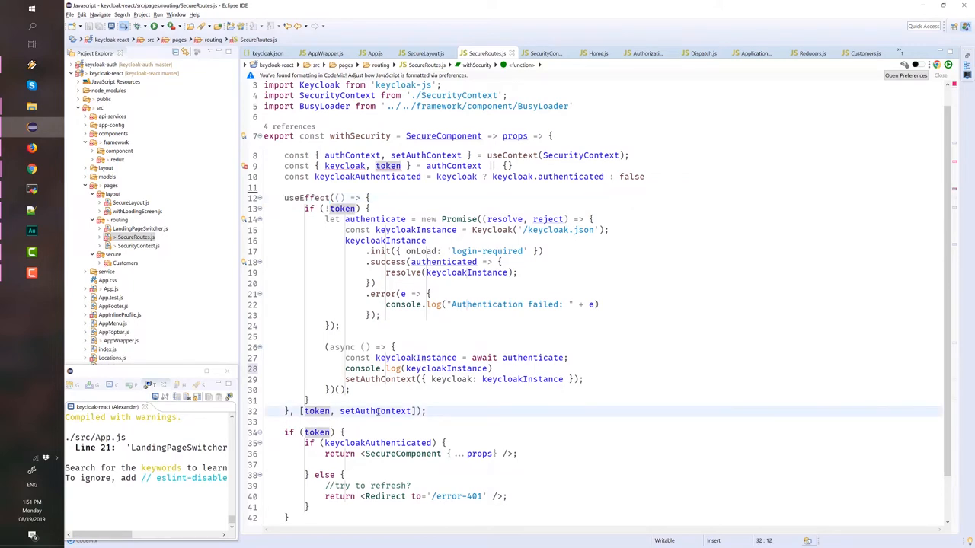
{"action": "double_click", "coordinate": [374, 411]}
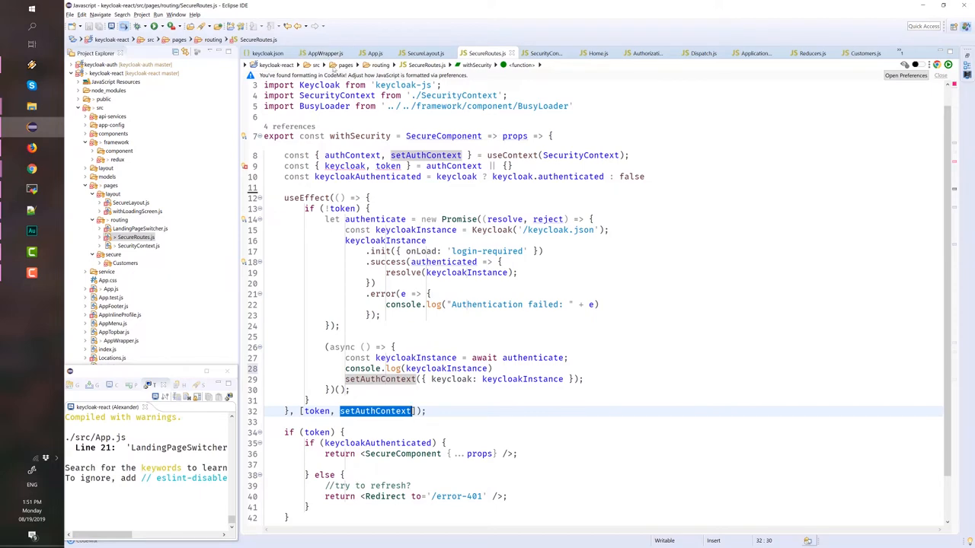
{"action": "left_click", "coordinate": [373, 53]}
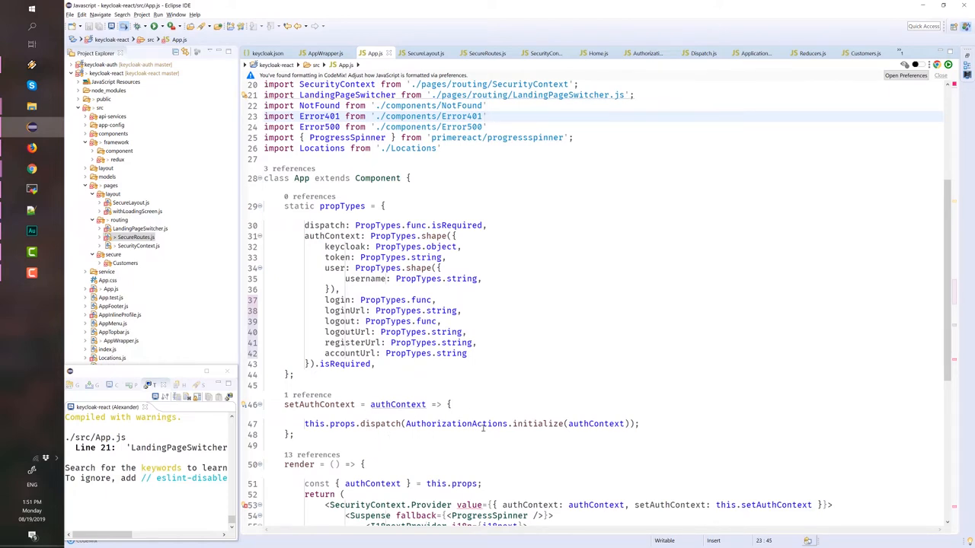
{"action": "mouse_move", "coordinate": [604, 424]}
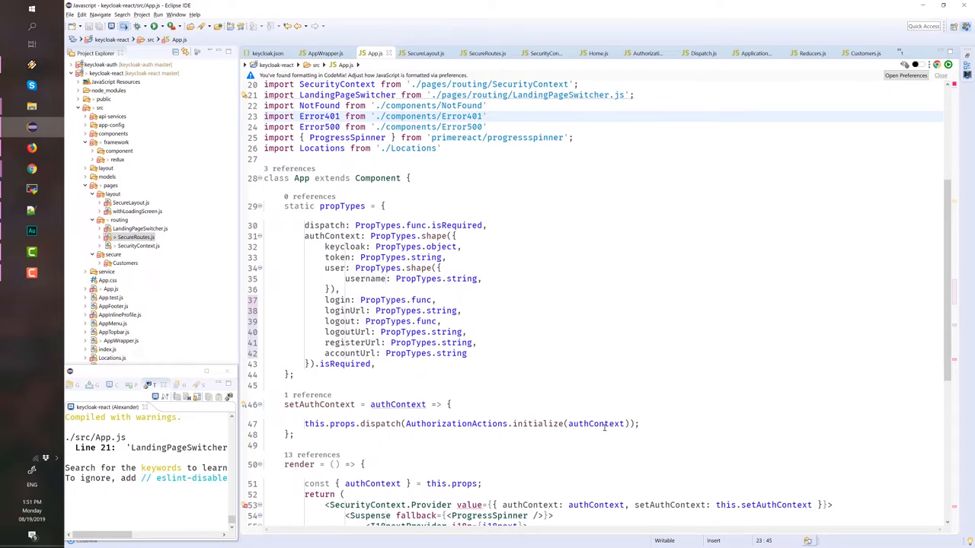
- Briefly revisit SecureRoutes.js, then return to App.js's authContext propTypes and setAuthContext
{"action": "left_click", "coordinate": [488, 52]}
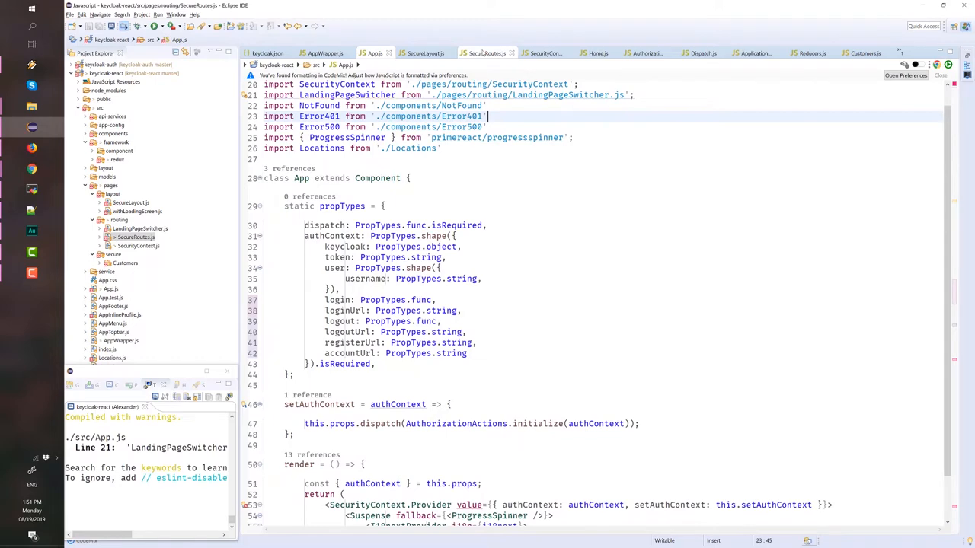
{"action": "left_click", "coordinate": [485, 52]}
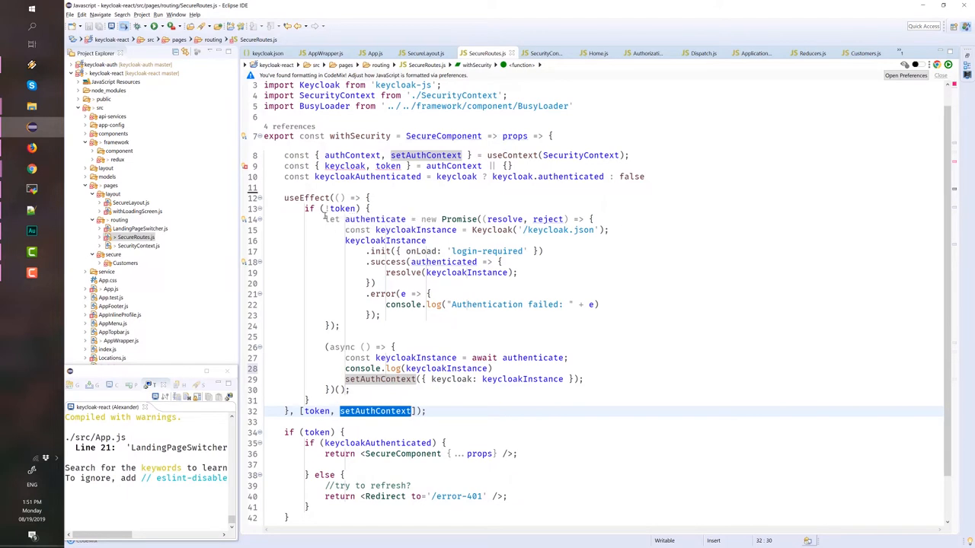
{"action": "left_click_drag", "start_coordinate": [325, 219], "coordinate": [382, 315]}
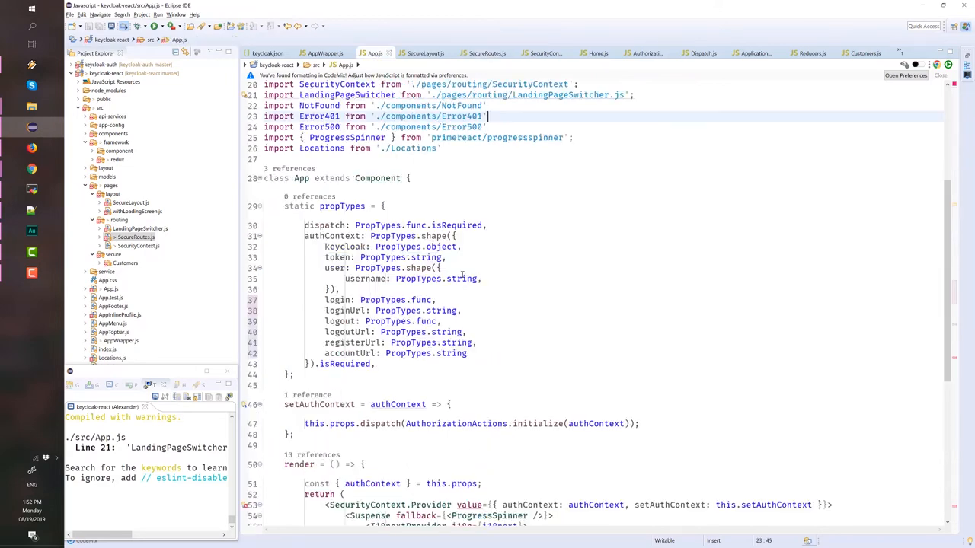
- Scroll App.js and select the authContext parameter of setAuthContext
{"action": "scroll", "scroll_direction": "down", "scroll_amount": 3}
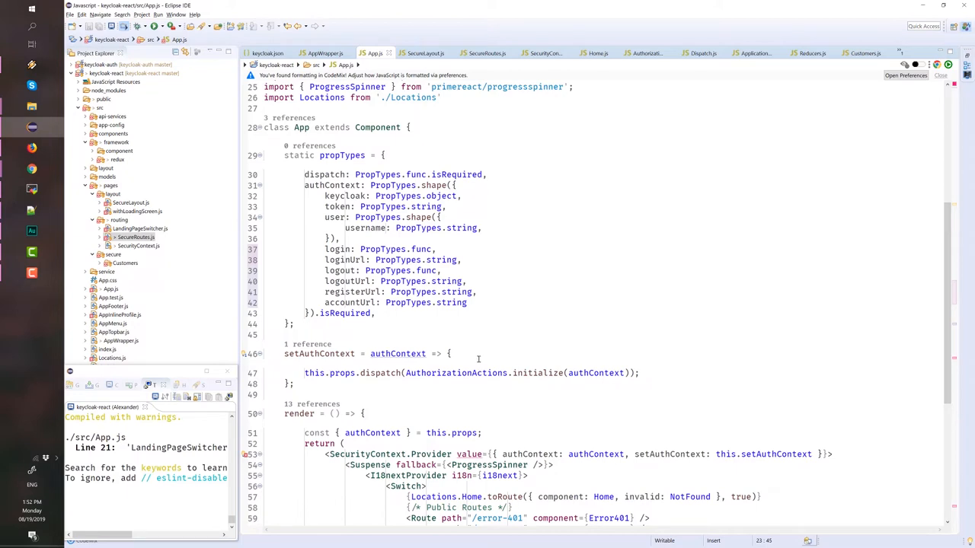
{"action": "double_click", "coordinate": [397, 353]}
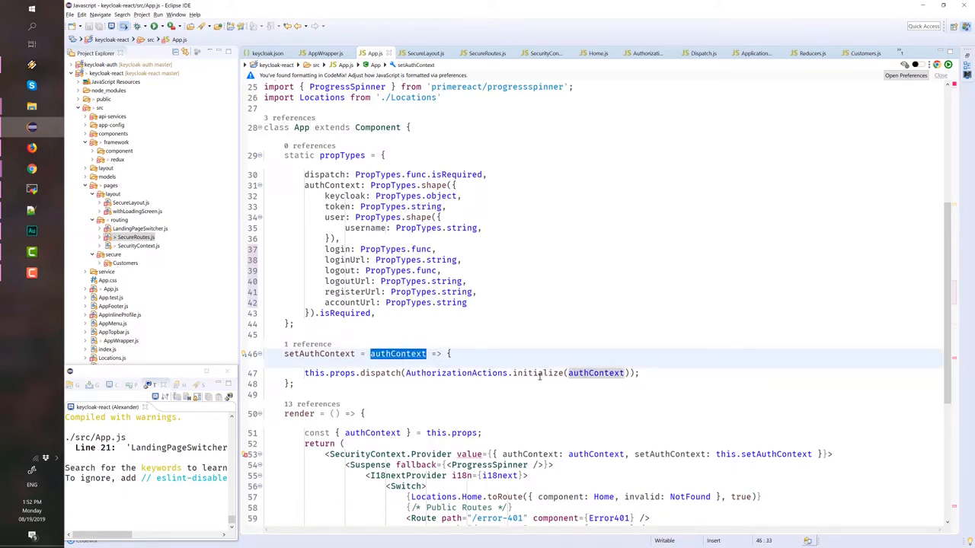
{"action": "mouse_move", "coordinate": [538, 373]}
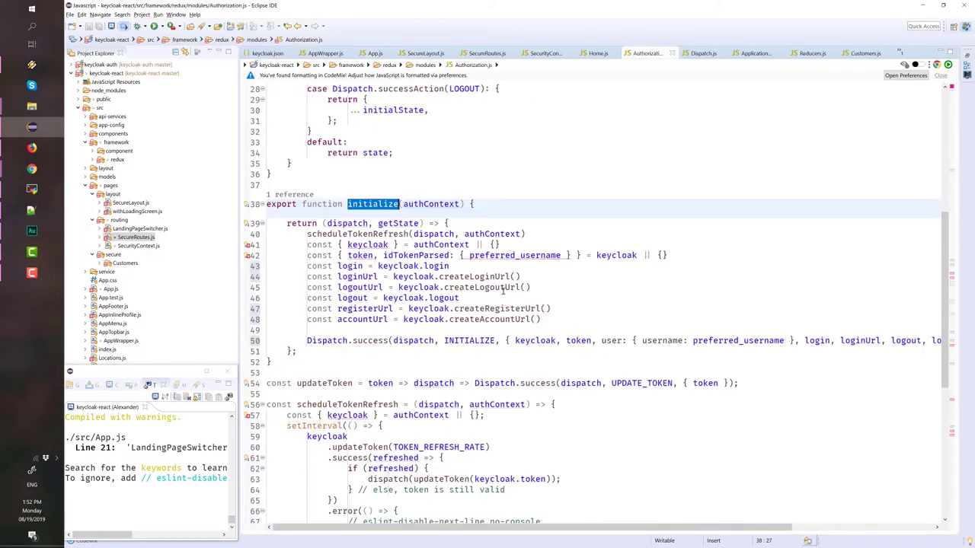
- Click near token in Authorization.js, then expand pages/secure/Customers in Project Explorer
{"action": "left_click", "coordinate": [373, 203]}
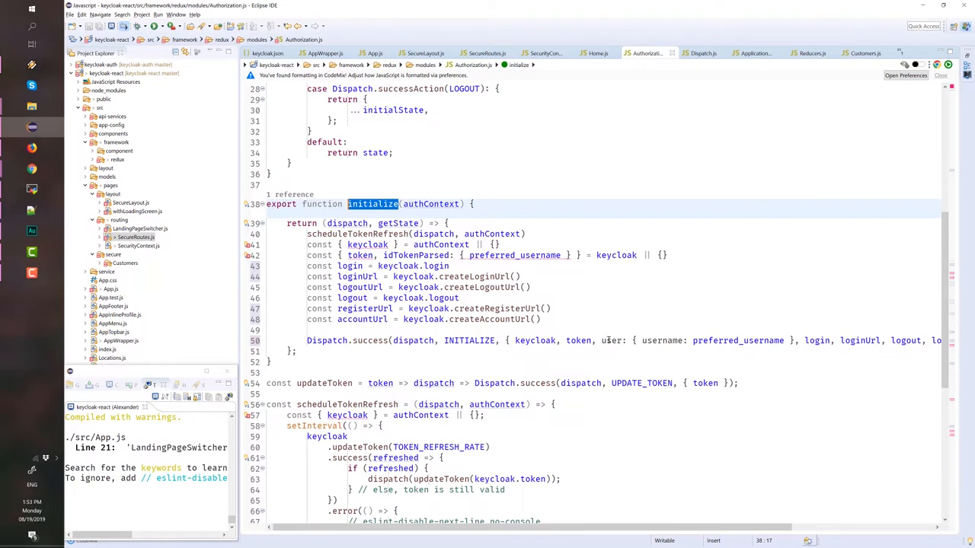
{"action": "mouse_move", "coordinate": [578, 340]}
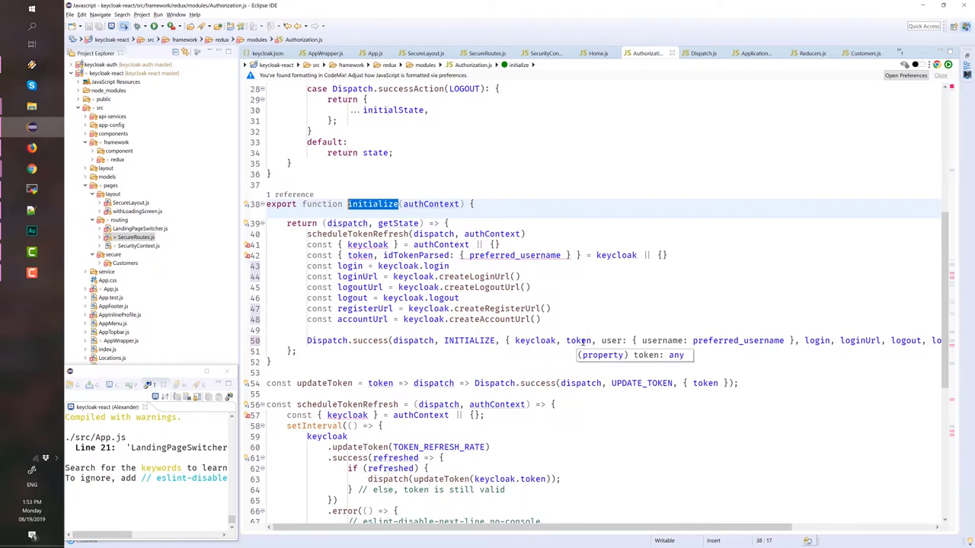
{"action": "mouse_move", "coordinate": [550, 349]}
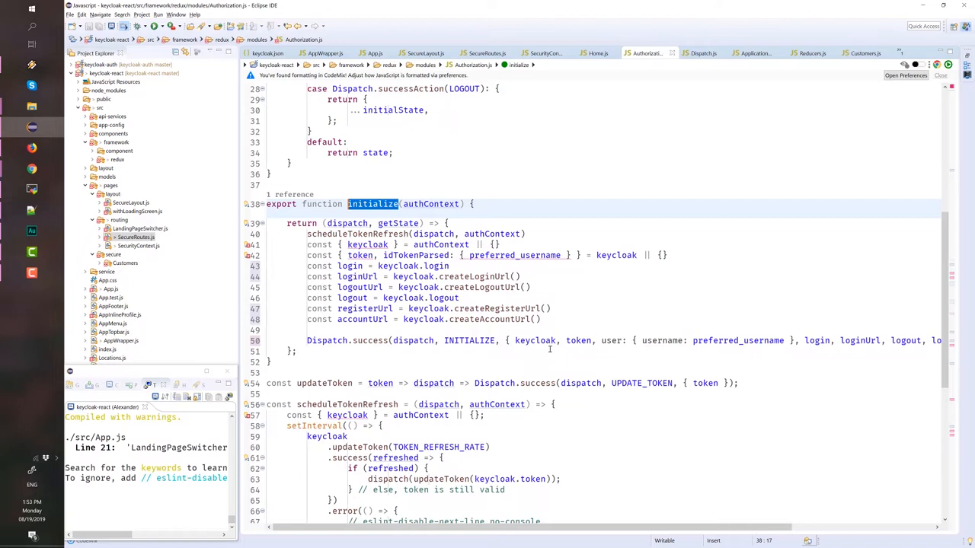
{"action": "mouse_move", "coordinate": [535, 340]}
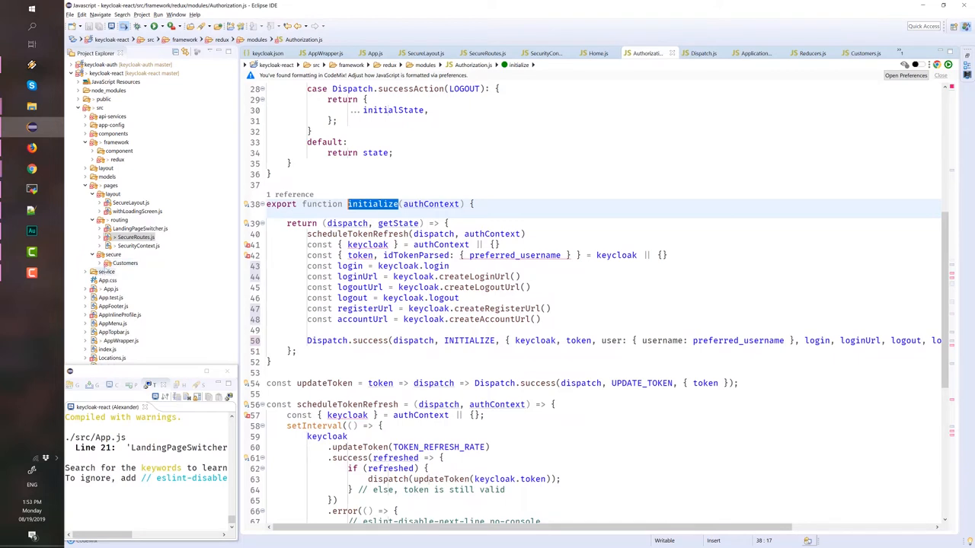
{"action": "left_click", "coordinate": [126, 262]}
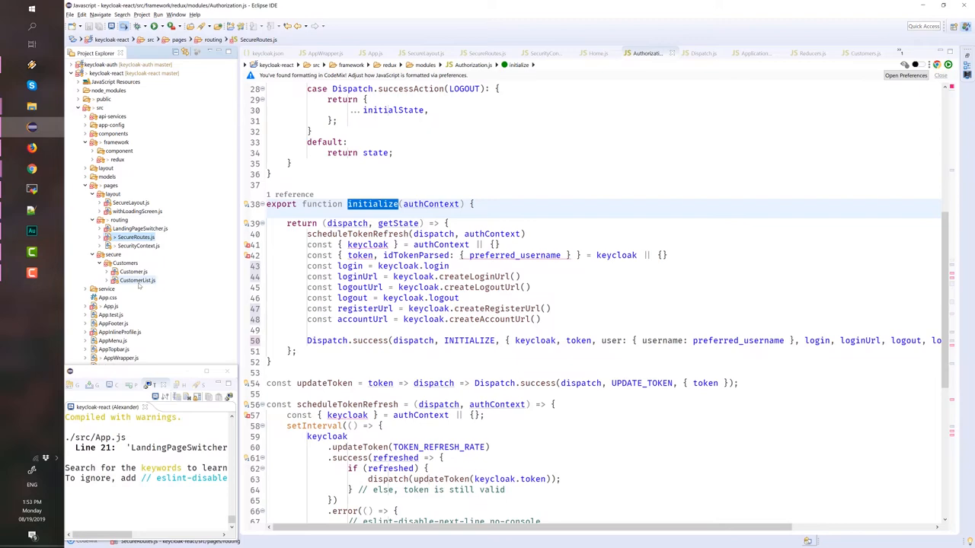
- Open CustomerList.js and scroll through its view, edit, delete handlers and DataTable
{"action": "left_click", "coordinate": [137, 280]}
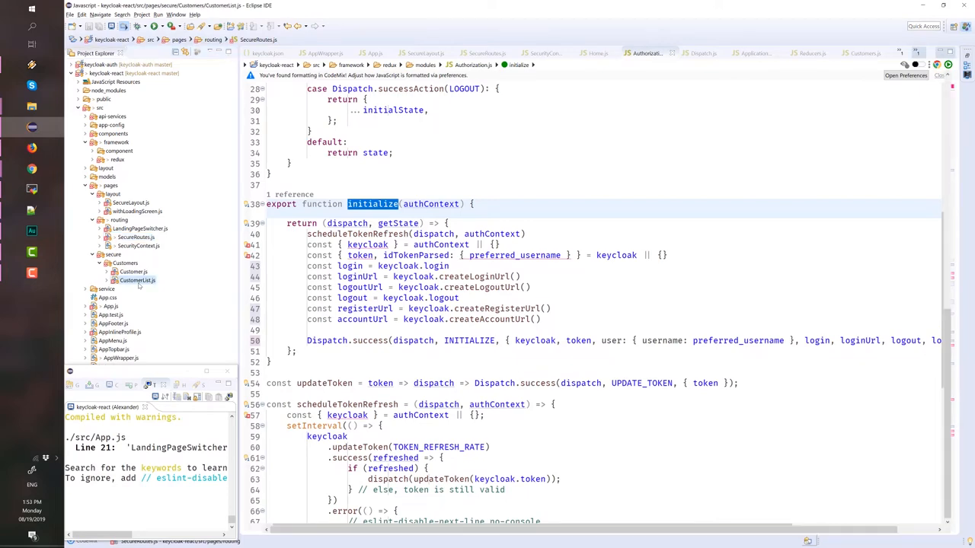
{"action": "double_click", "coordinate": [137, 281]}
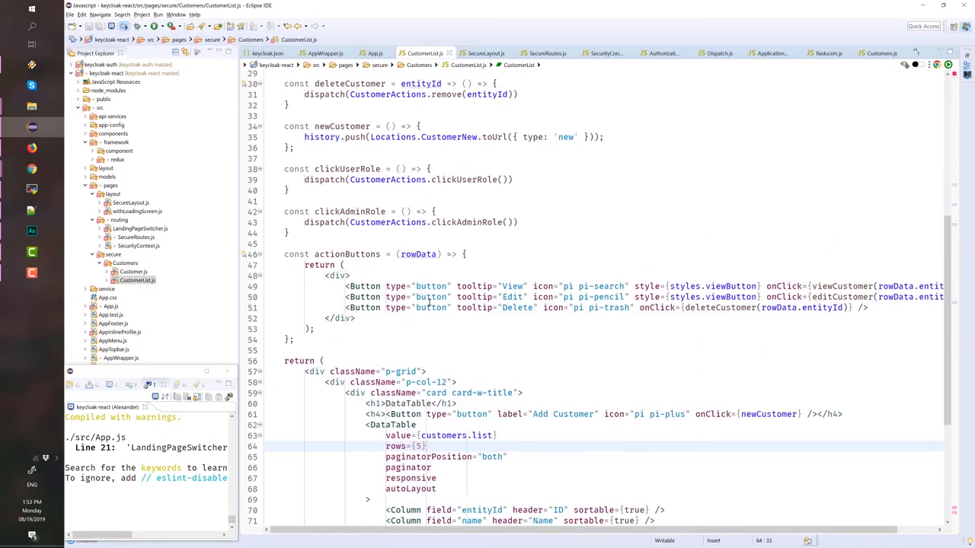
{"action": "scroll", "scroll_direction": "down", "scroll_amount": 3}
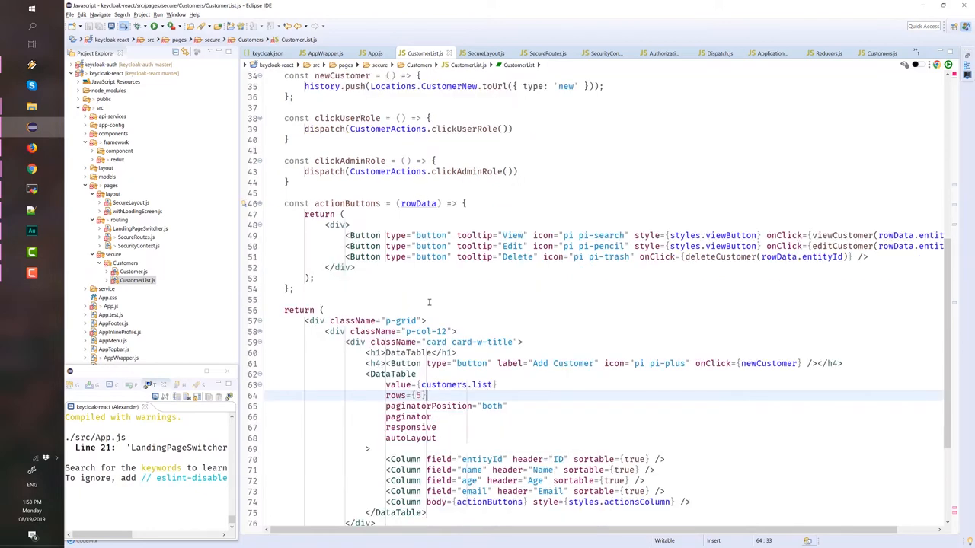
{"action": "scroll", "scroll_direction": "up", "scroll_amount": 3}
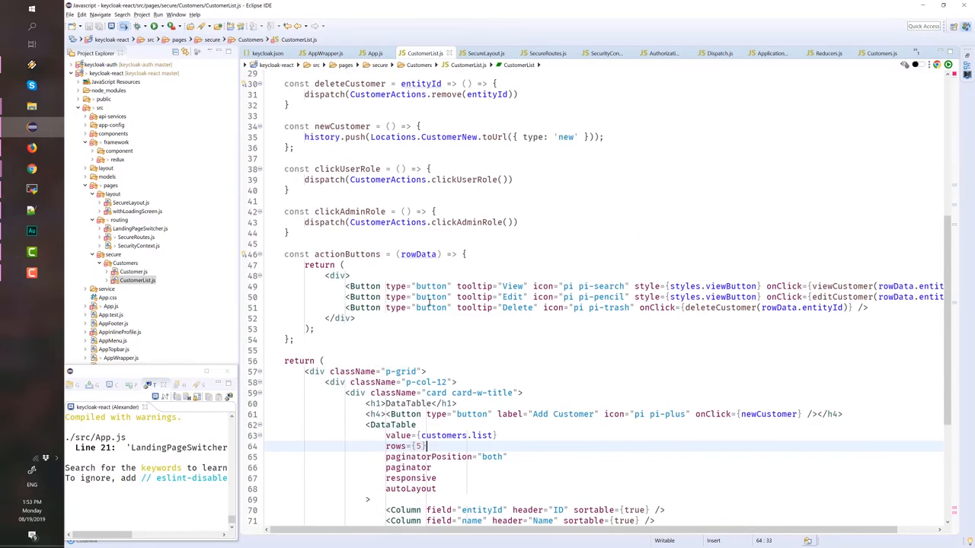
{"action": "scroll", "scroll_direction": "up", "scroll_amount": 3}
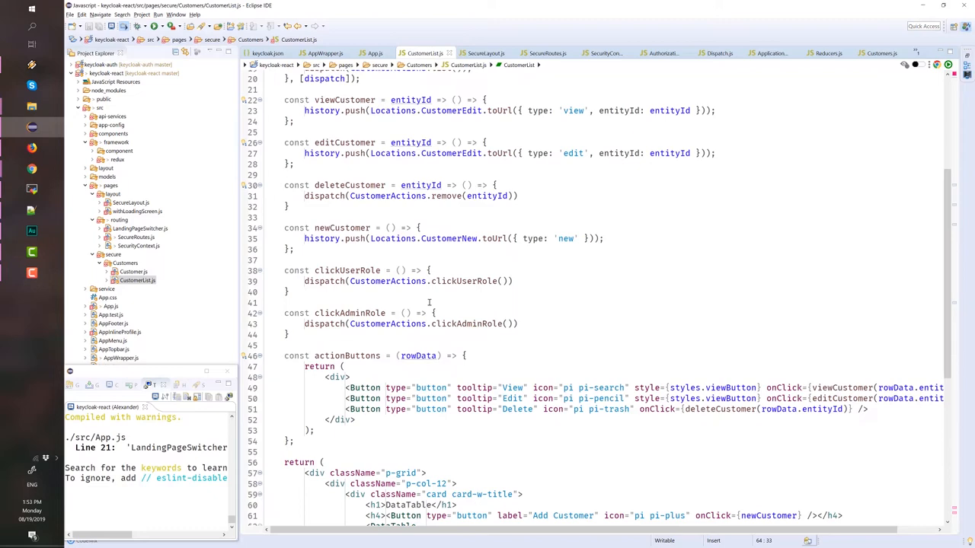
{"action": "scroll", "scroll_direction": "down", "scroll_amount": 3}
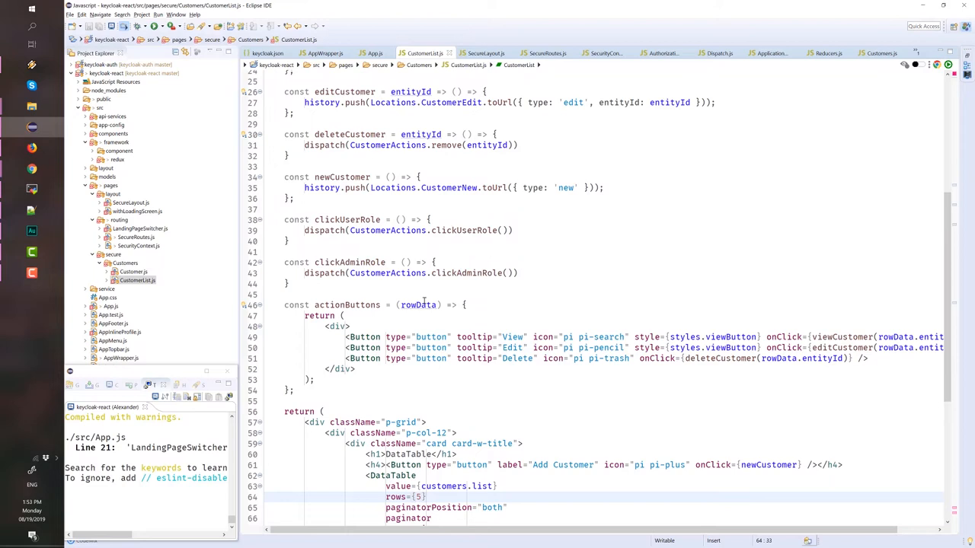
{"action": "mouse_move", "coordinate": [801, 226]}
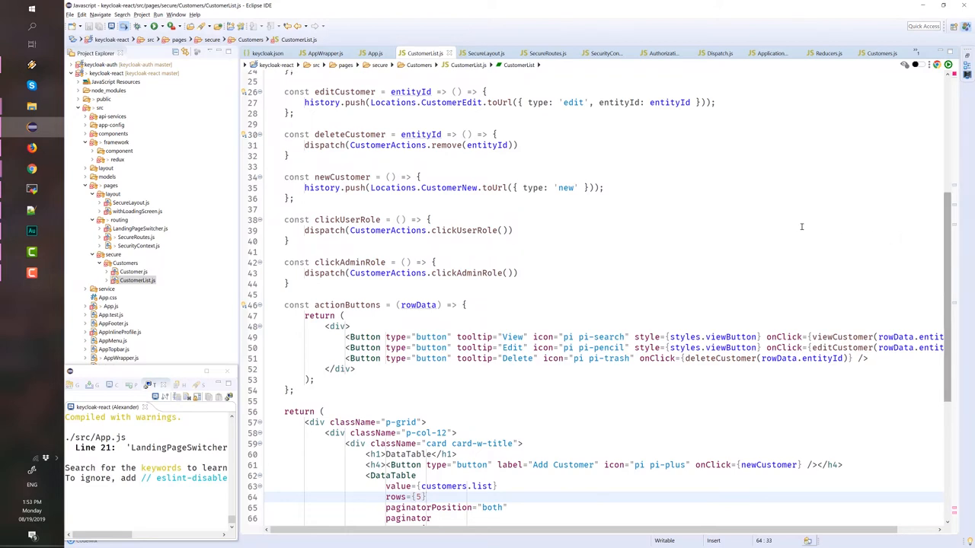
{"action": "mouse_move", "coordinate": [478, 261]}
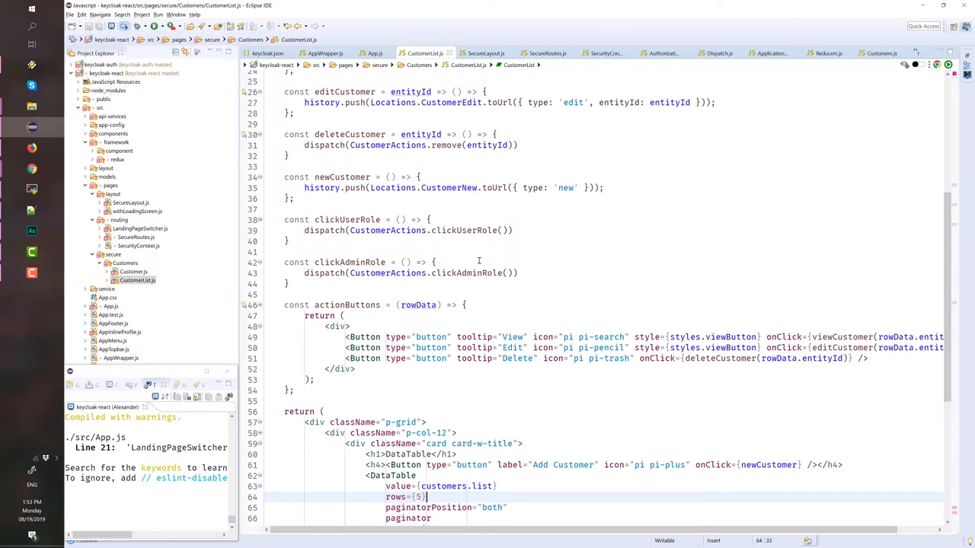
{"action": "mouse_move", "coordinate": [165, 351]}
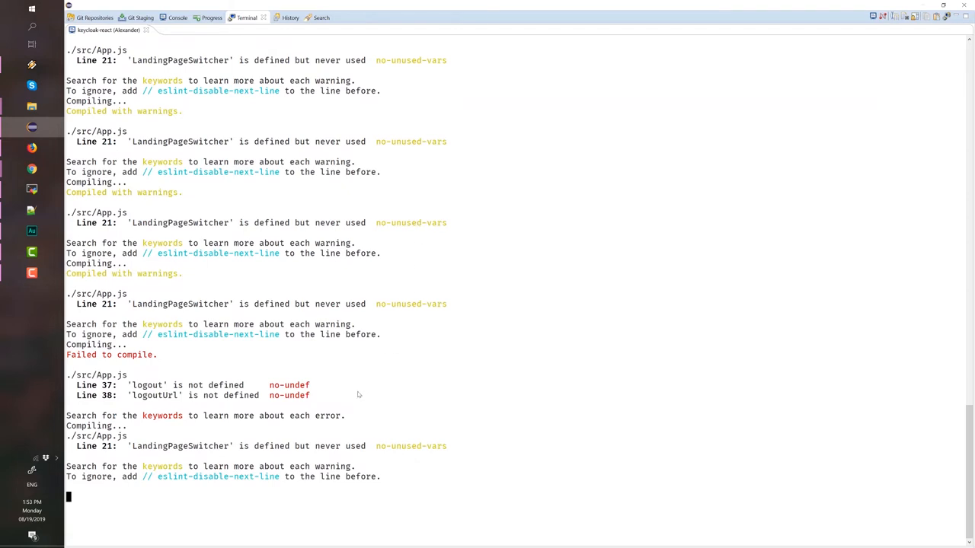
{"action": "mouse_move", "coordinate": [422, 374]}
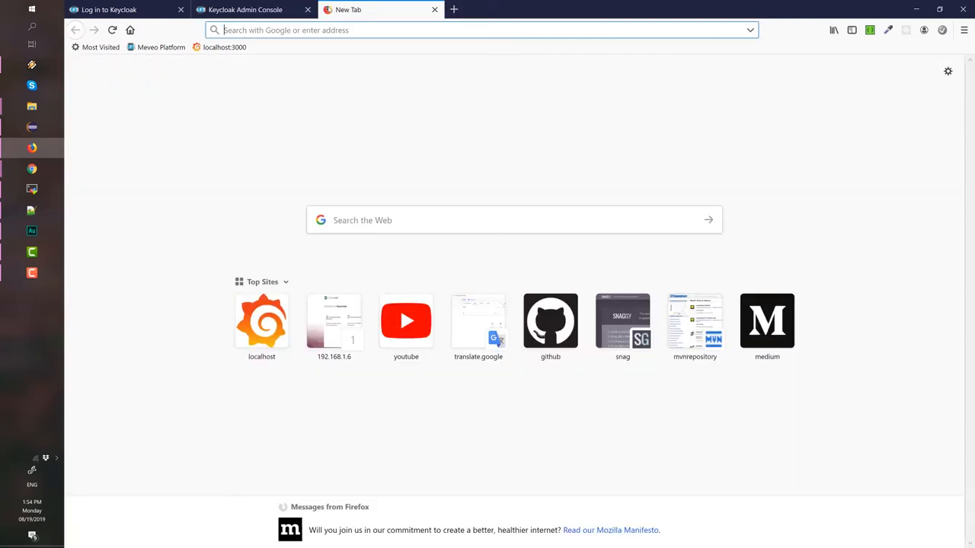
- Enter localhost:3000 in Firefox's address bar
{"action": "type", "text": "localhost:3000"}
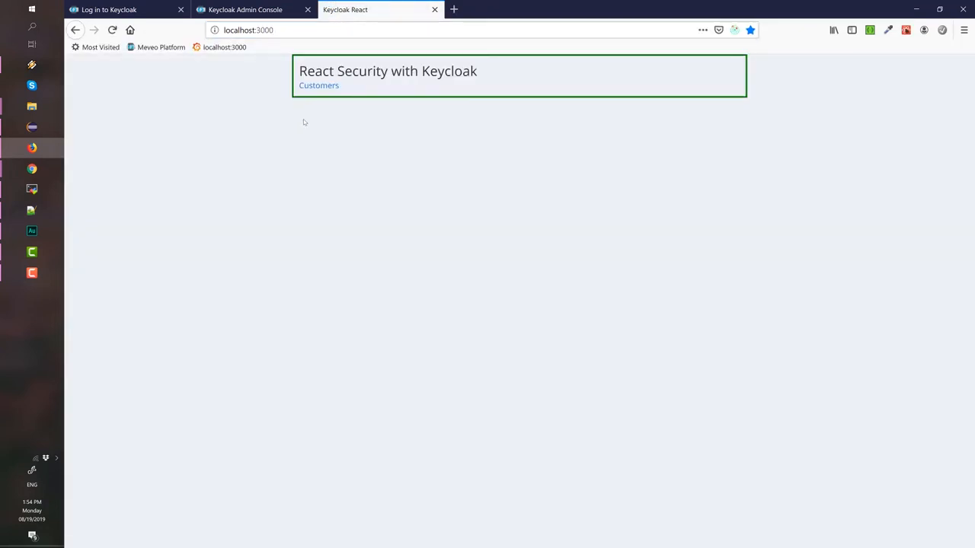
{"action": "mouse_move", "coordinate": [293, 154]}
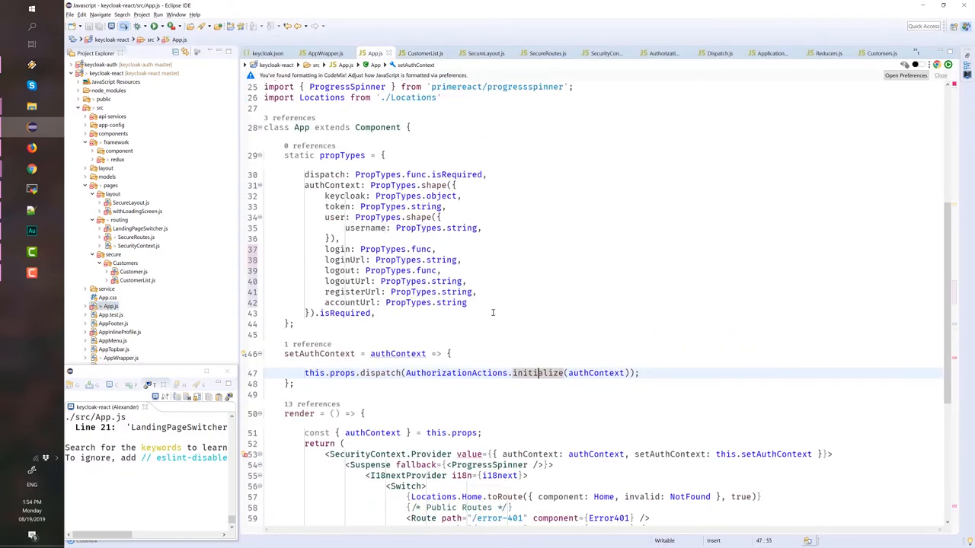
- Select Home in App.js's routes, then switch to Home.js via the open-files list
{"action": "scroll", "scroll_direction": "down", "scroll_amount": 3}
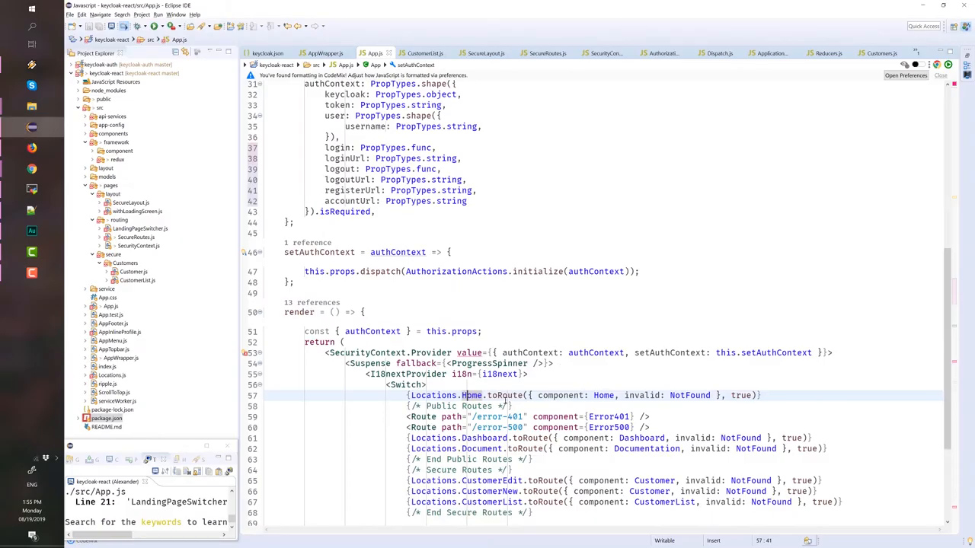
{"action": "double_click", "coordinate": [602, 395]}
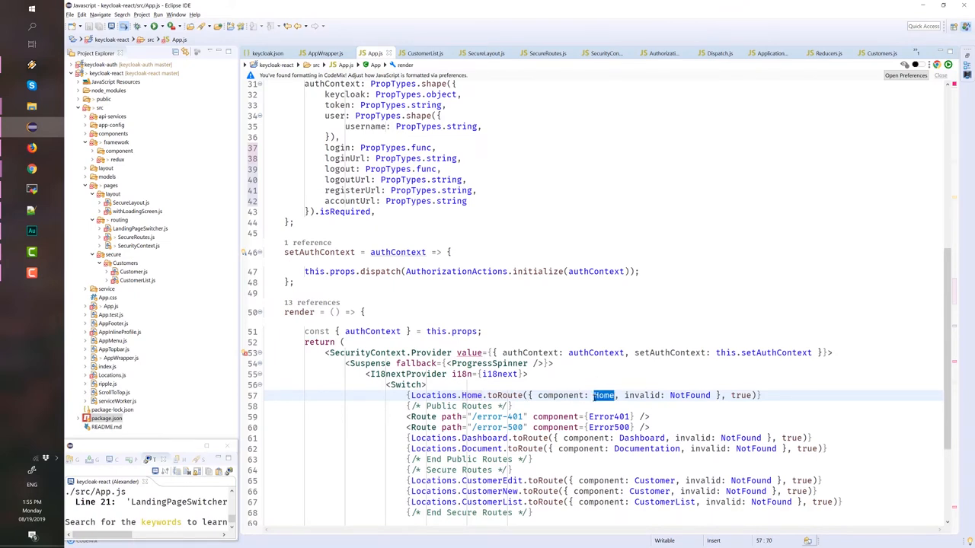
{"action": "mouse_move", "coordinate": [760, 124]}
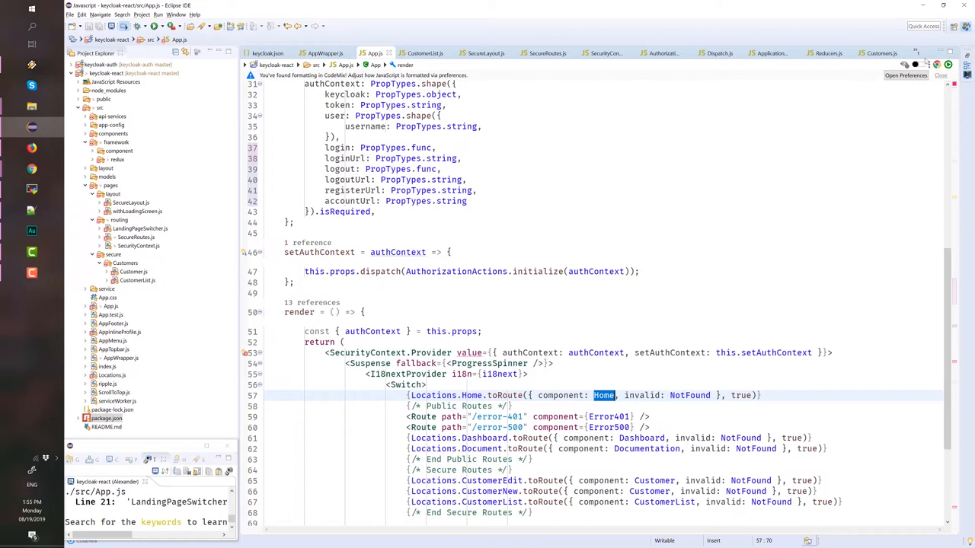
{"action": "left_click", "coordinate": [917, 53]}
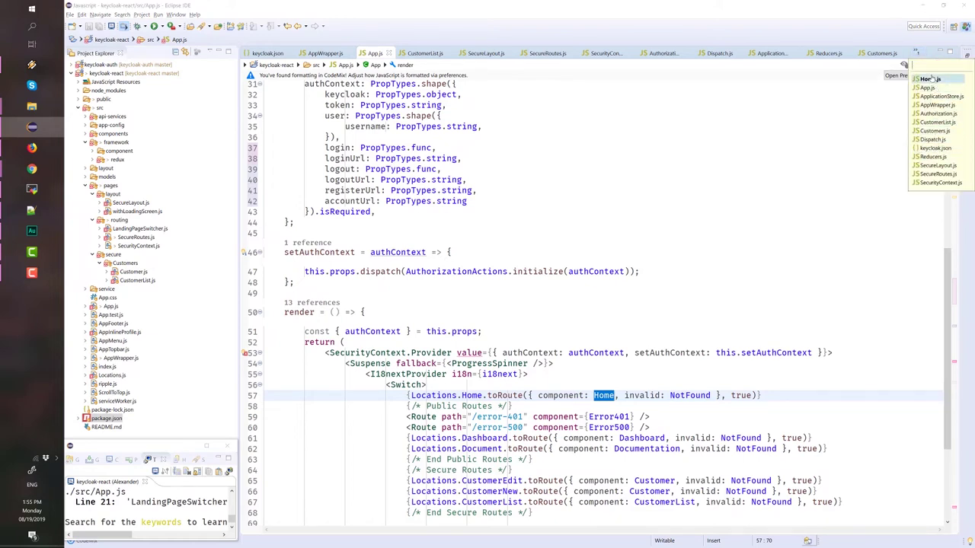
{"action": "left_click", "coordinate": [929, 78]}
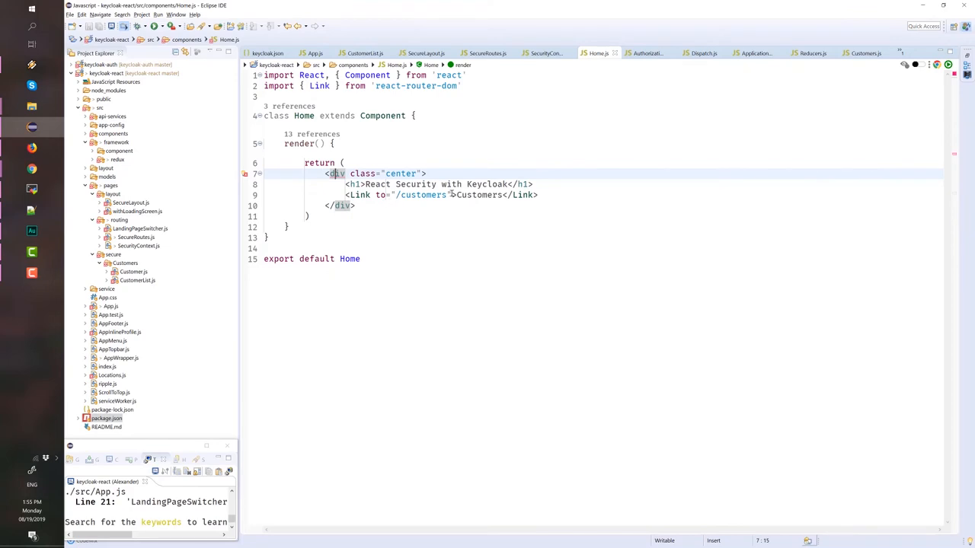
{"action": "mouse_move", "coordinate": [451, 194]}
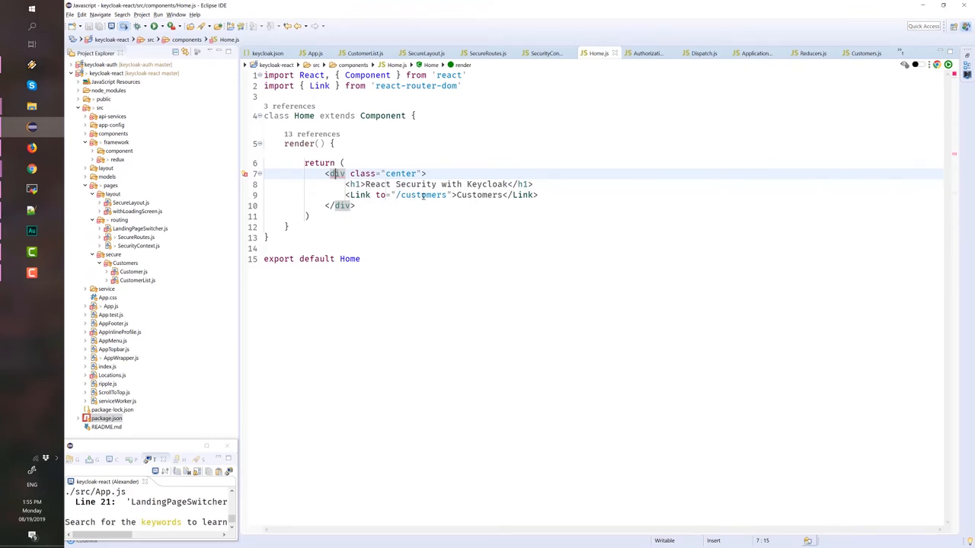
{"action": "mouse_move", "coordinate": [356, 130]}
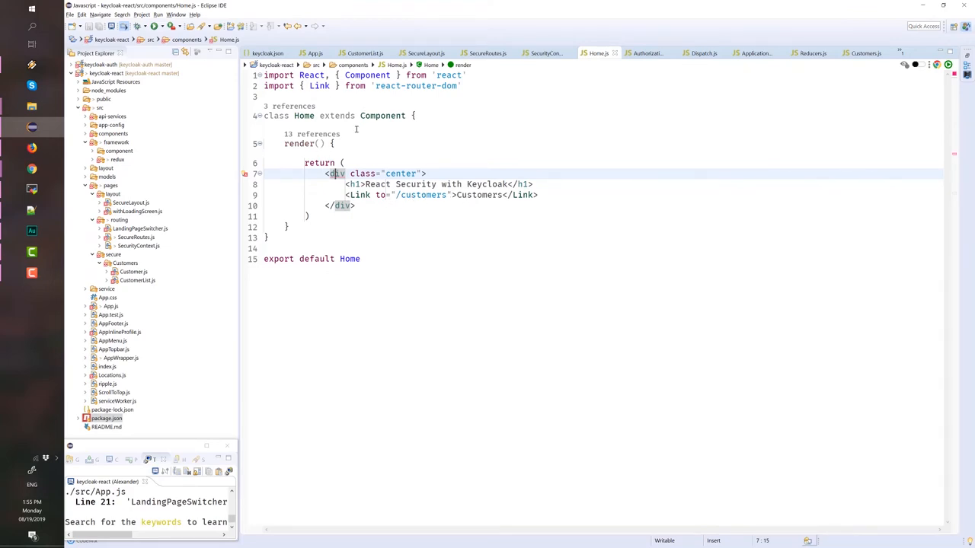
{"action": "mouse_move", "coordinate": [304, 115]}
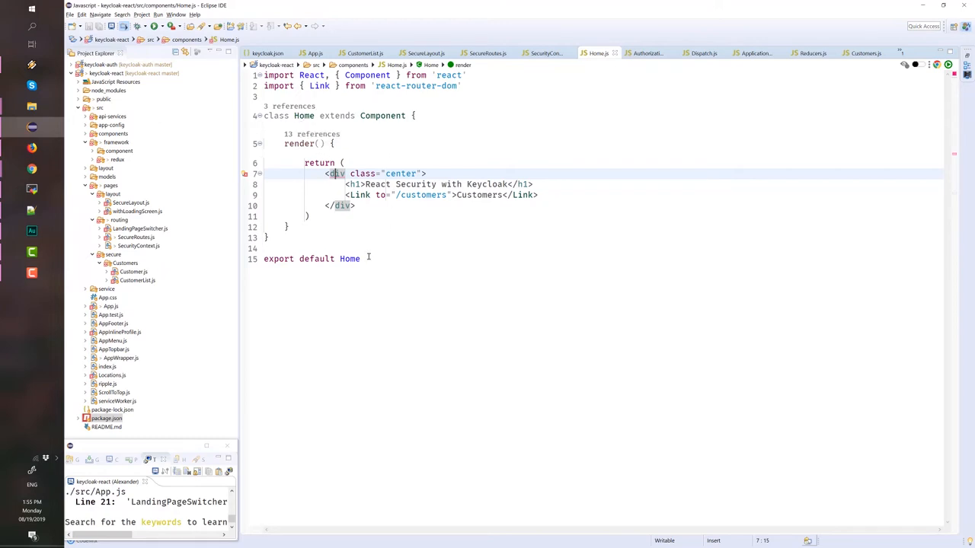
{"action": "triple_click", "coordinate": [313, 259]}
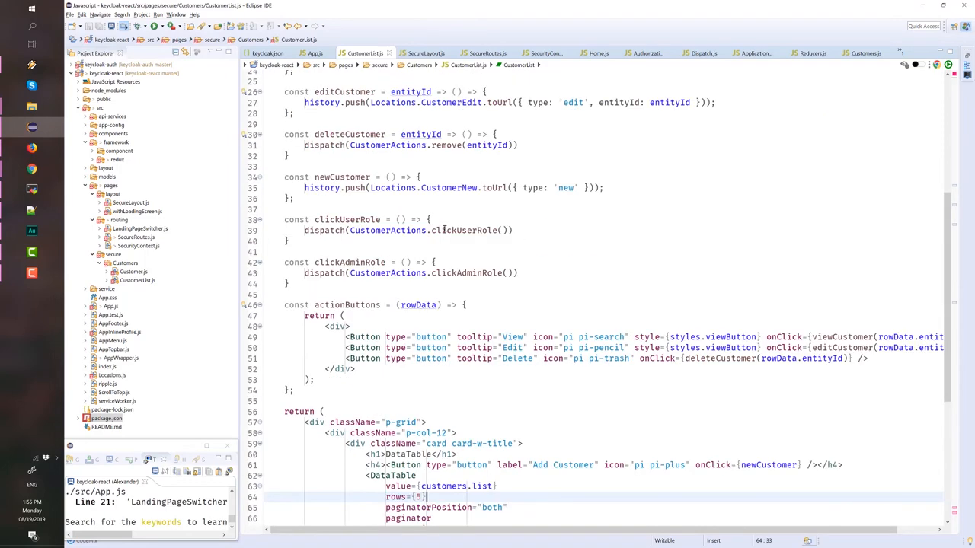
- Scroll CustomerList.js to its end and select withSecureLayout in the export
{"action": "scroll", "scroll_direction": "up", "scroll_amount": 3}
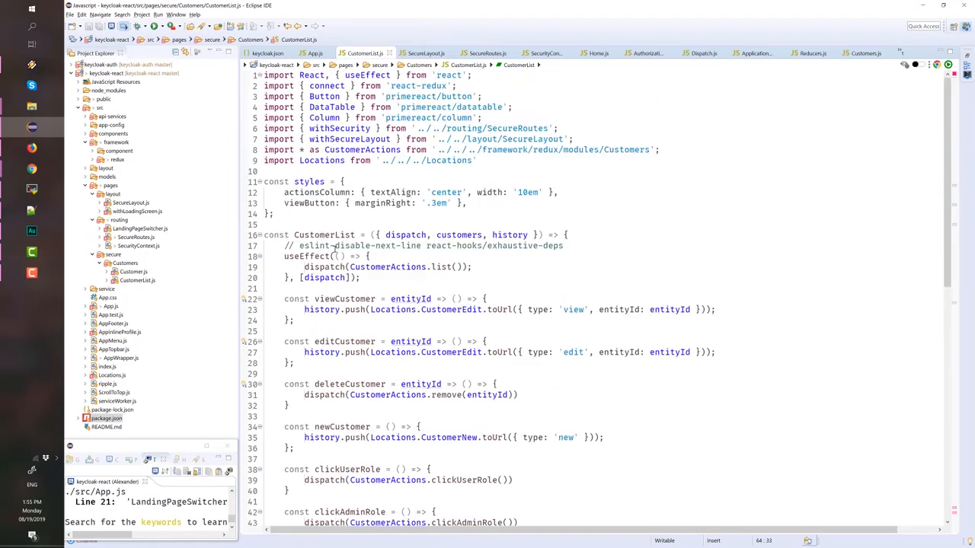
{"action": "scroll", "scroll_direction": "down", "scroll_amount": 3}
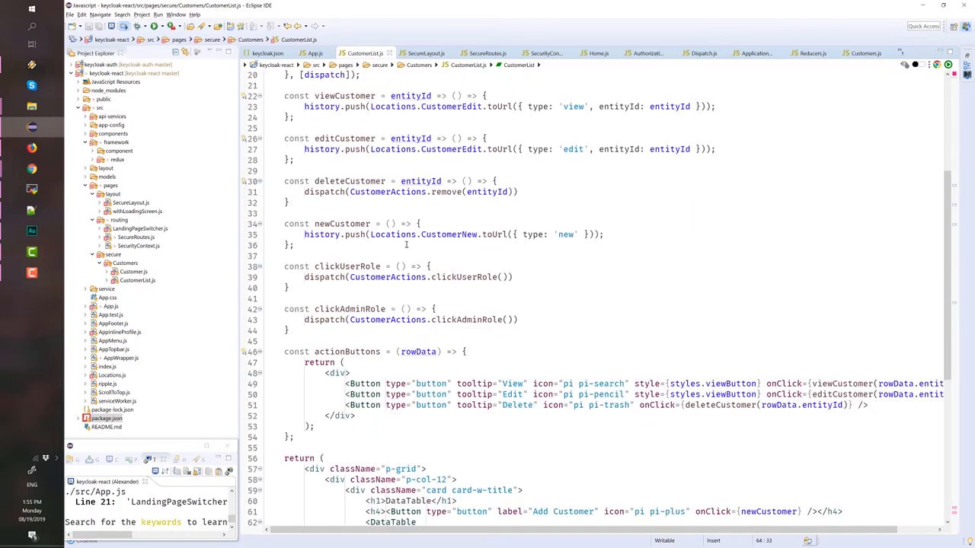
{"action": "scroll", "scroll_direction": "down", "scroll_amount": 3}
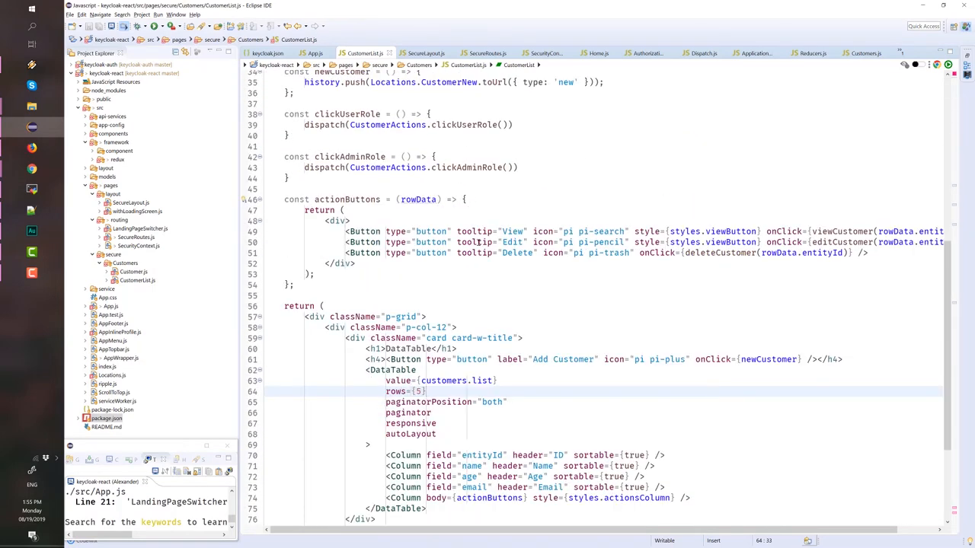
{"action": "scroll", "scroll_direction": "down", "scroll_amount": 3}
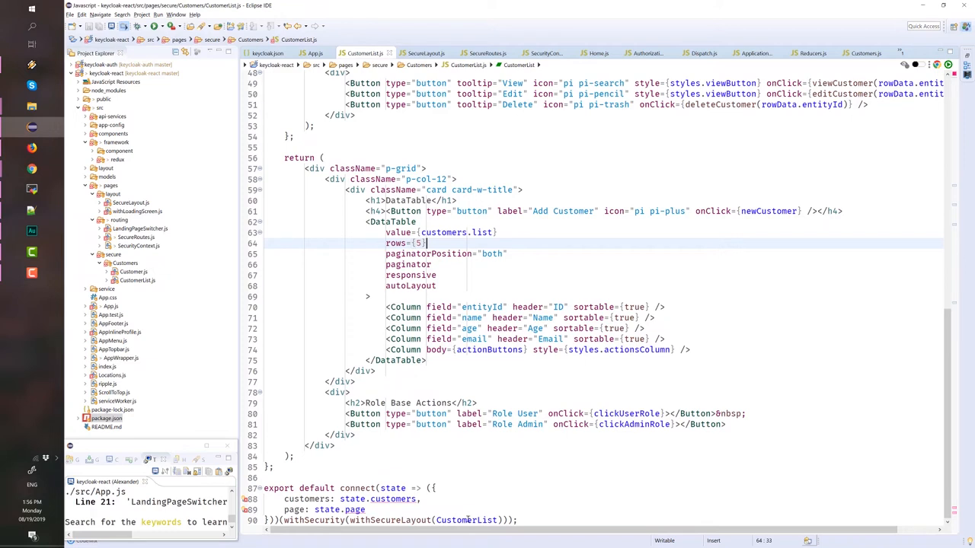
{"action": "double_click", "coordinate": [466, 520]}
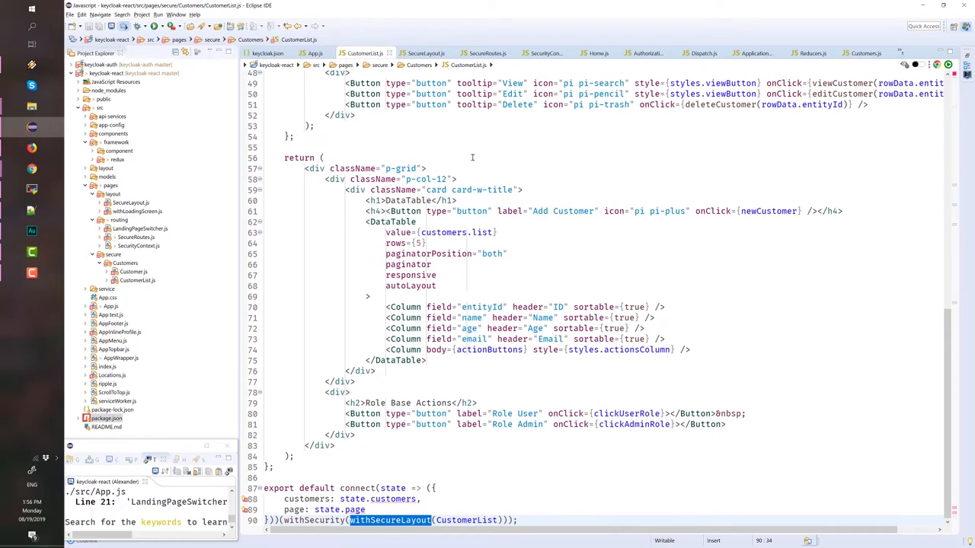
{"action": "mouse_move", "coordinate": [531, 164]}
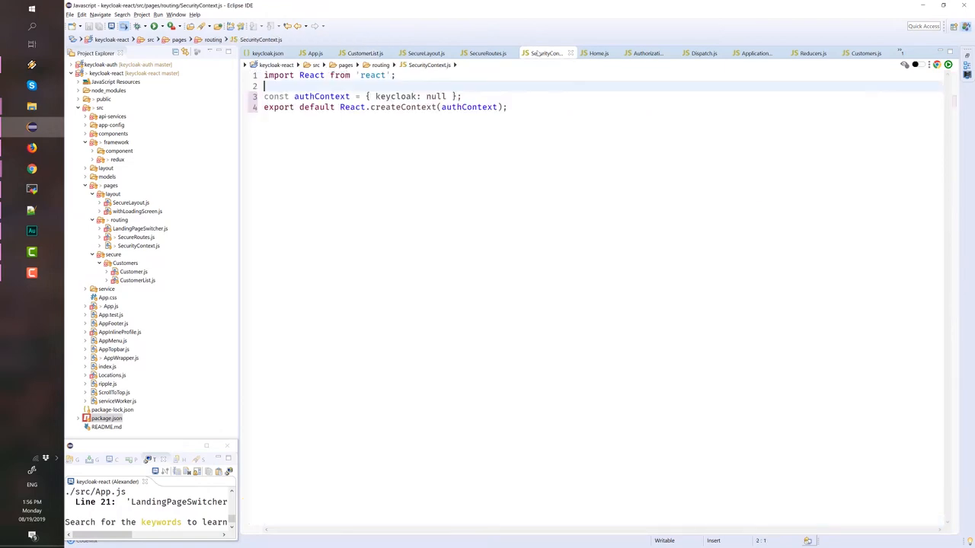
{"action": "left_click", "coordinate": [426, 54]}
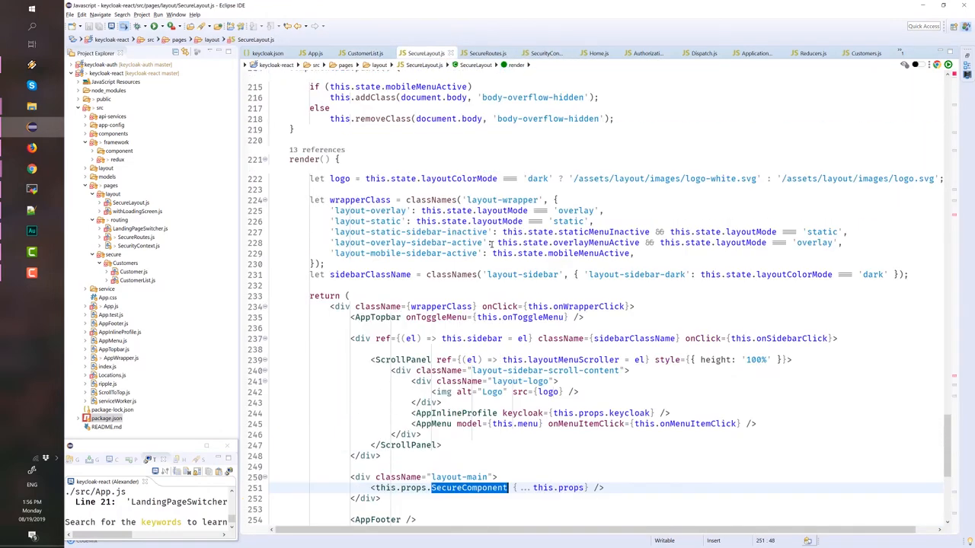
{"action": "scroll", "scroll_direction": "up", "scroll_amount": 3}
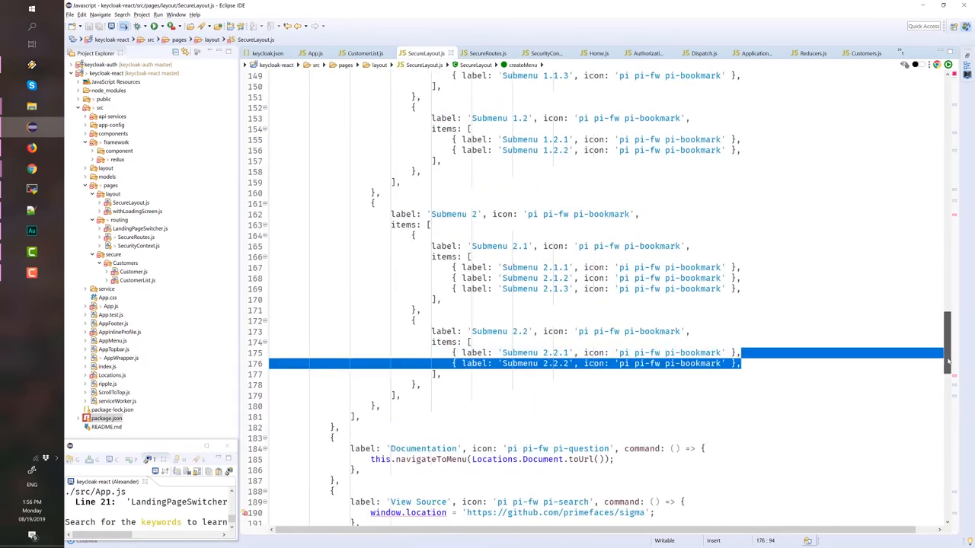
{"action": "scroll", "scroll_direction": "down", "scroll_amount": 3}
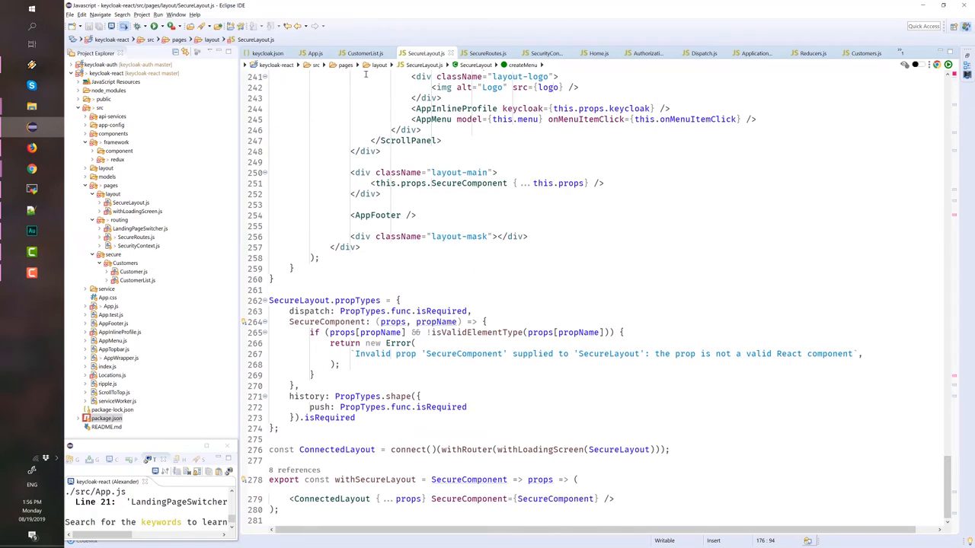
{"action": "mouse_move", "coordinate": [428, 285]}
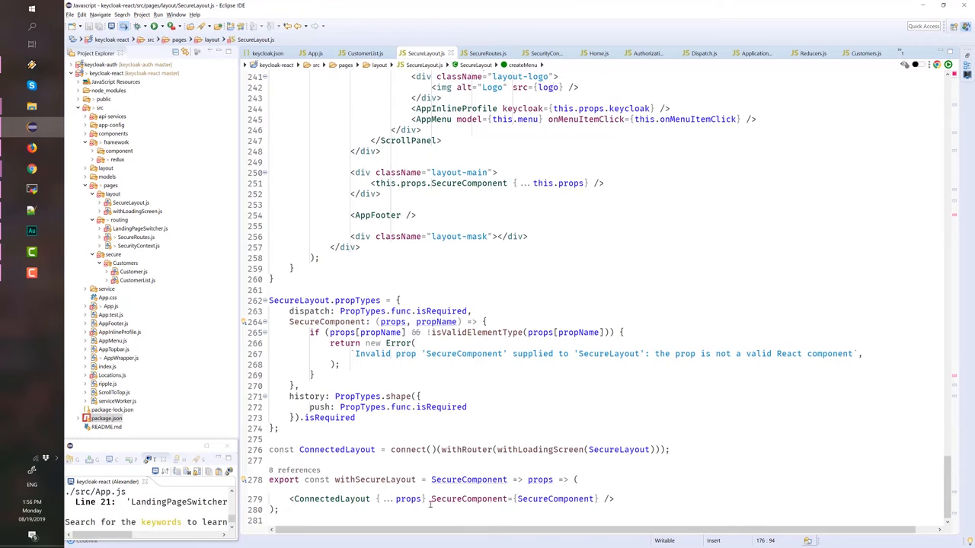
{"action": "mouse_move", "coordinate": [429, 450]}
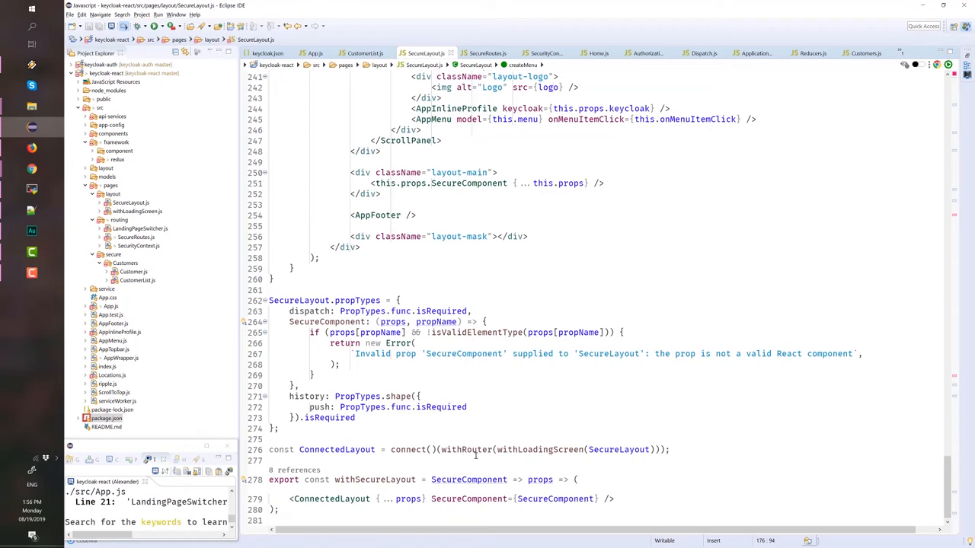
{"action": "mouse_move", "coordinate": [375, 479]}
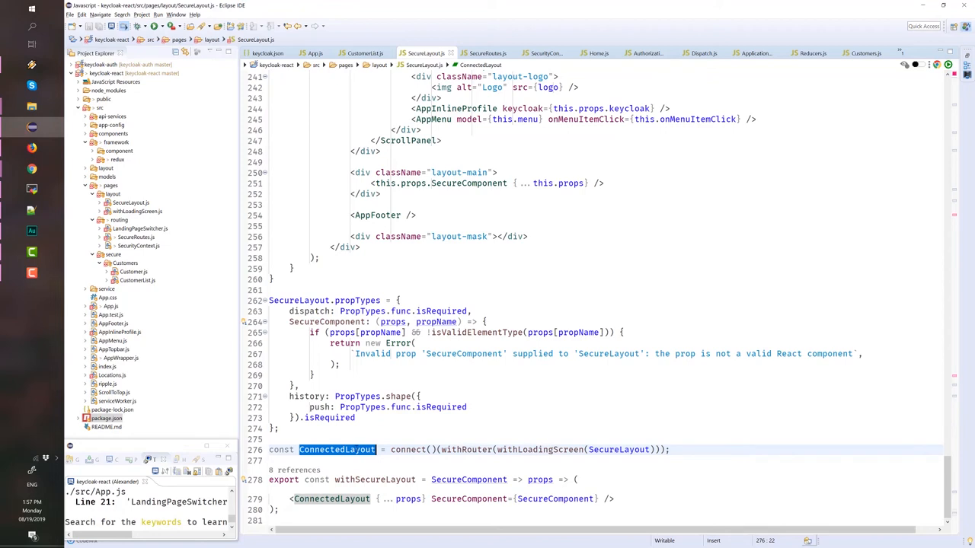
{"action": "mouse_move", "coordinate": [547, 449]}
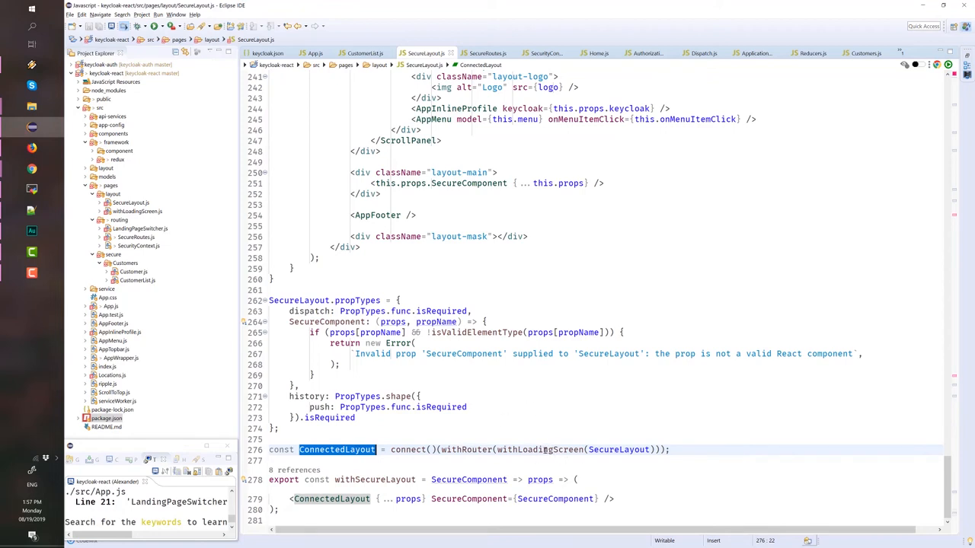
{"action": "double_click", "coordinate": [539, 450]}
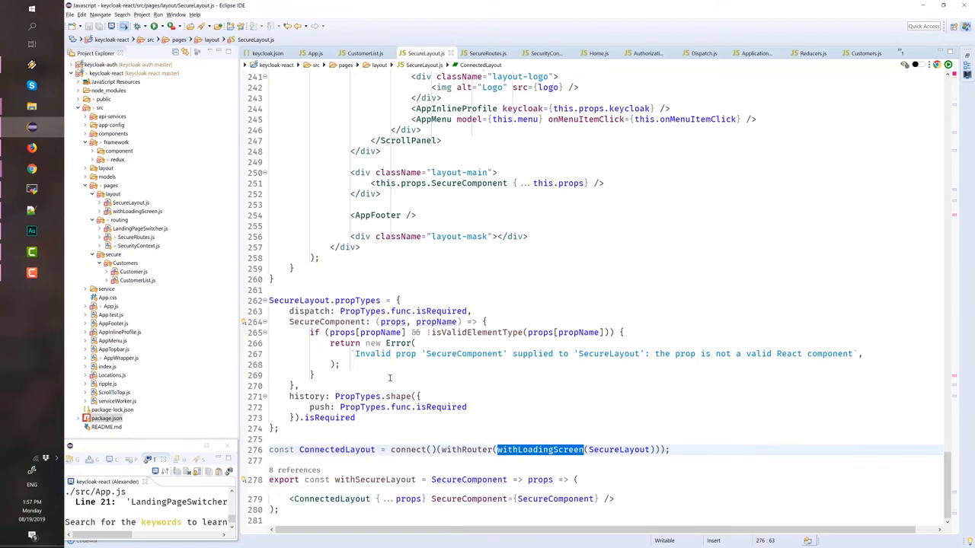
{"action": "left_click", "coordinate": [138, 211]}
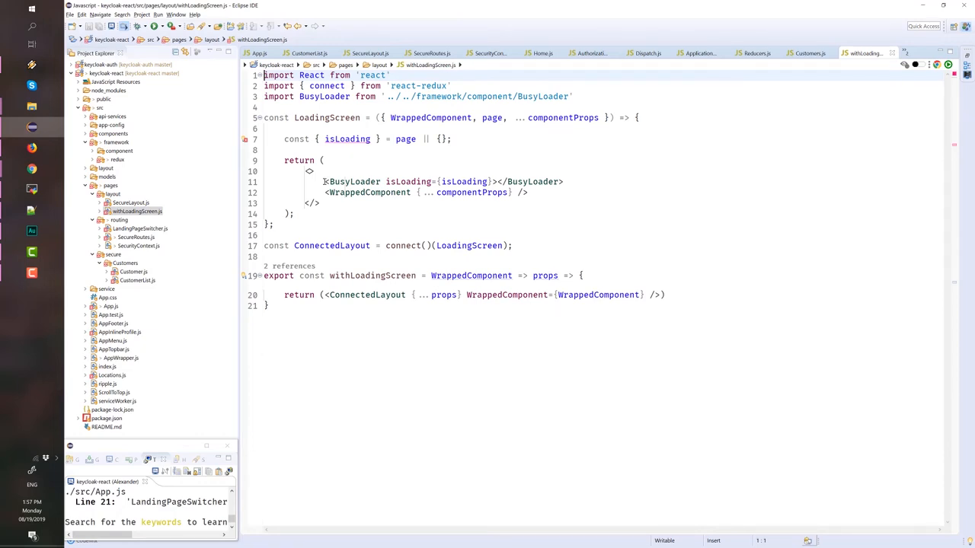
{"action": "mouse_move", "coordinate": [409, 181]}
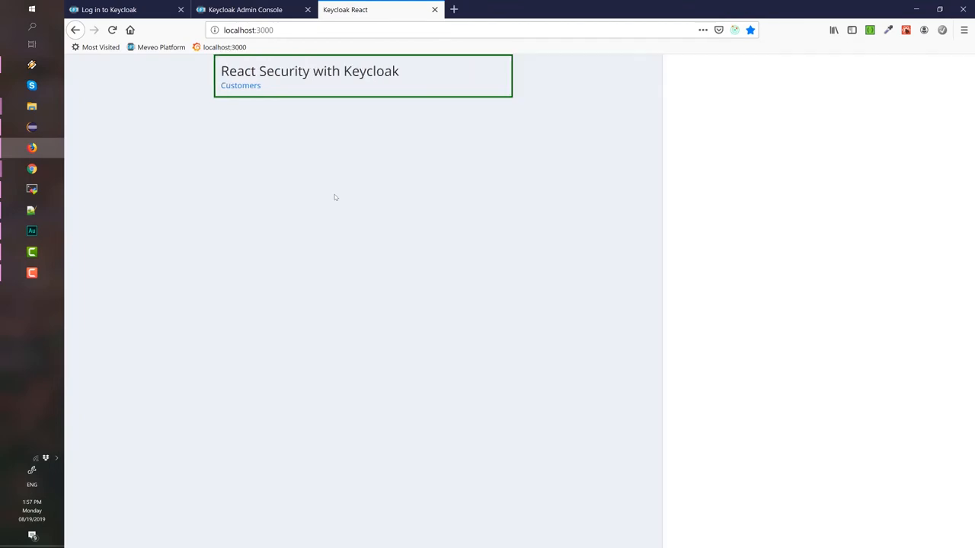
- Open Firefox devtools' Redux panel in State view and expand the page entry
{"action": "key", "text": "F12"}
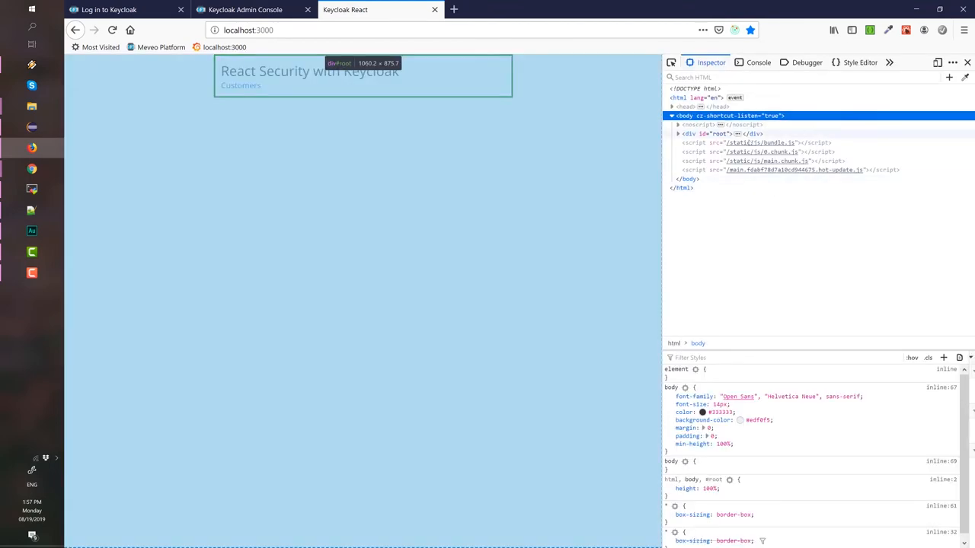
{"action": "mouse_move", "coordinate": [524, 236]}
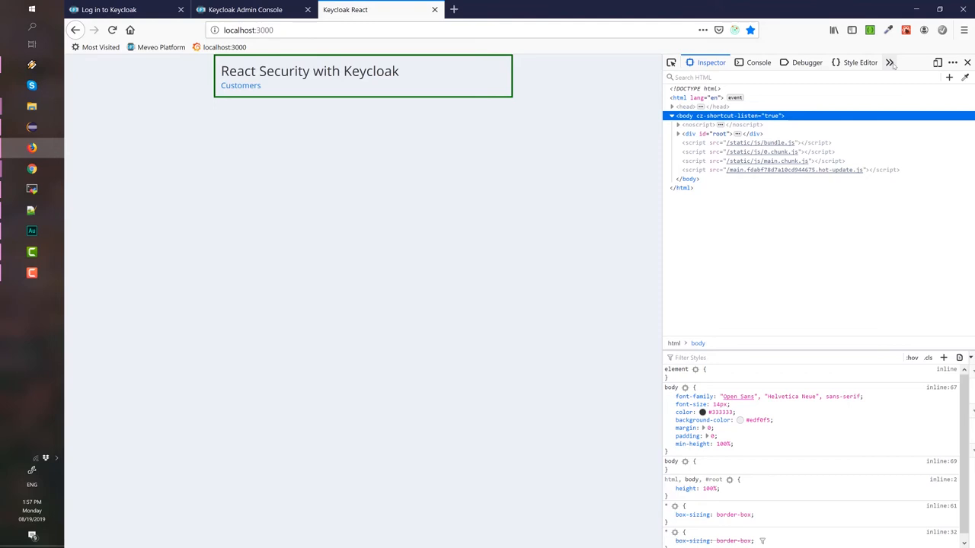
{"action": "left_click", "coordinate": [888, 62]}
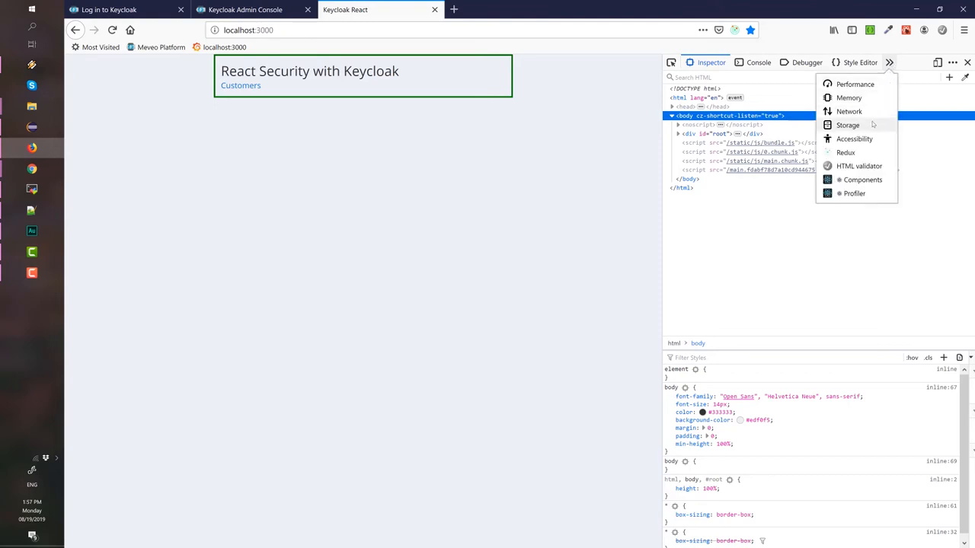
{"action": "mouse_move", "coordinate": [846, 153]}
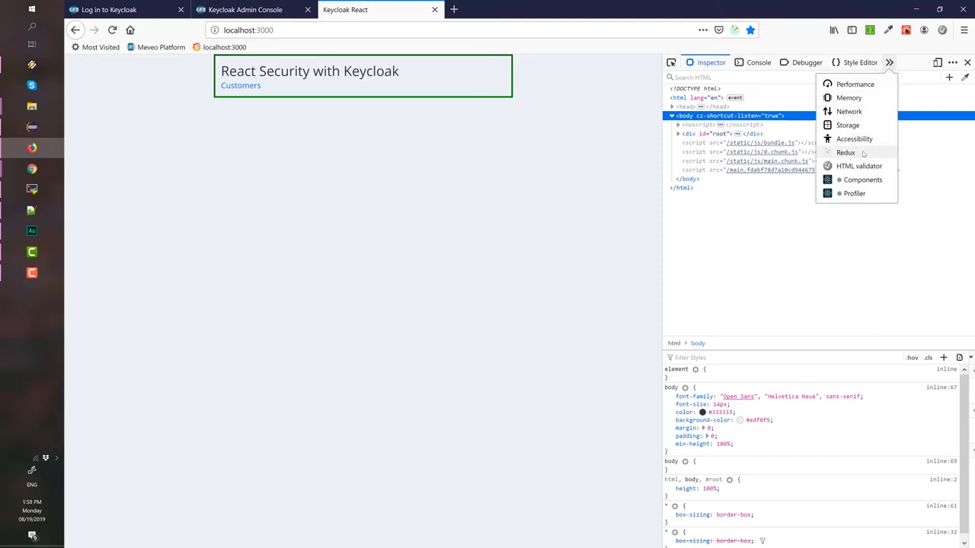
{"action": "left_click", "coordinate": [845, 153]}
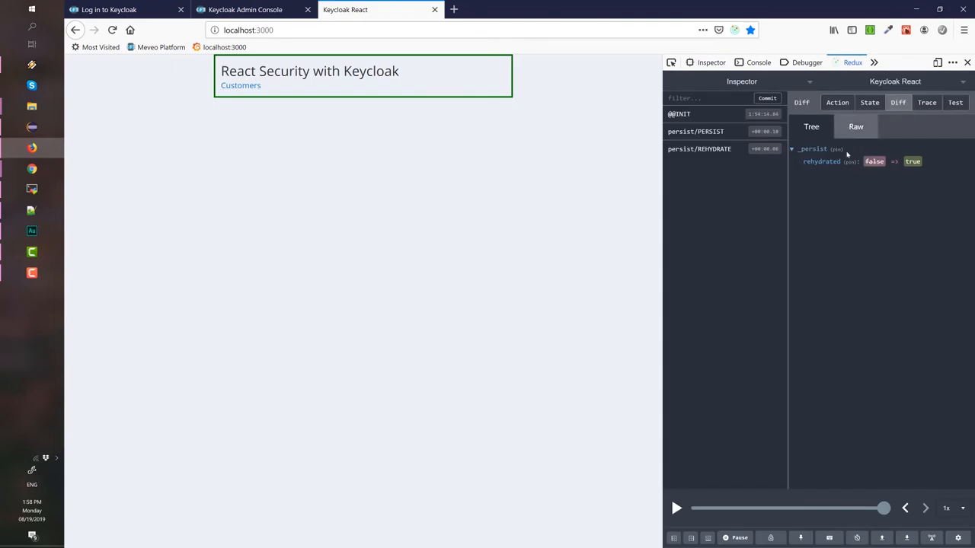
{"action": "mouse_move", "coordinate": [855, 130]}
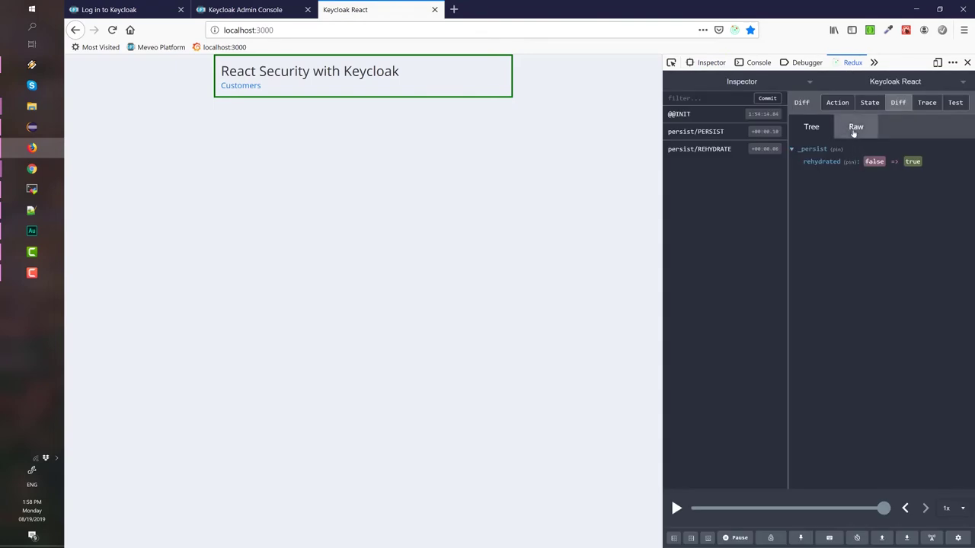
{"action": "left_click", "coordinate": [869, 102]}
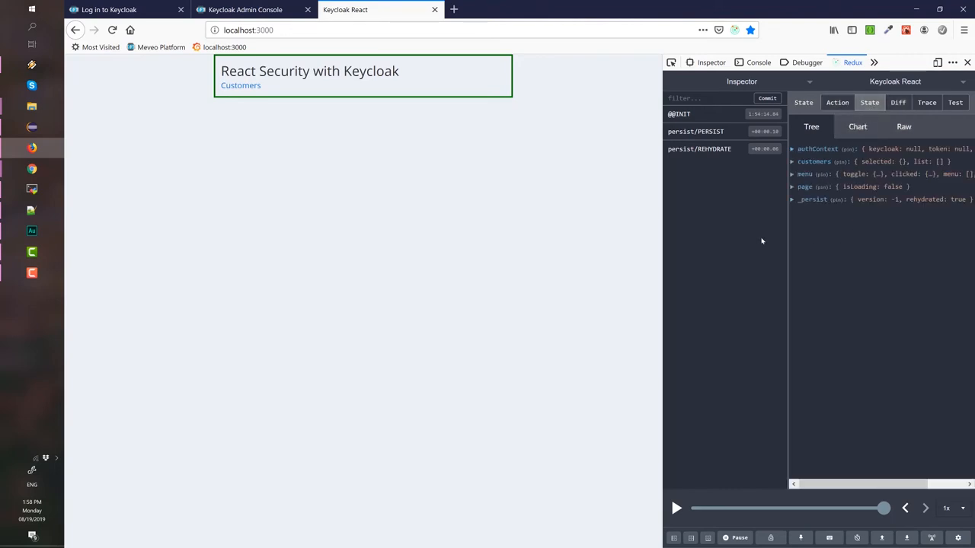
{"action": "mouse_move", "coordinate": [797, 221]}
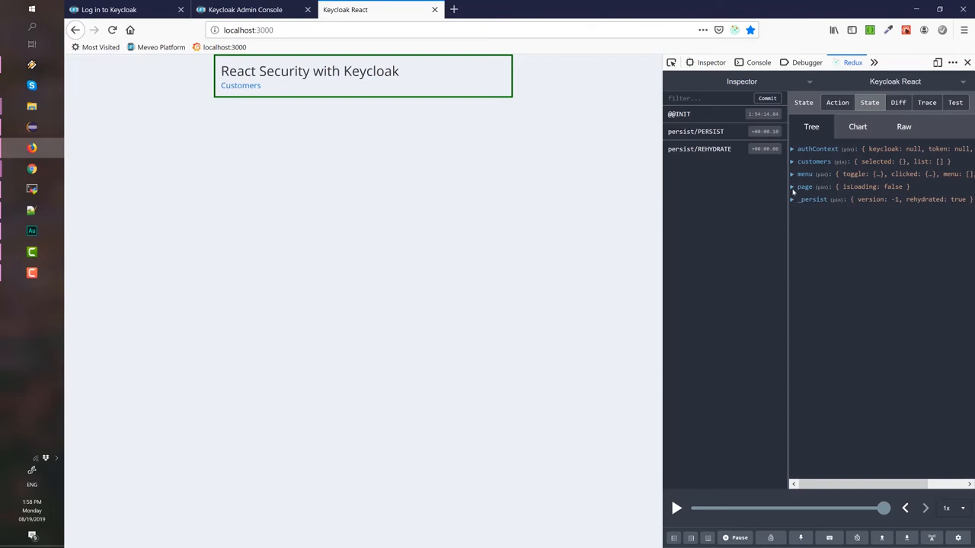
{"action": "left_click", "coordinate": [792, 186]}
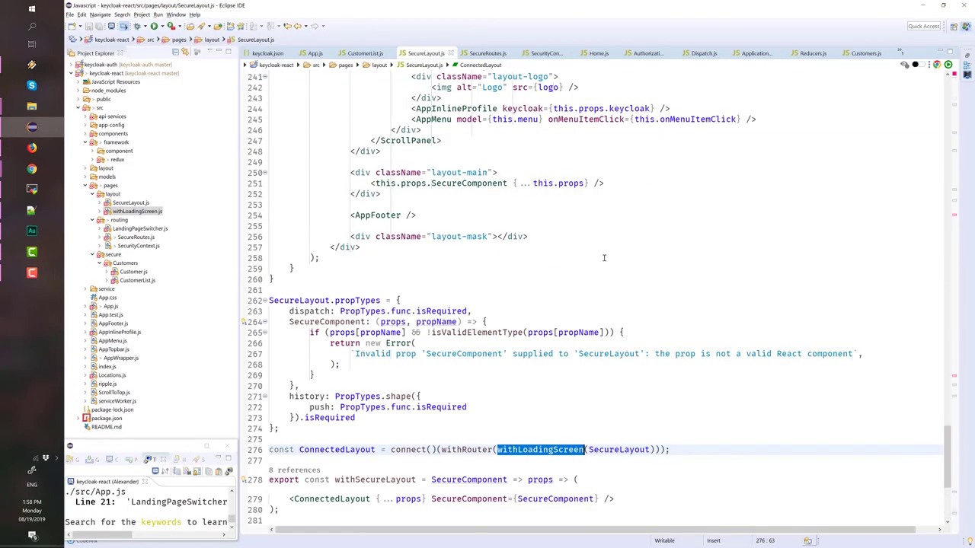
{"action": "scroll", "scroll_direction": "up", "scroll_amount": 3}
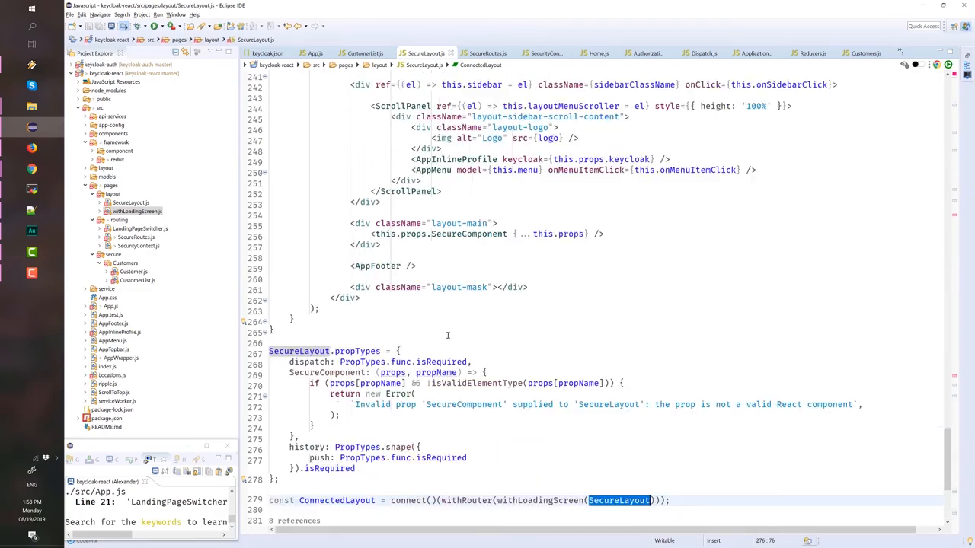
{"action": "scroll", "scroll_direction": "up", "scroll_amount": 3}
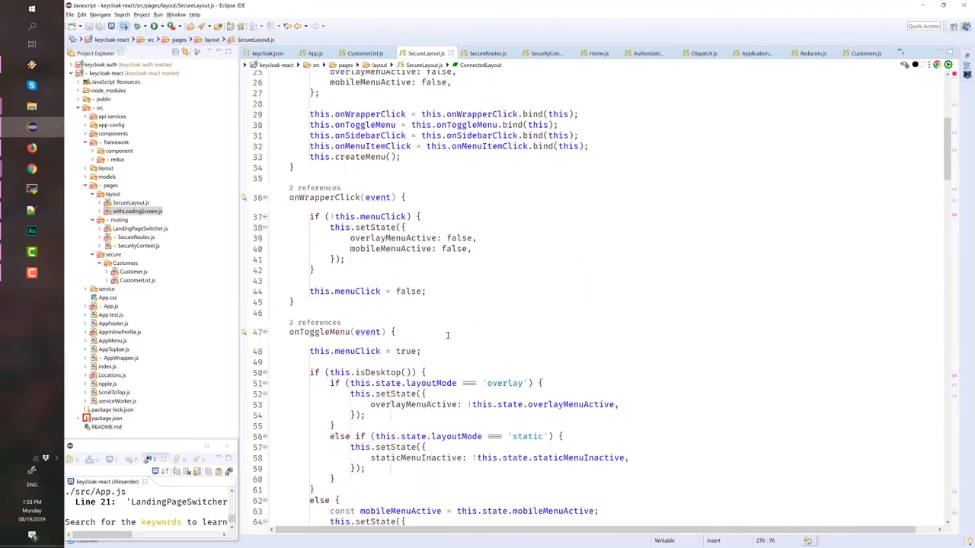
{"action": "scroll", "scroll_direction": "up", "scroll_amount": 3}
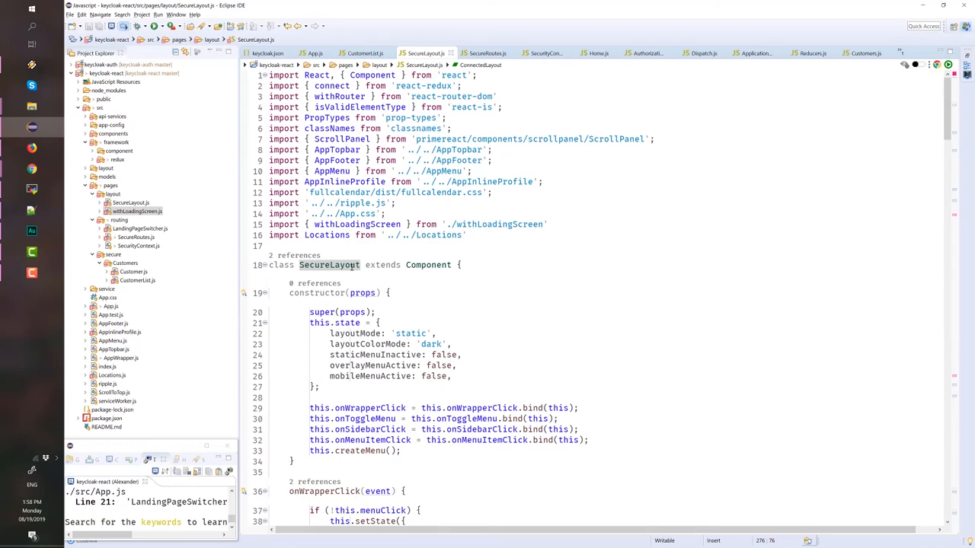
{"action": "scroll", "scroll_direction": "down", "scroll_amount": 3}
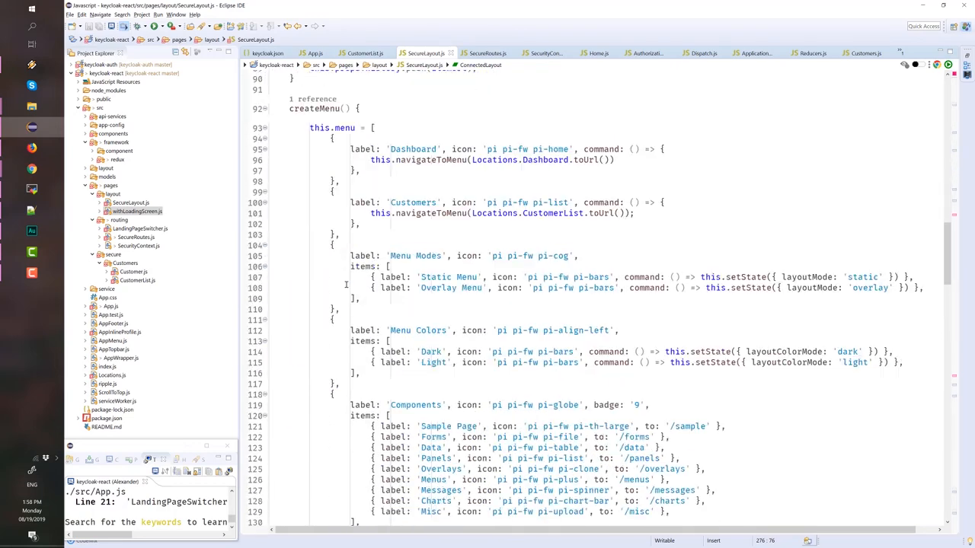
{"action": "scroll", "scroll_direction": "down", "scroll_amount": 3}
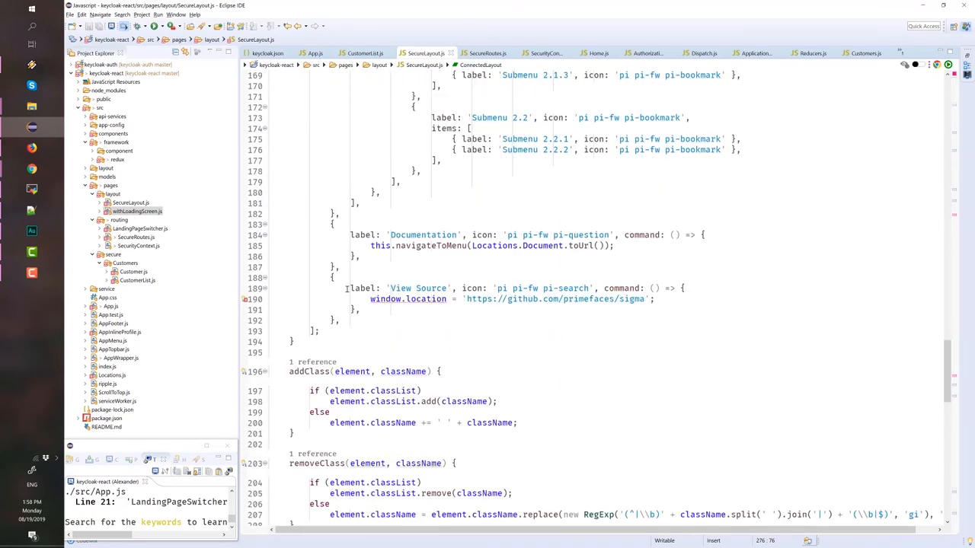
{"action": "scroll", "scroll_direction": "up", "scroll_amount": 3}
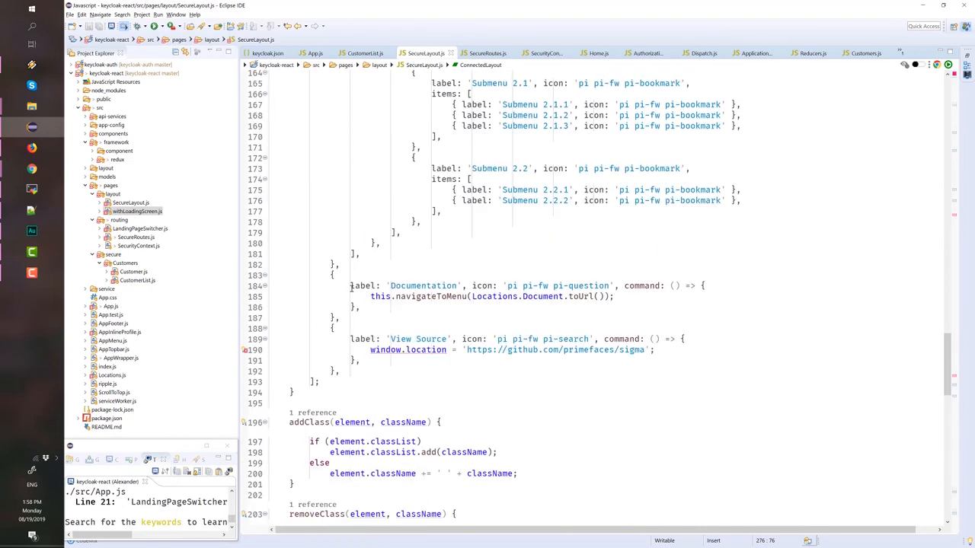
{"action": "scroll", "scroll_direction": "down", "scroll_amount": 3}
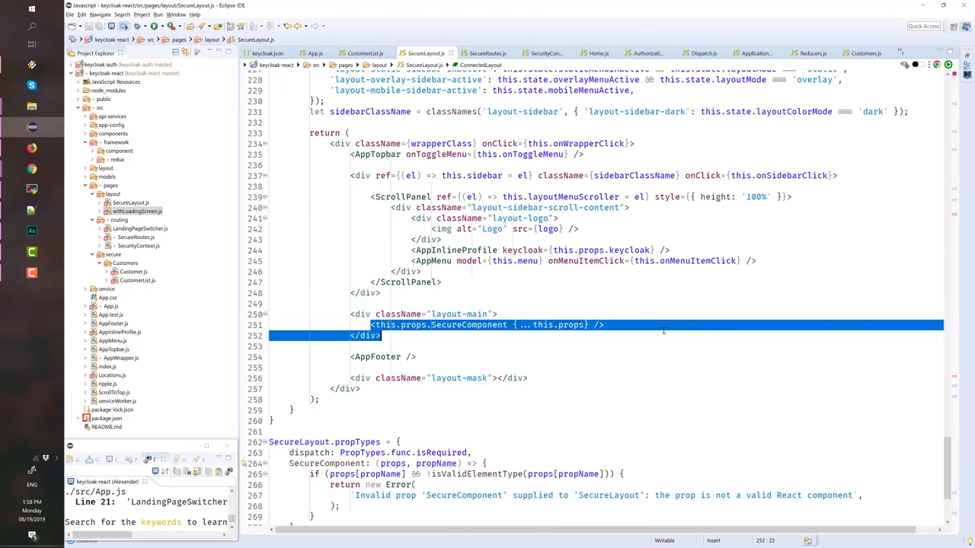
{"action": "double_click", "coordinate": [469, 325]}
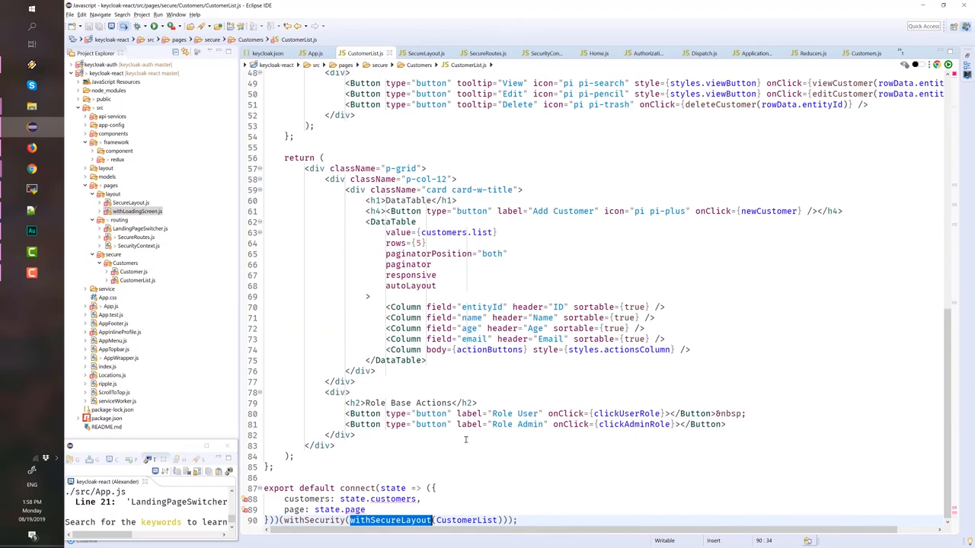
- Select CustomerList inside the withSecurity(withSecureLayout(CustomerList)) export on line 90
{"action": "double_click", "coordinate": [466, 520]}
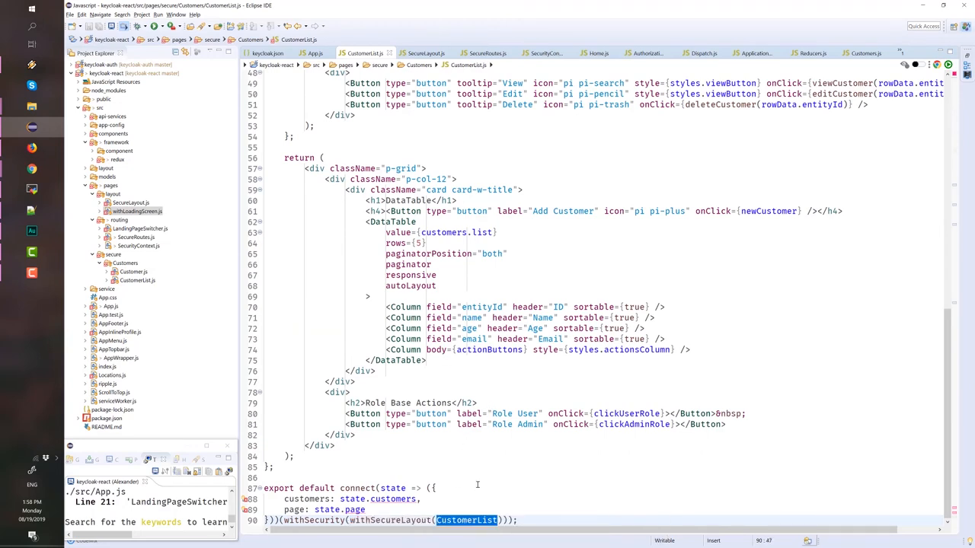
{"action": "mouse_move", "coordinate": [501, 497]}
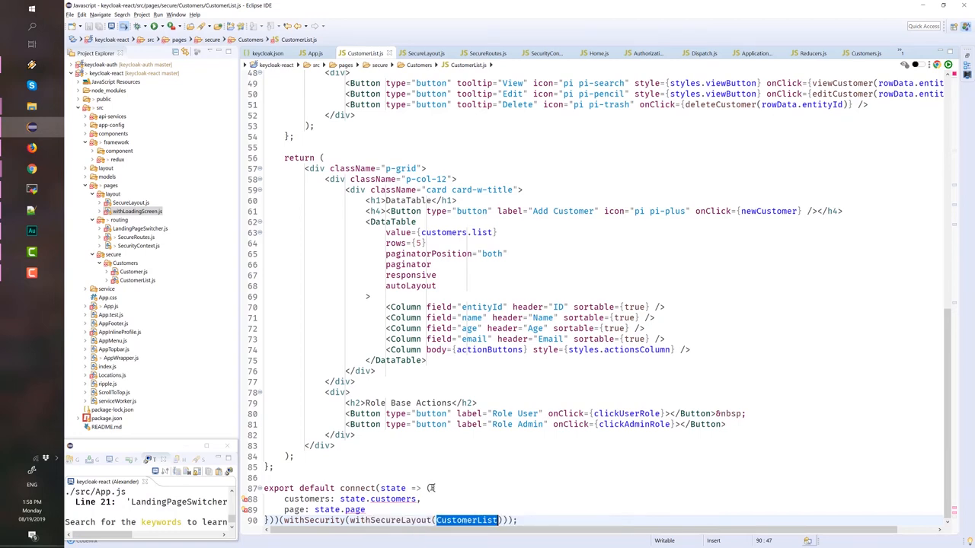
{"action": "mouse_move", "coordinate": [476, 468]}
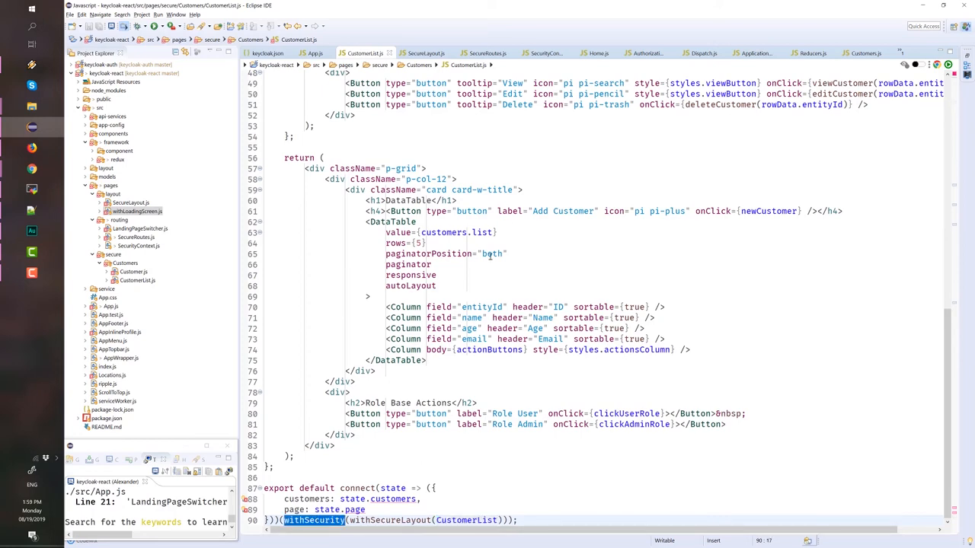
{"action": "left_click", "coordinate": [545, 52]}
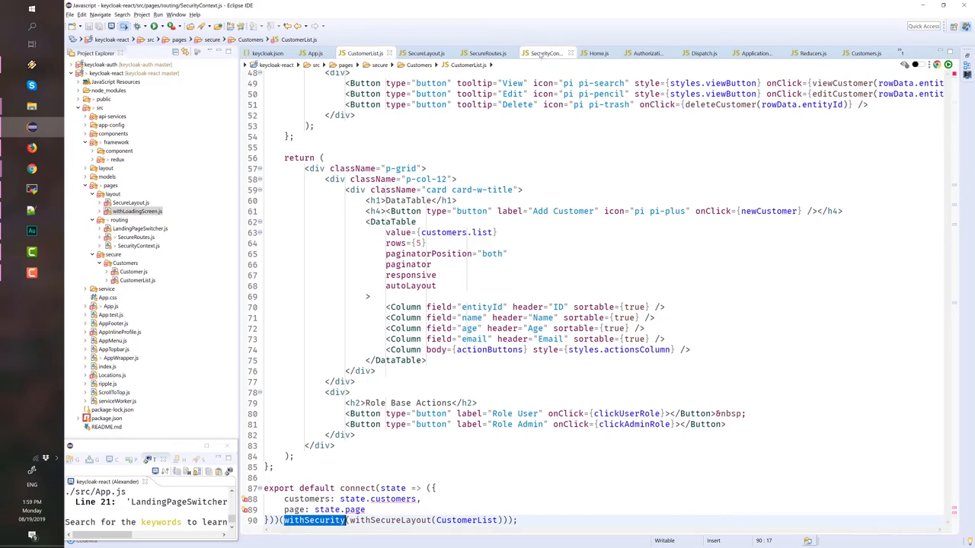
- Review the SecurityContext.js code and the withSecurity Keycloak wrapper in SecureRoutes.js
{"action": "left_click", "coordinate": [486, 53]}
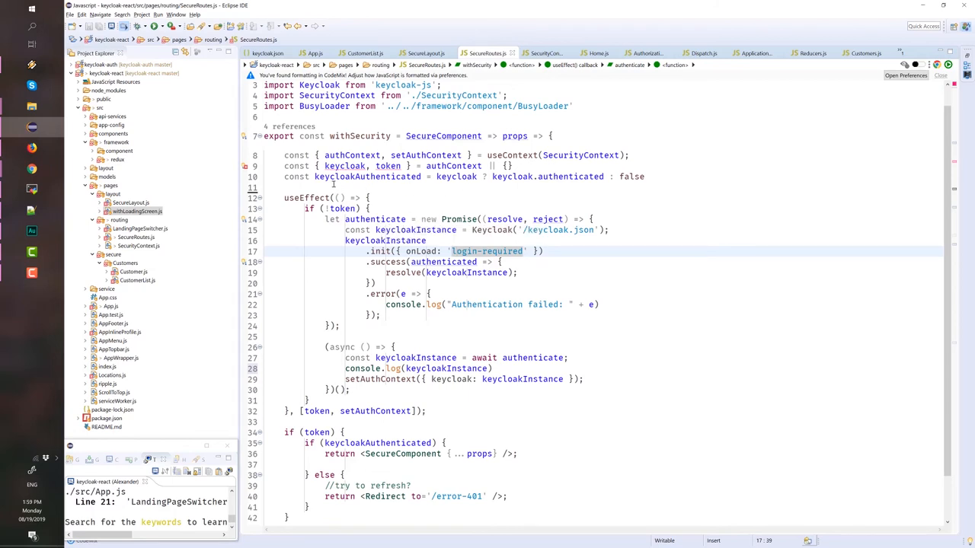
{"action": "mouse_move", "coordinate": [459, 219]}
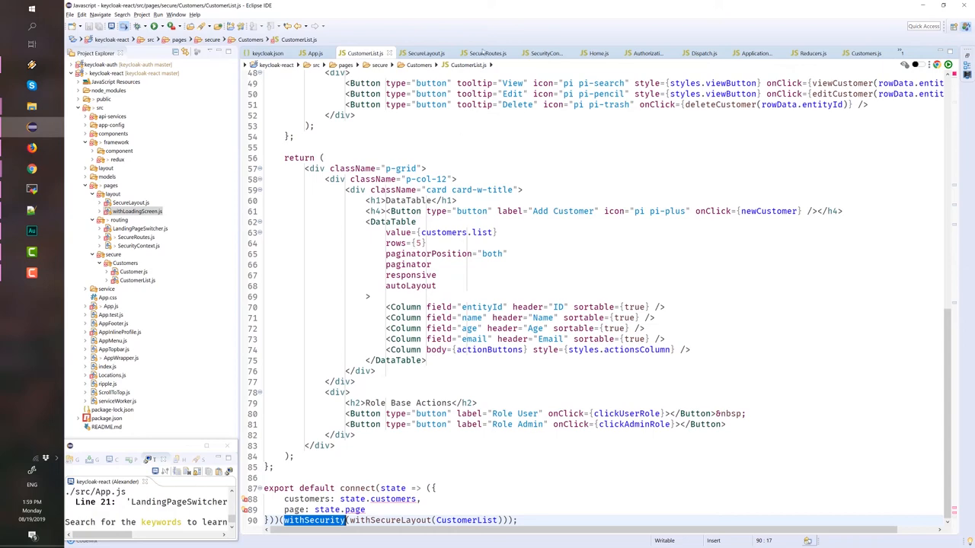
{"action": "left_click", "coordinate": [485, 53]}
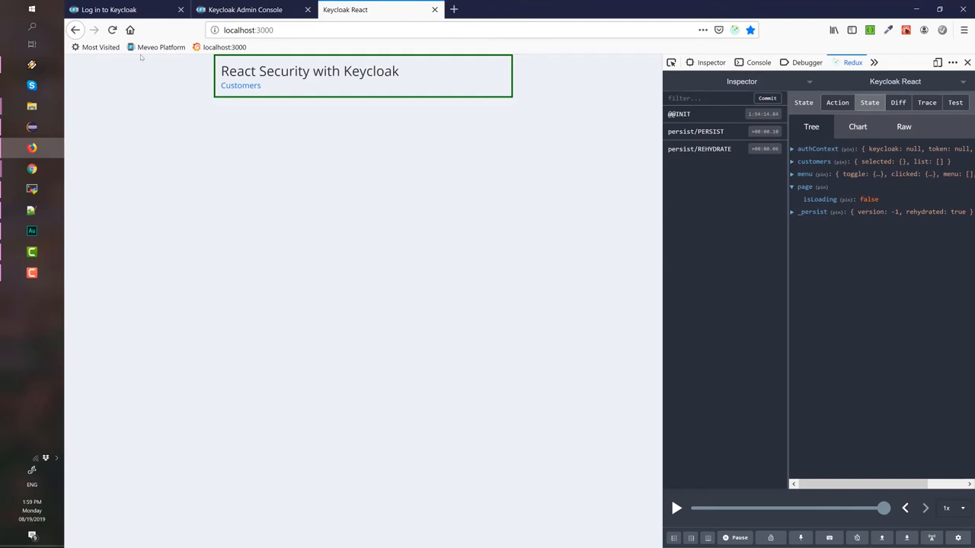
{"action": "mouse_move", "coordinate": [218, 159]}
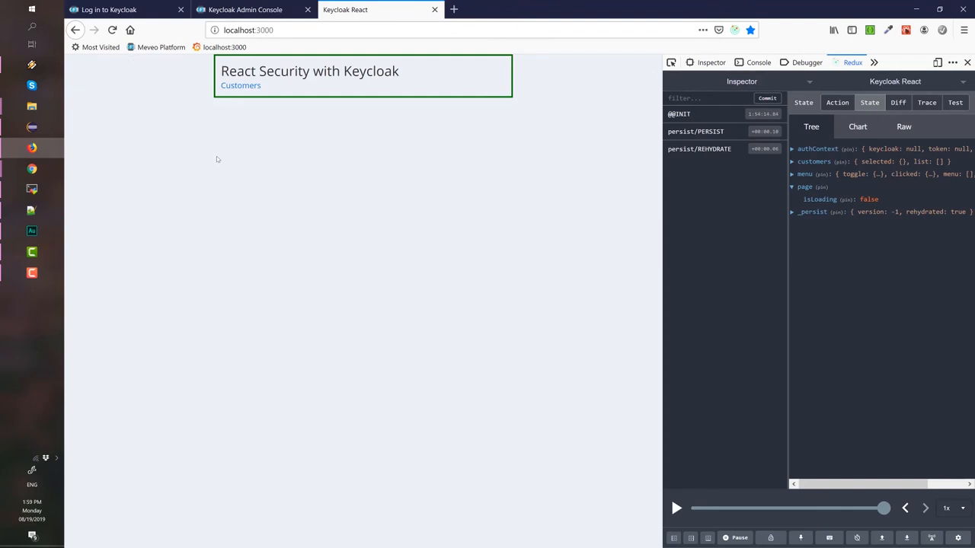
{"action": "mouse_move", "coordinate": [351, 191]}
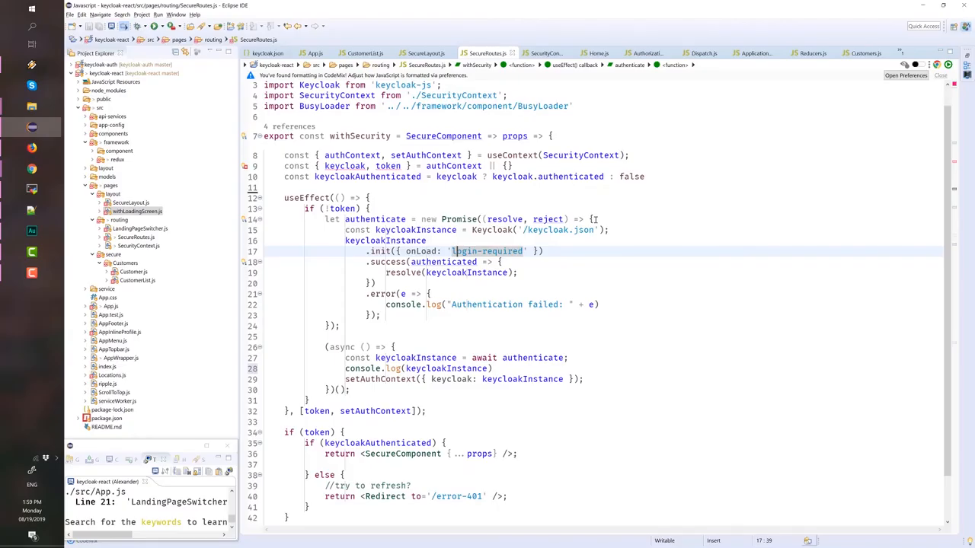
{"action": "left_click", "coordinate": [645, 176]}
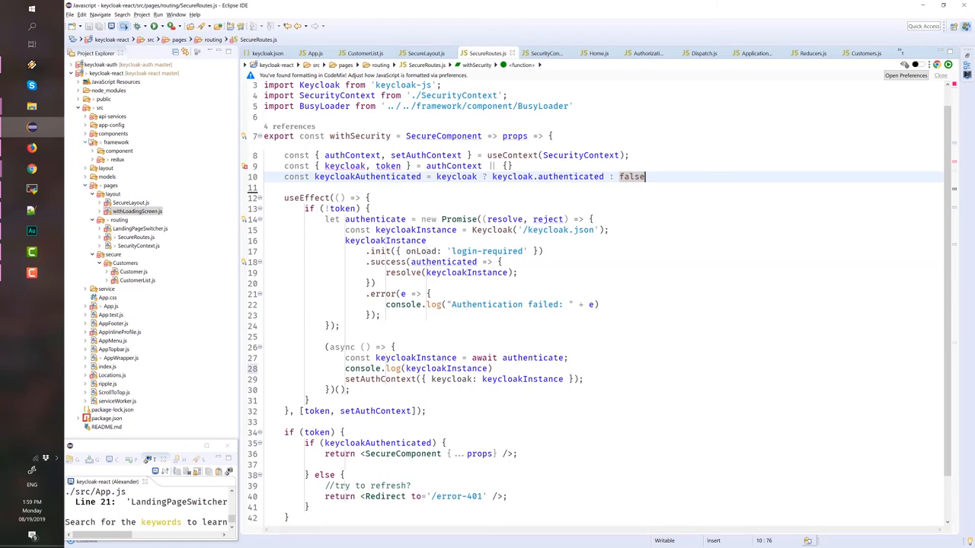
{"action": "left_click", "coordinate": [91, 134]}
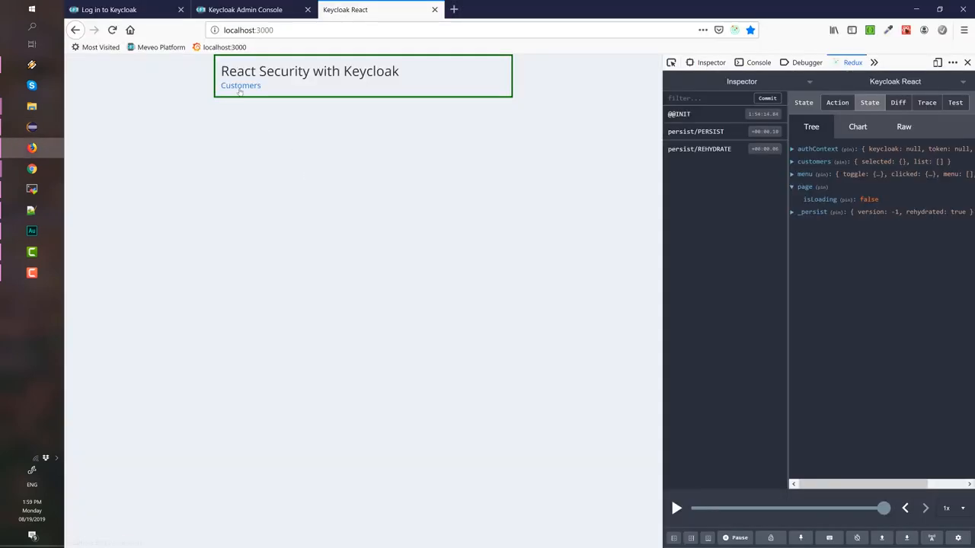
- Open Customers and log in to Keycloak as kerri using the saved login
{"action": "left_click", "coordinate": [241, 85]}
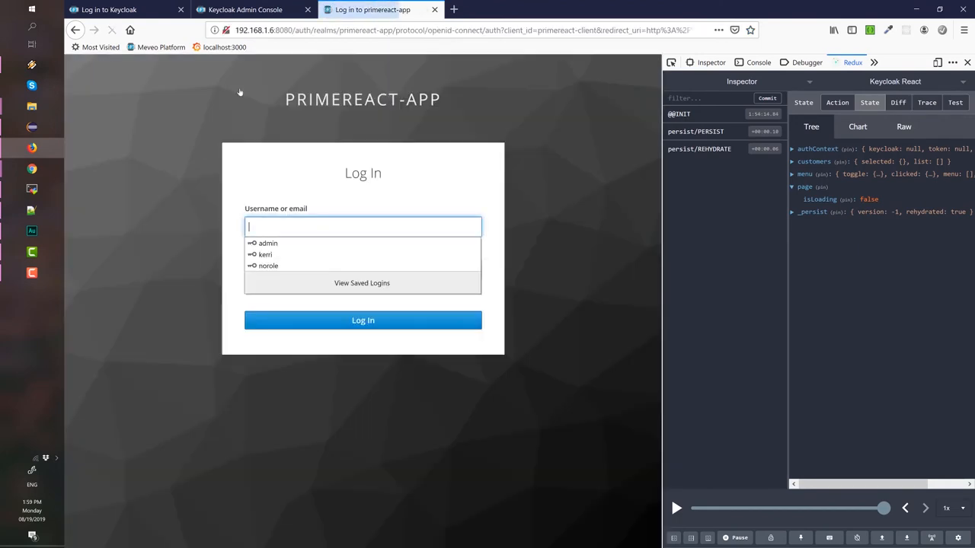
{"action": "mouse_move", "coordinate": [162, 242]}
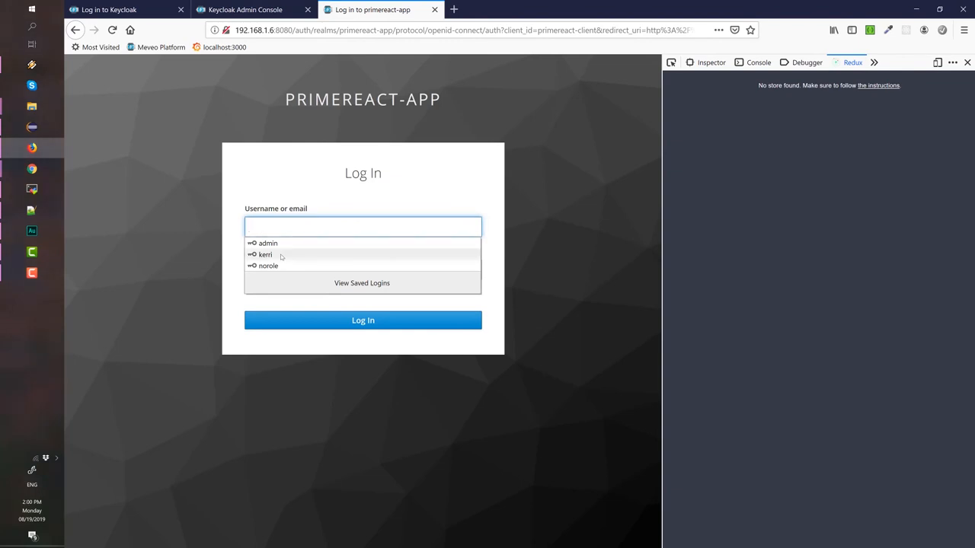
{"action": "left_click", "coordinate": [265, 255]}
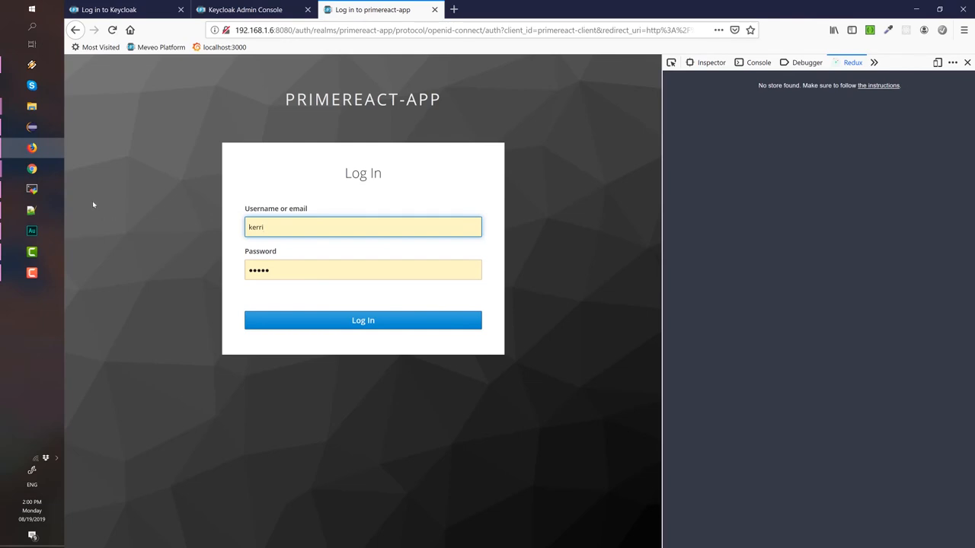
{"action": "mouse_move", "coordinate": [363, 320]}
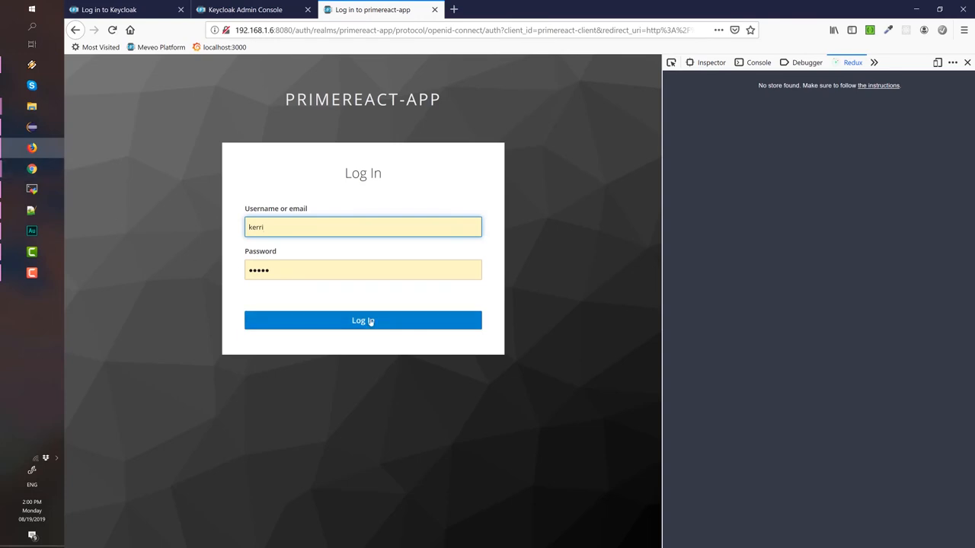
{"action": "left_click", "coordinate": [362, 320]}
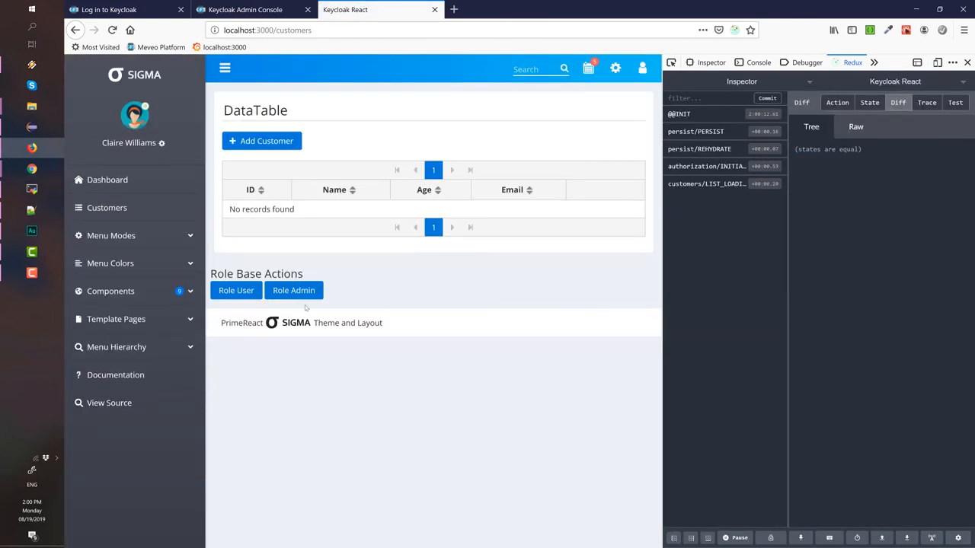
{"action": "mouse_move", "coordinate": [403, 256]}
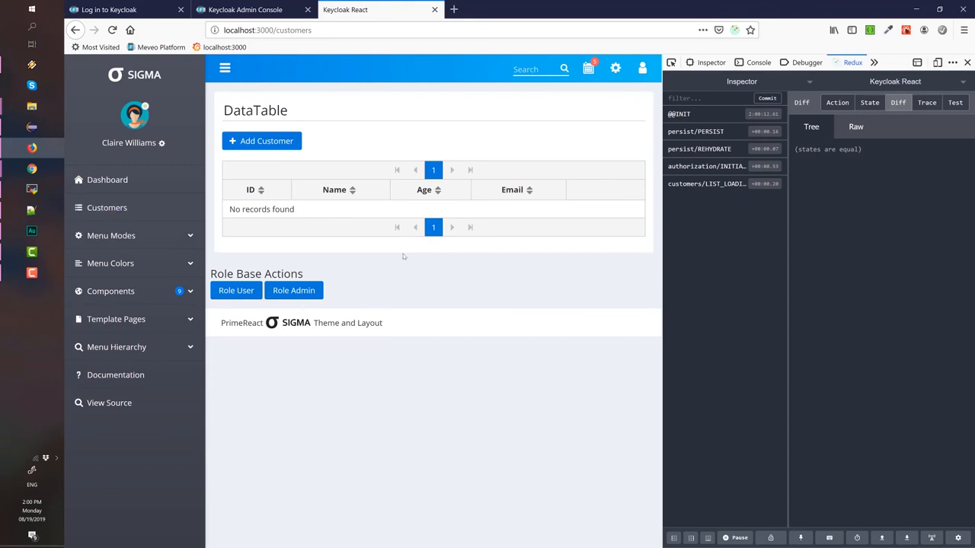
{"action": "mouse_move", "coordinate": [319, 268]}
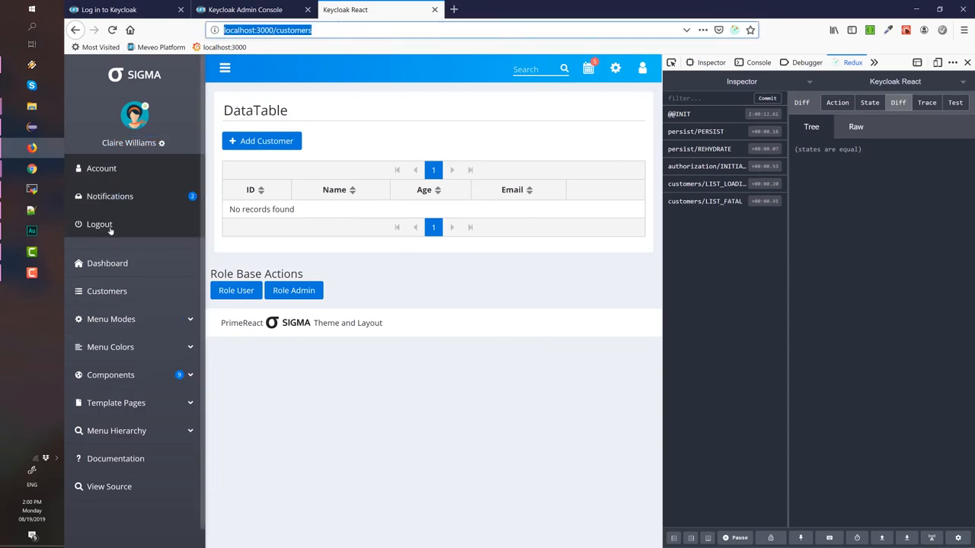
- Log out of the Sigma app from the sidebar profile menu
{"action": "left_click", "coordinate": [99, 223]}
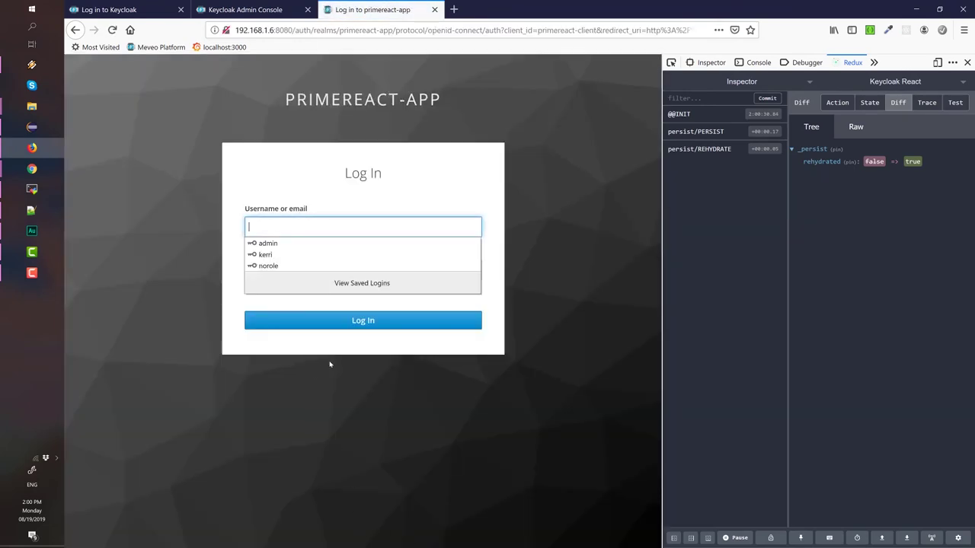
{"action": "mouse_move", "coordinate": [318, 439]}
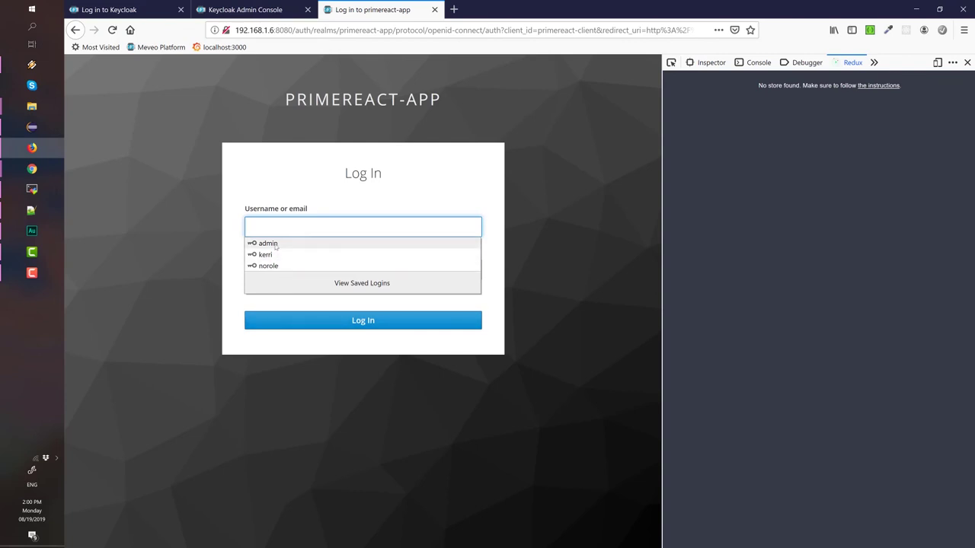
- Log in to Keycloak as admin using the first saved login
{"action": "left_click", "coordinate": [267, 243]}
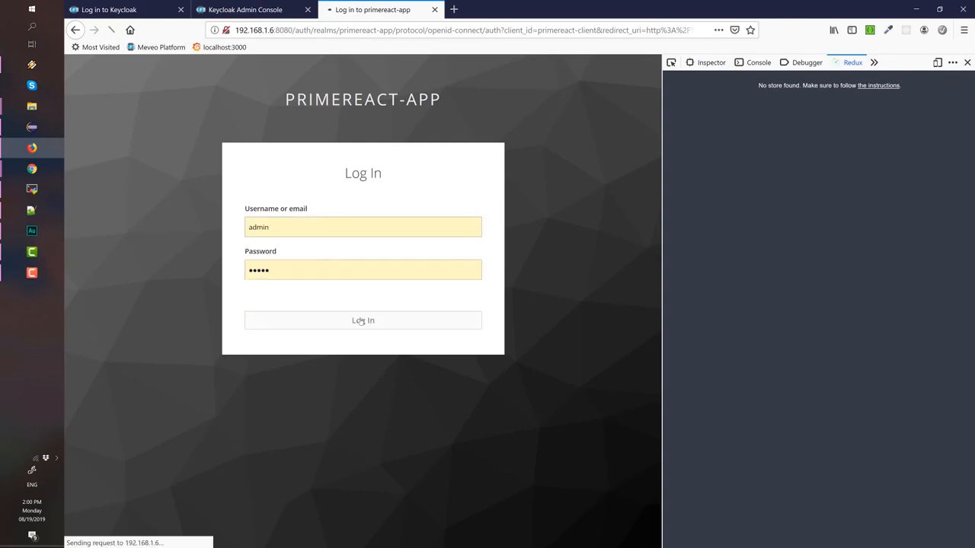
{"action": "left_click", "coordinate": [364, 320]}
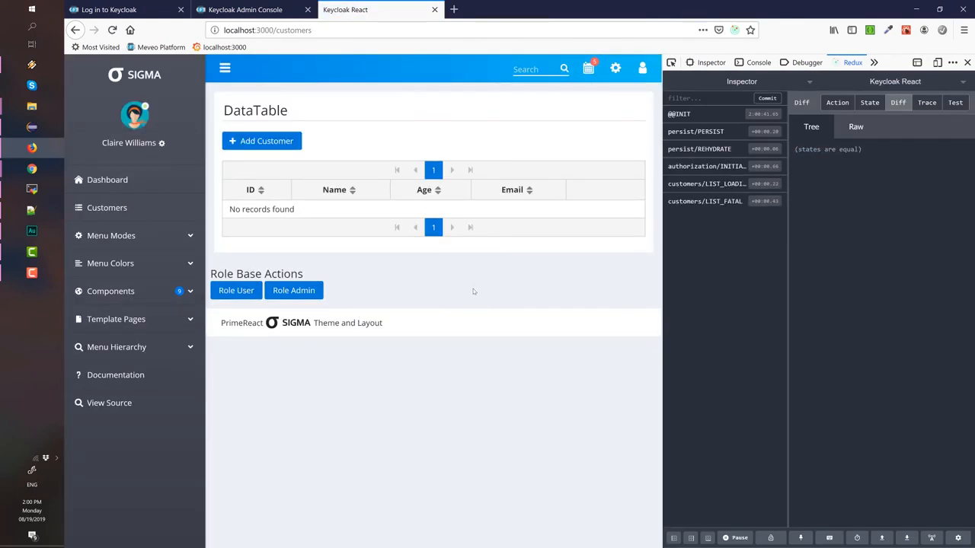
{"action": "mouse_move", "coordinate": [496, 208]}
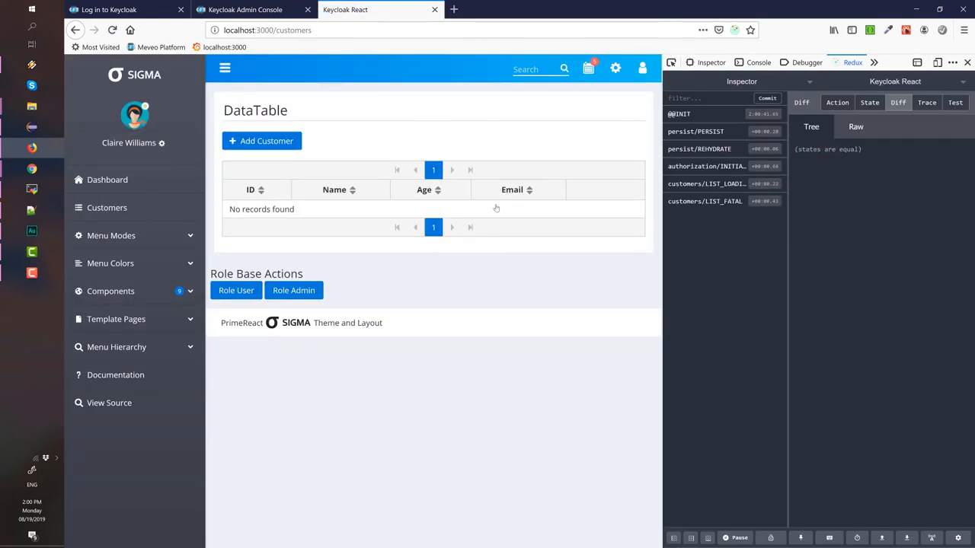
{"action": "mouse_move", "coordinate": [505, 275]}
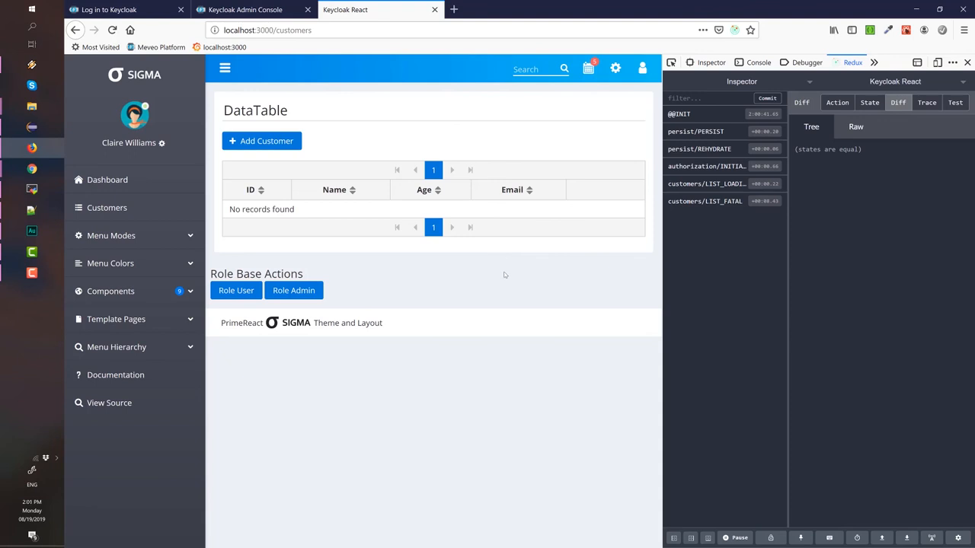
{"action": "mouse_move", "coordinate": [458, 287]}
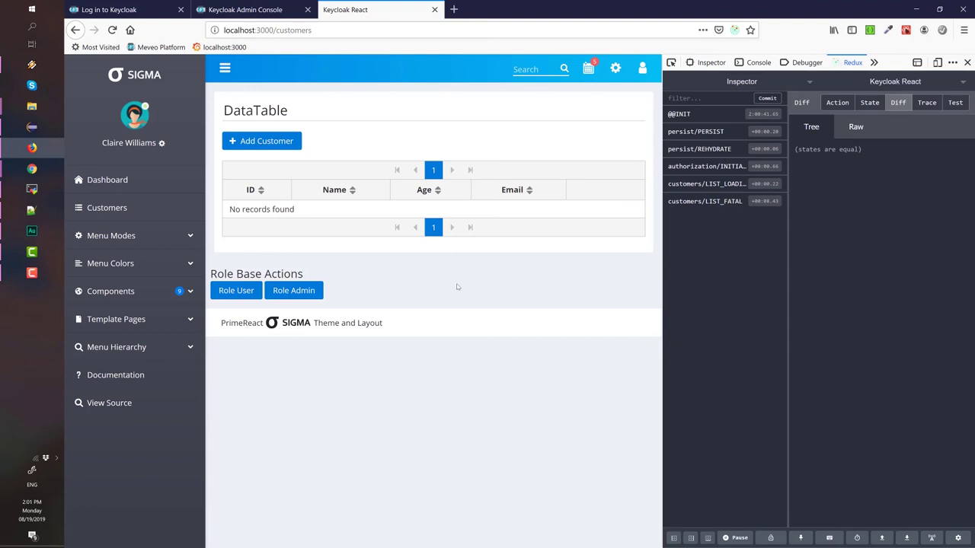
{"action": "mouse_move", "coordinate": [435, 270]}
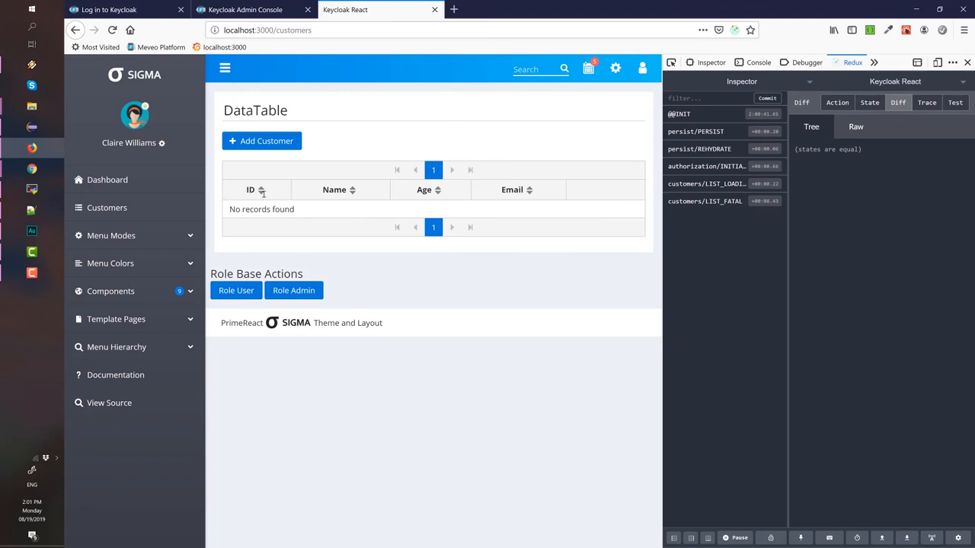
{"action": "mouse_move", "coordinate": [332, 174]}
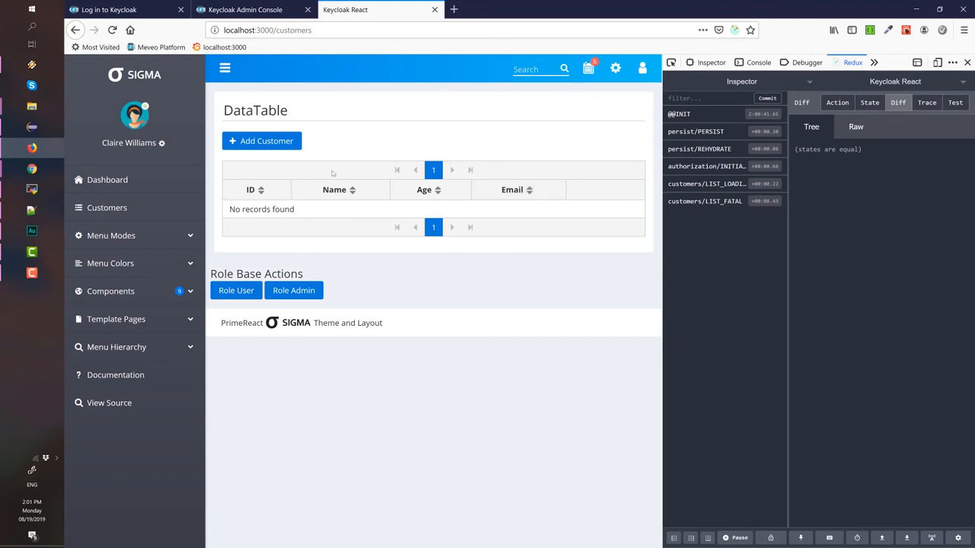
{"action": "mouse_move", "coordinate": [307, 211]}
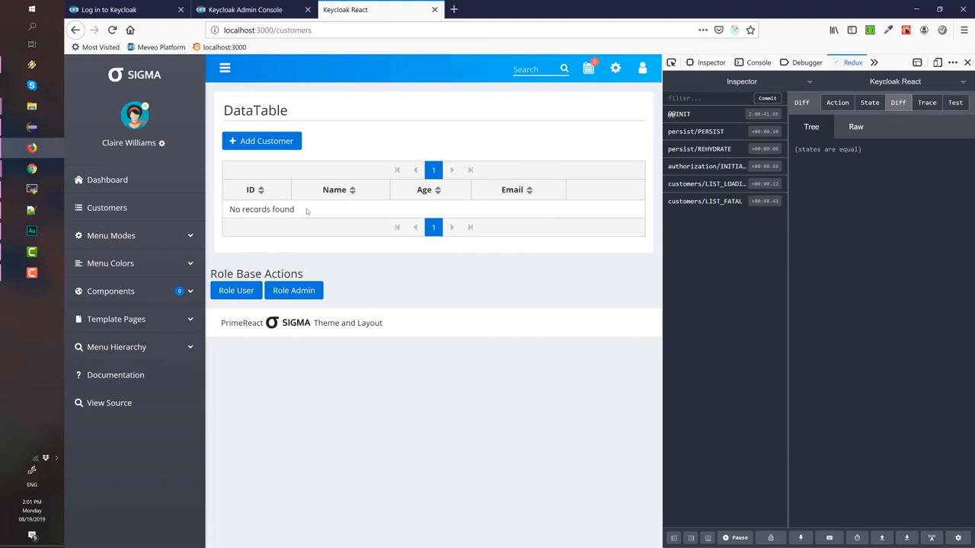
{"action": "mouse_move", "coordinate": [304, 219]}
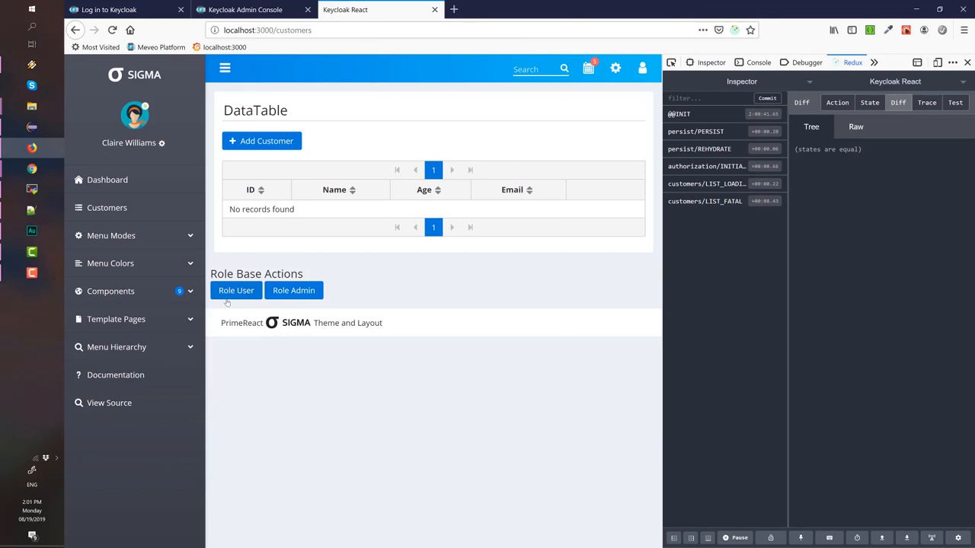
{"action": "mouse_move", "coordinate": [229, 359]}
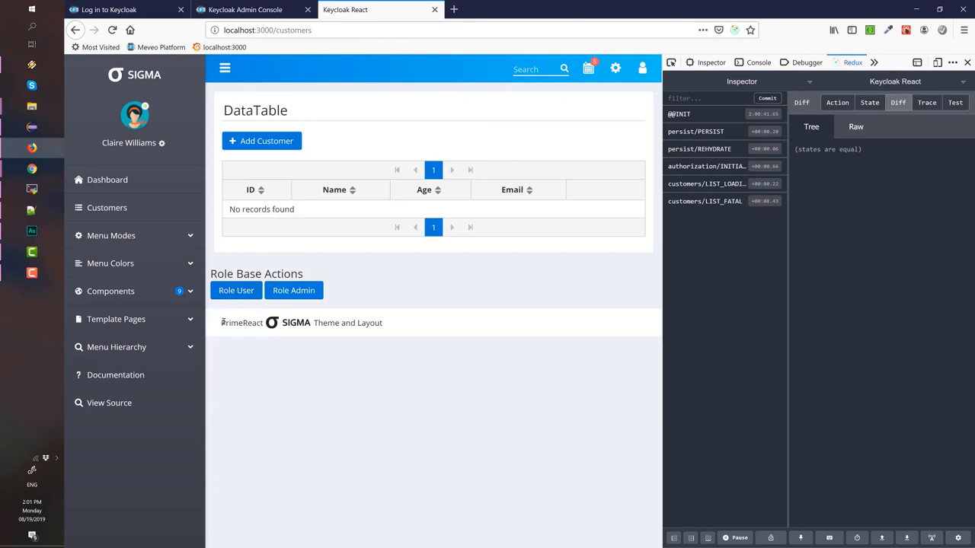
{"action": "mouse_move", "coordinate": [235, 306]}
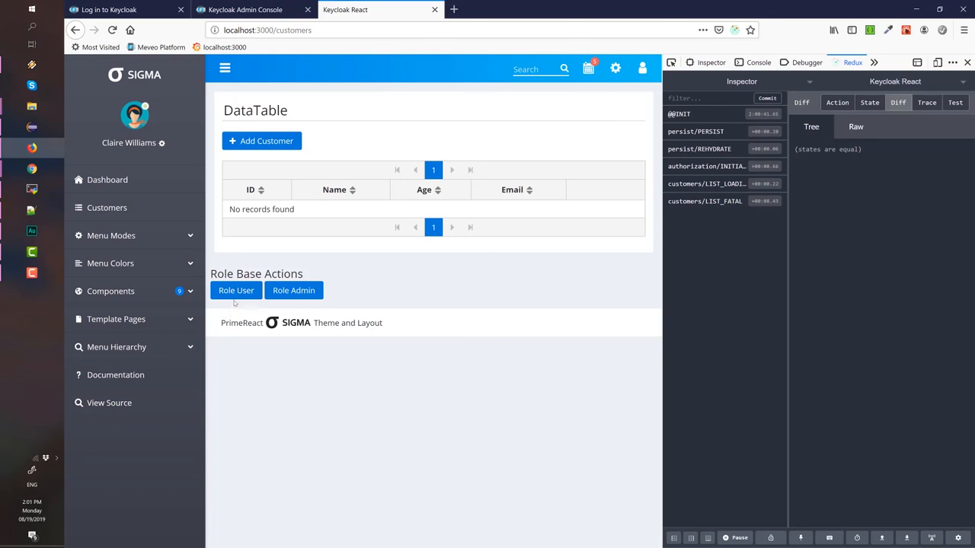
{"action": "mouse_move", "coordinate": [497, 446]}
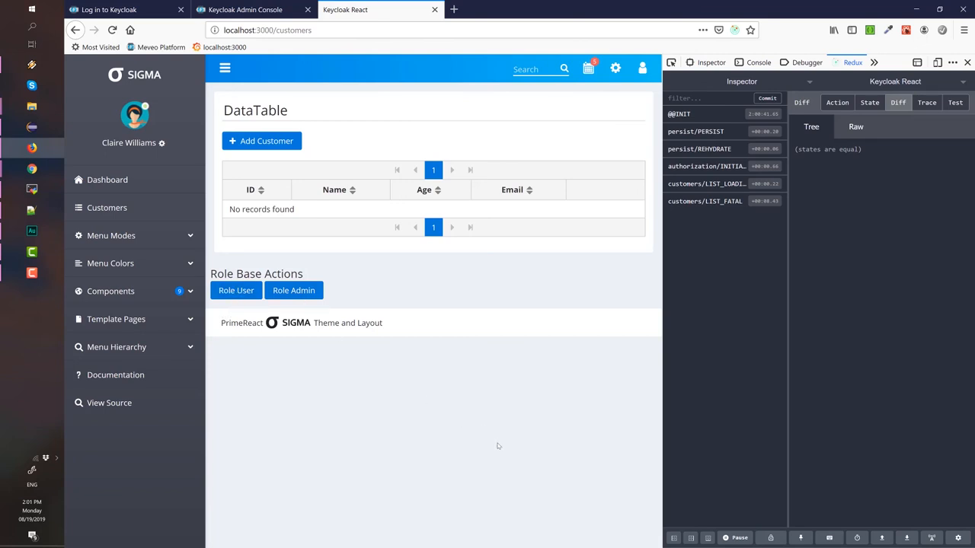
{"action": "mouse_move", "coordinate": [442, 417]}
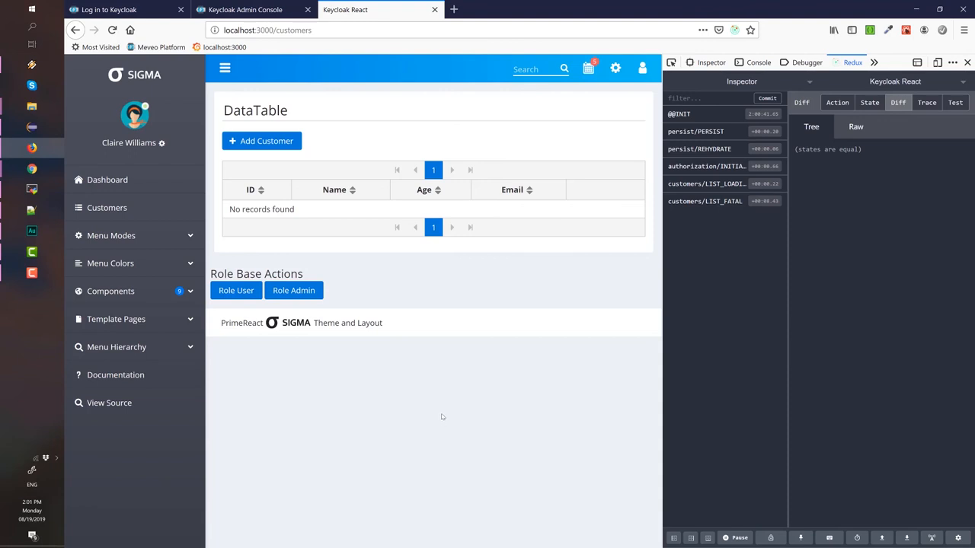